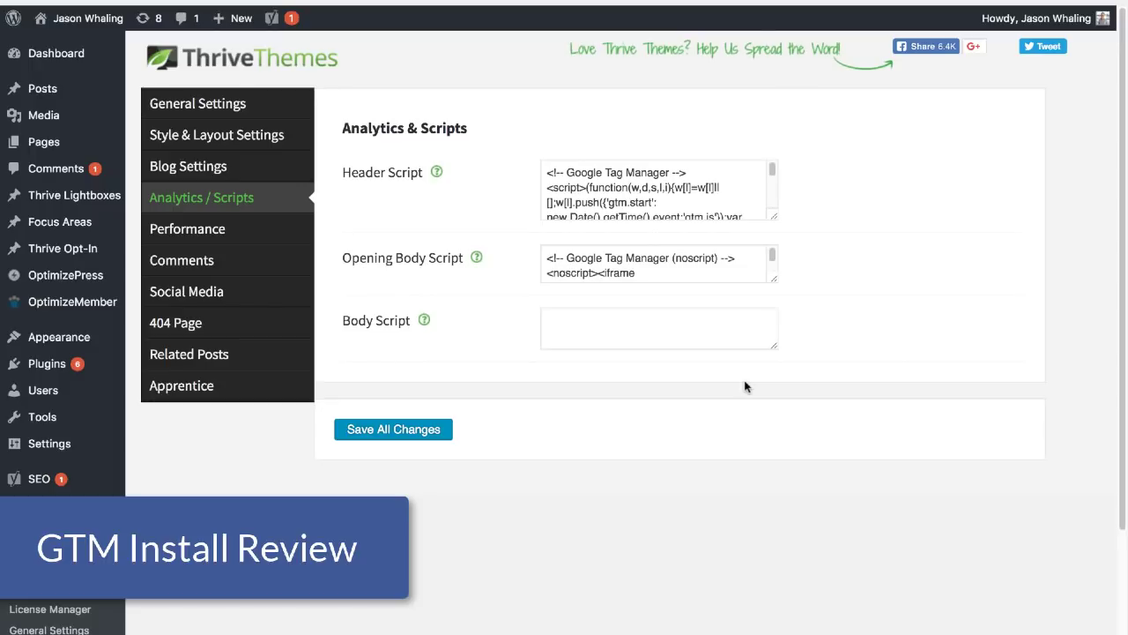
mouse_move(747, 388)
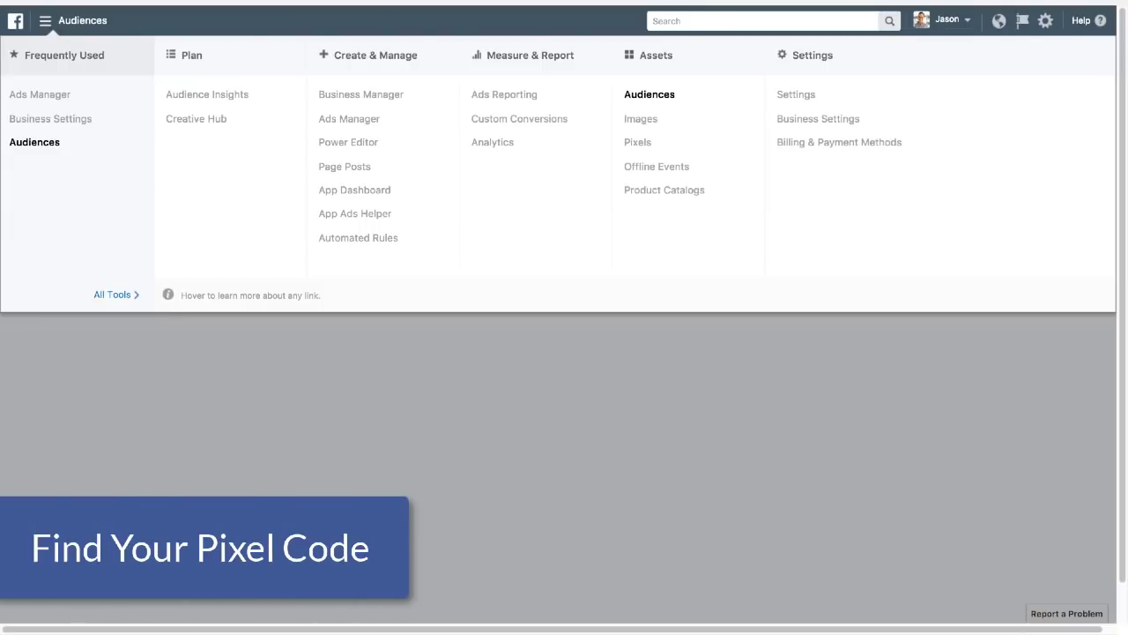
mouse_move(638, 142)
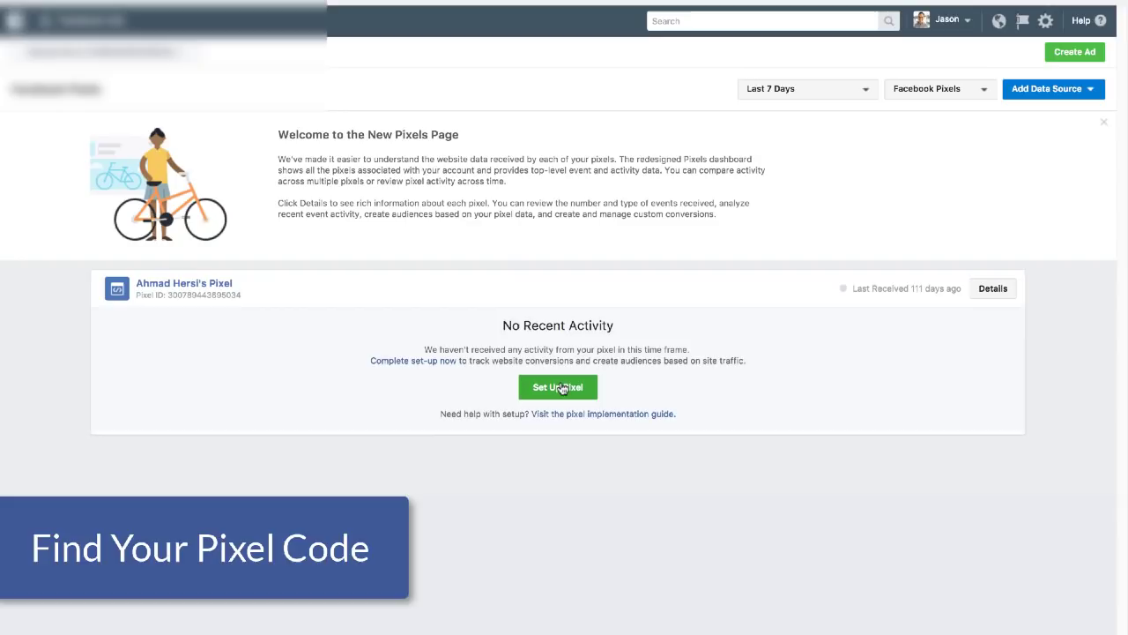
- Start pixel setup, choose manual installation, and copy the full pixel base code
left_click(558, 387)
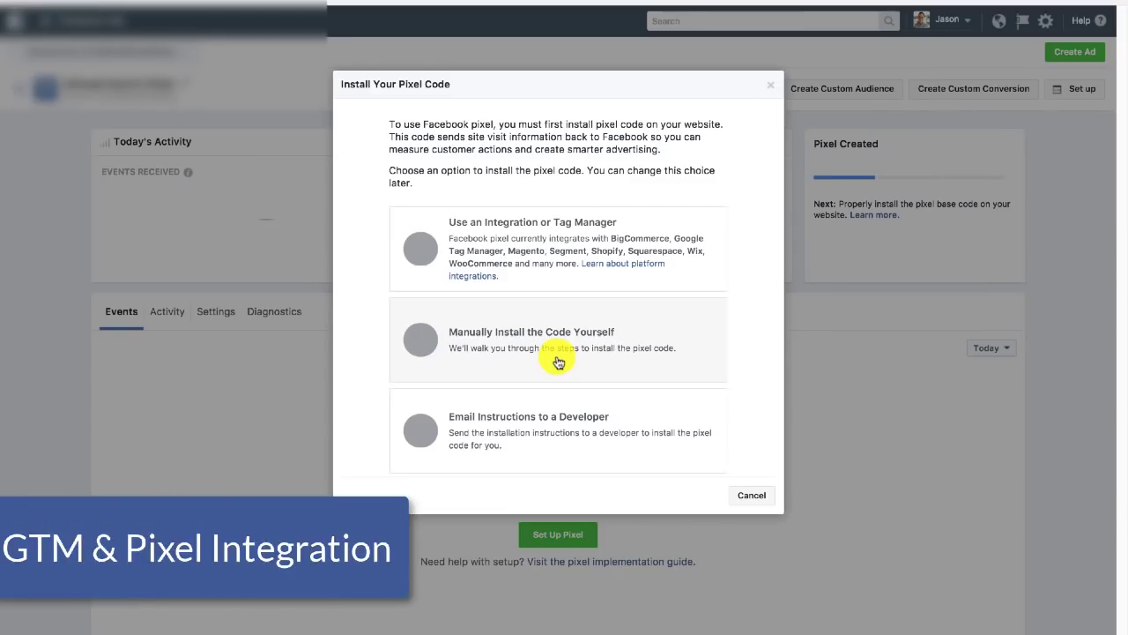
mouse_move(581, 266)
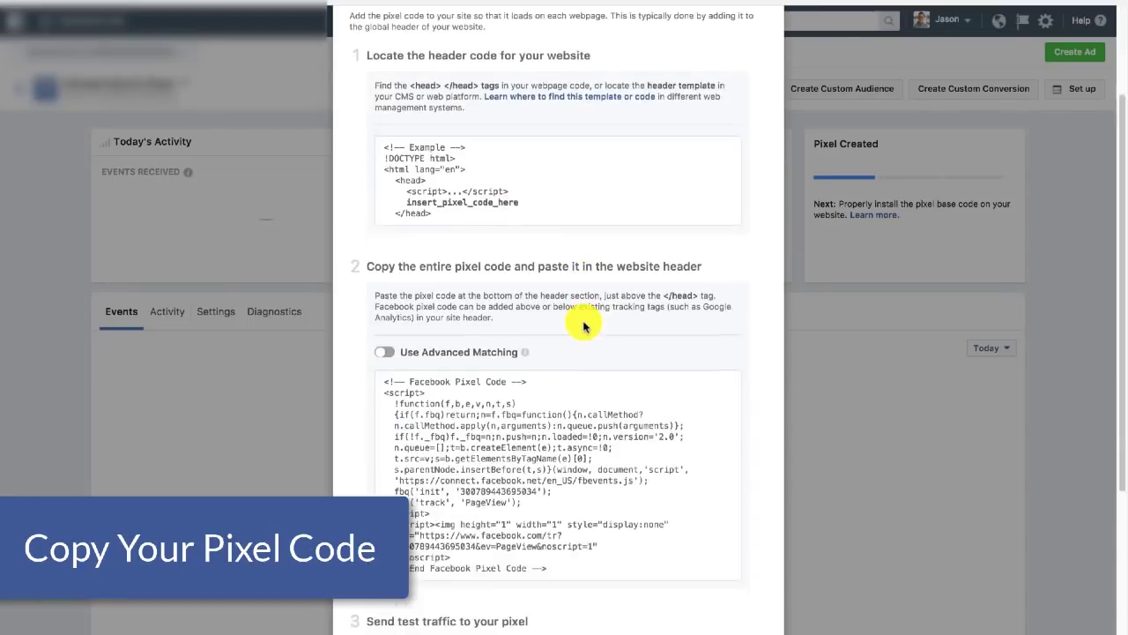
left_click(558, 282)
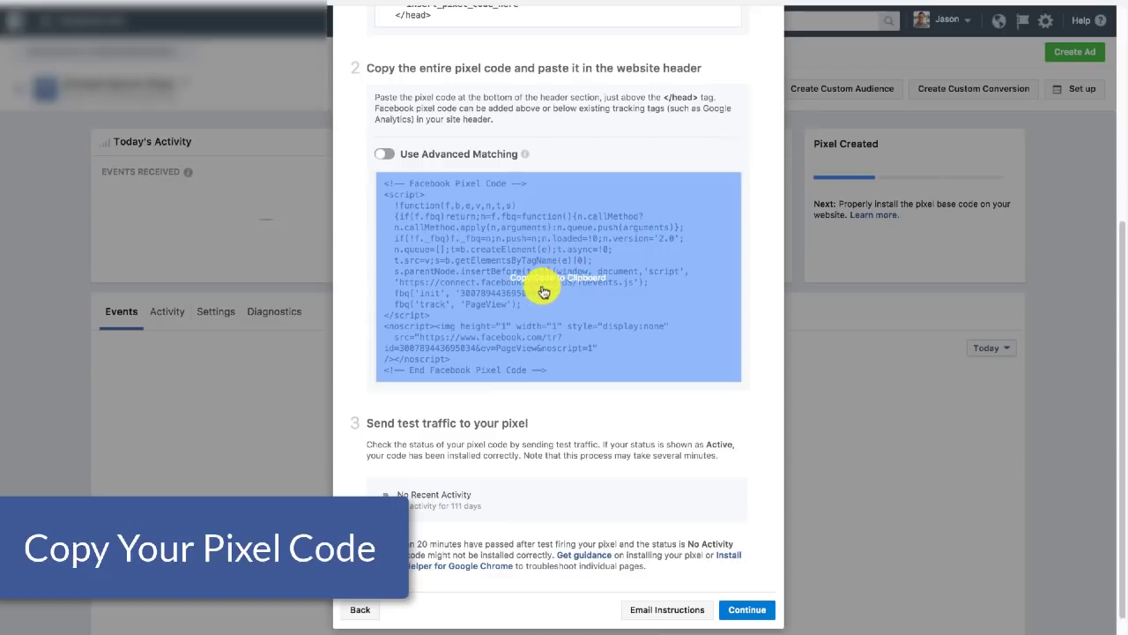
left_click(544, 282)
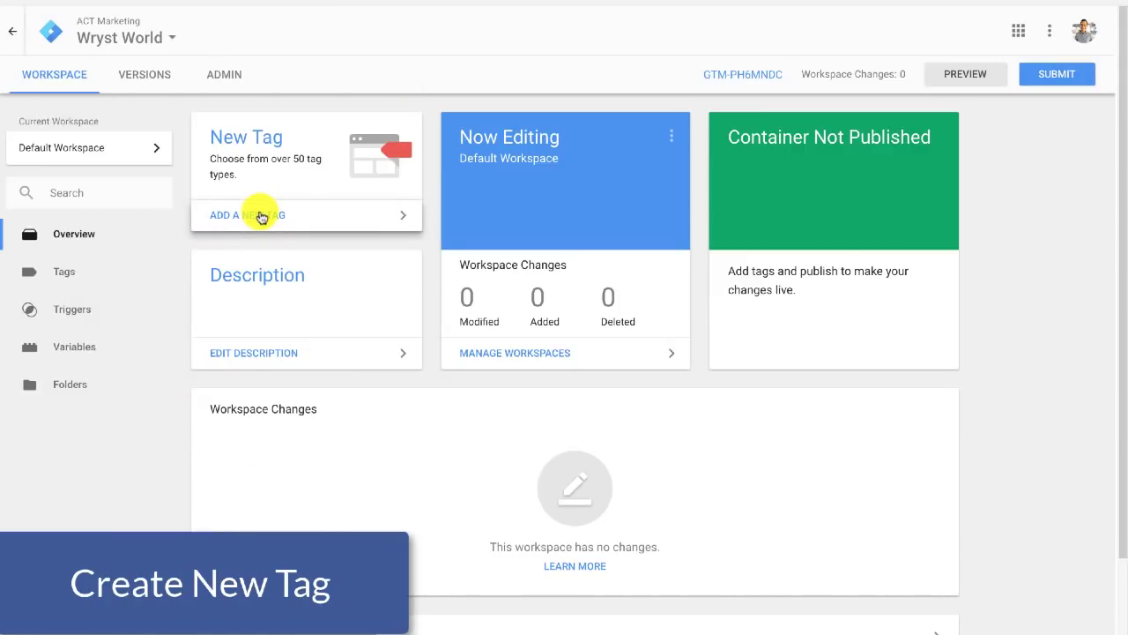
- Add a new tag named 'FB- Pixel - All Pages' and bring up the tag type list
left_click(247, 214)
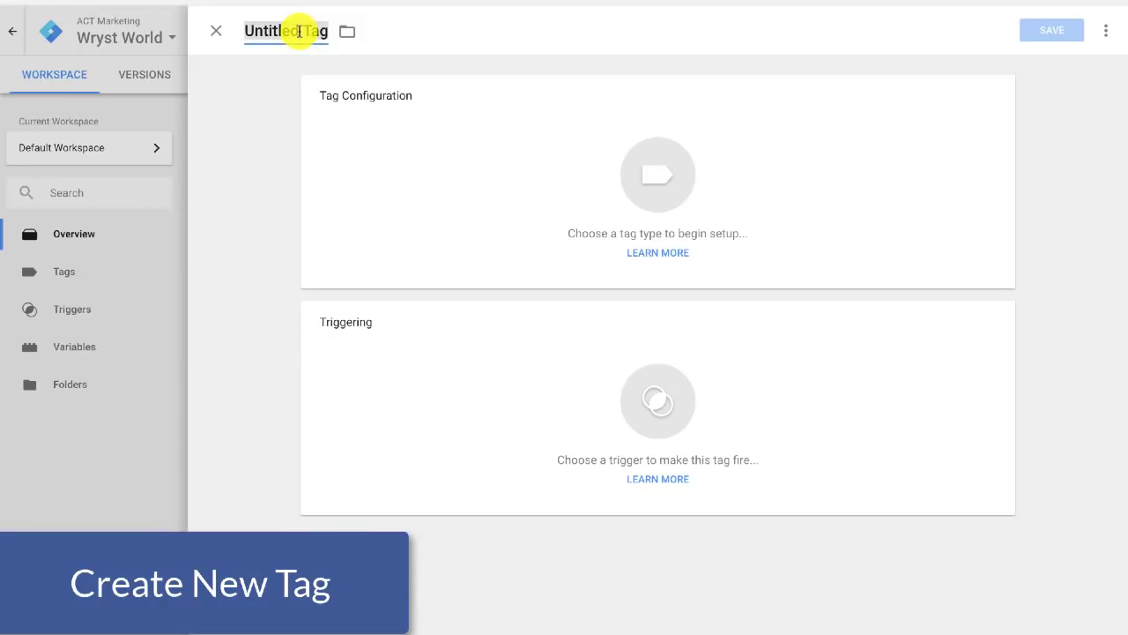
type("FB-")
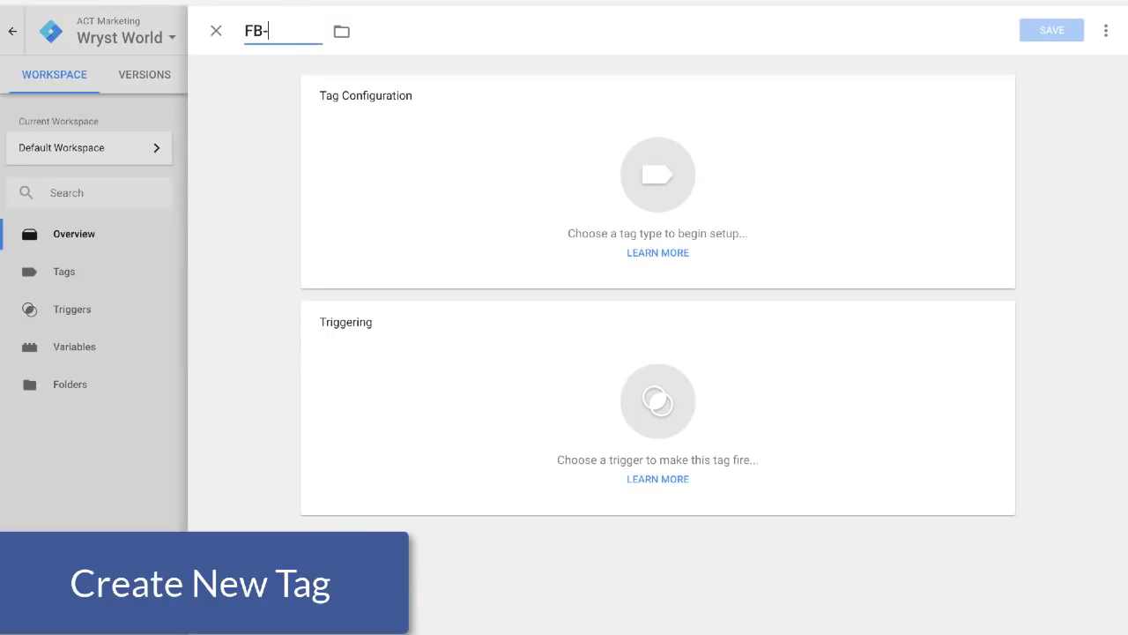
type("Pi")
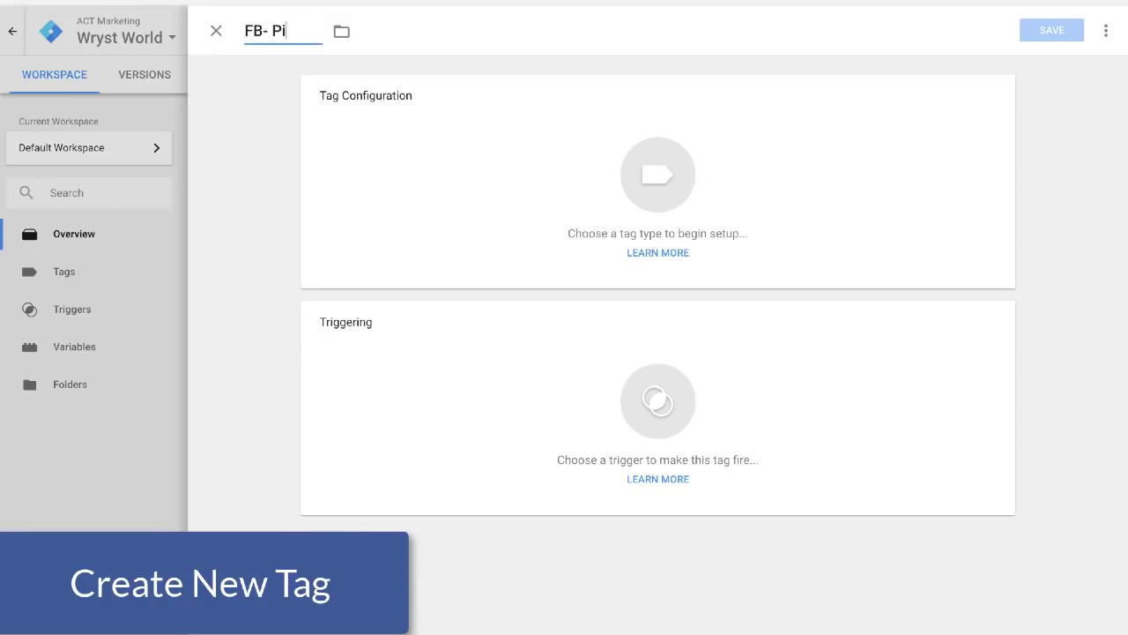
type("xel - All")
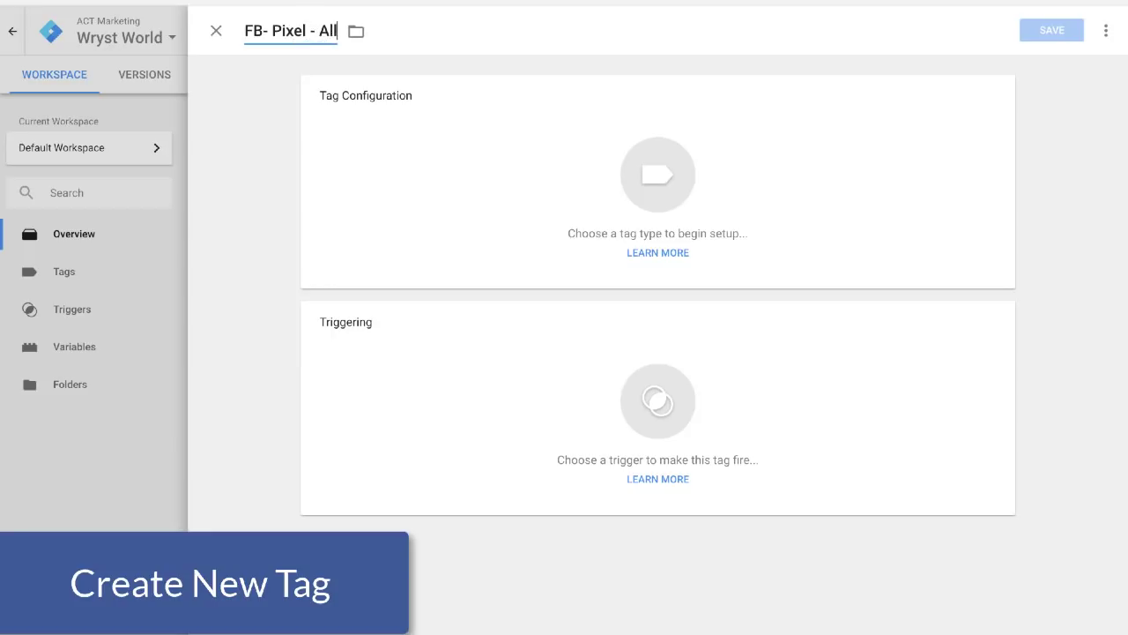
type("Pages")
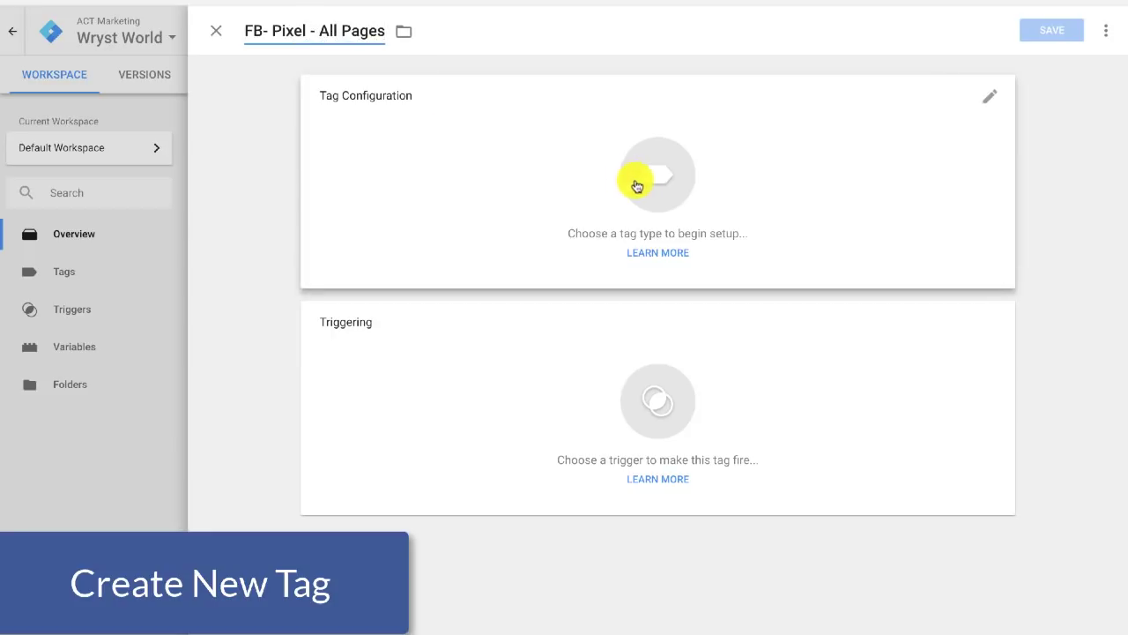
left_click(658, 176)
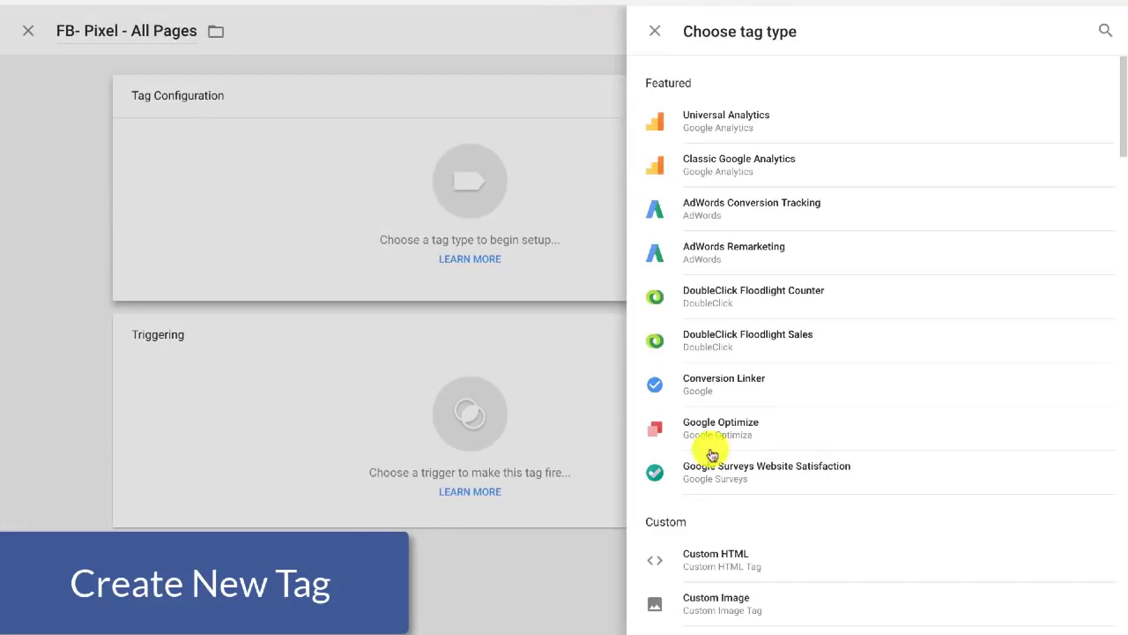
- Set the tag type to Custom HTML and switch to the note holding the onHtmlSuccess line
left_click(716, 559)
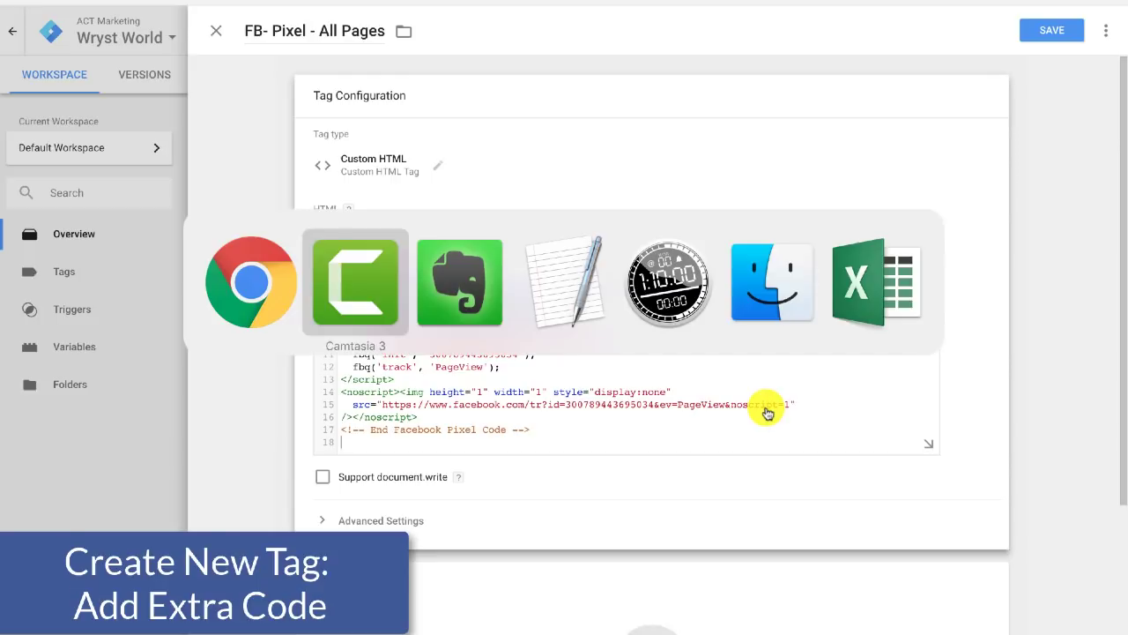
left_click(564, 282)
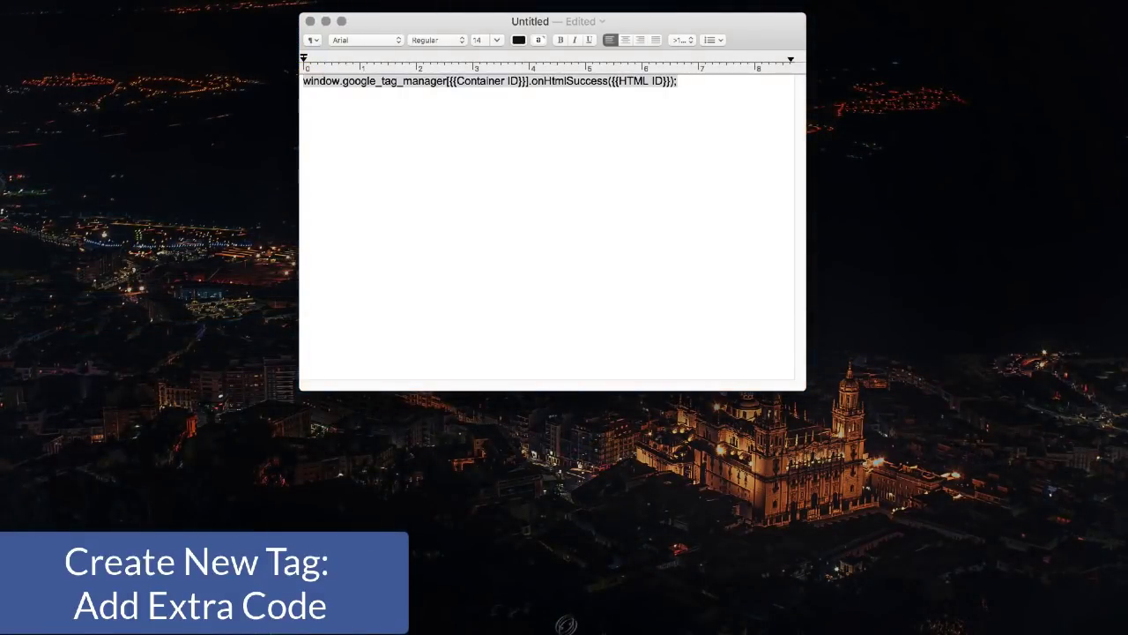
mouse_move(550, 126)
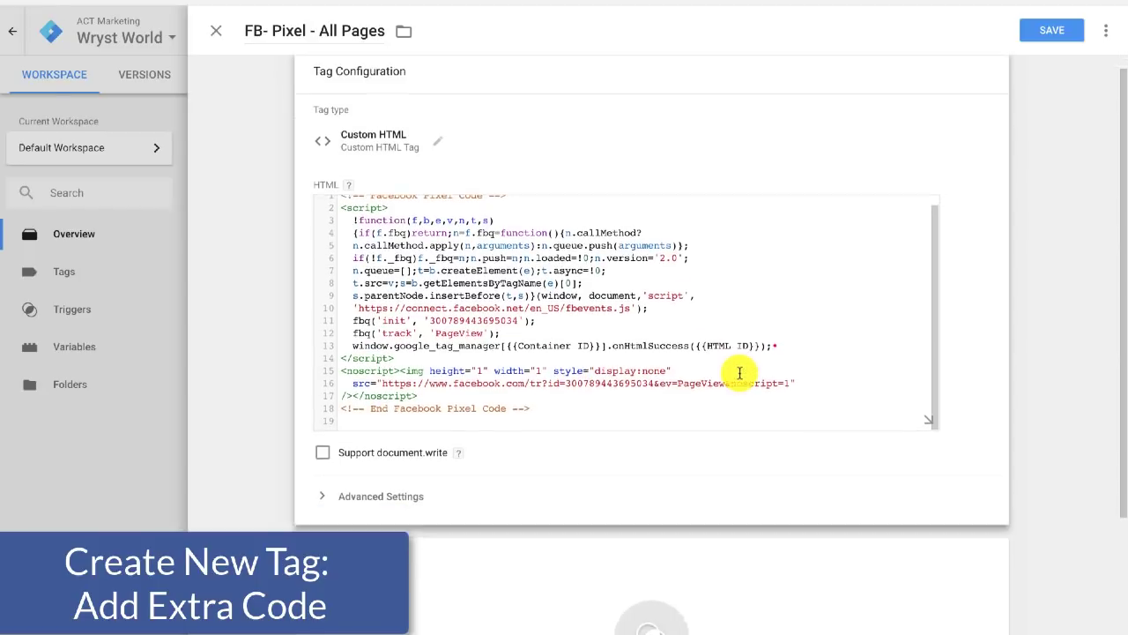
- Strip the <noscript> image lines from the pixel HTML and bring up the trigger list
scroll("down", 3)
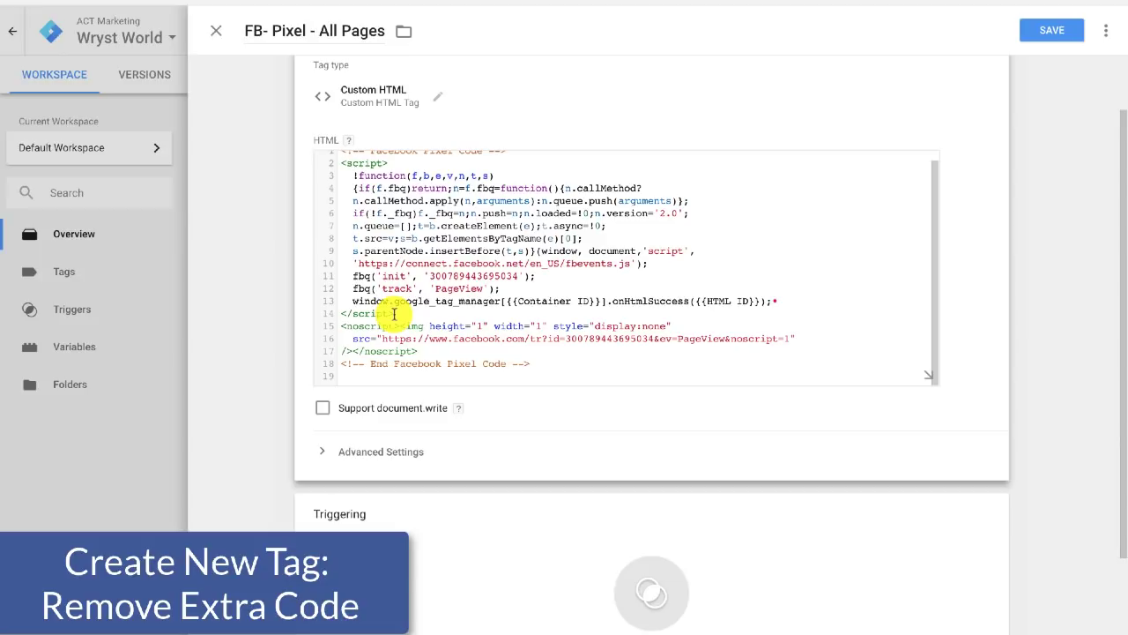
mouse_move(426, 351)
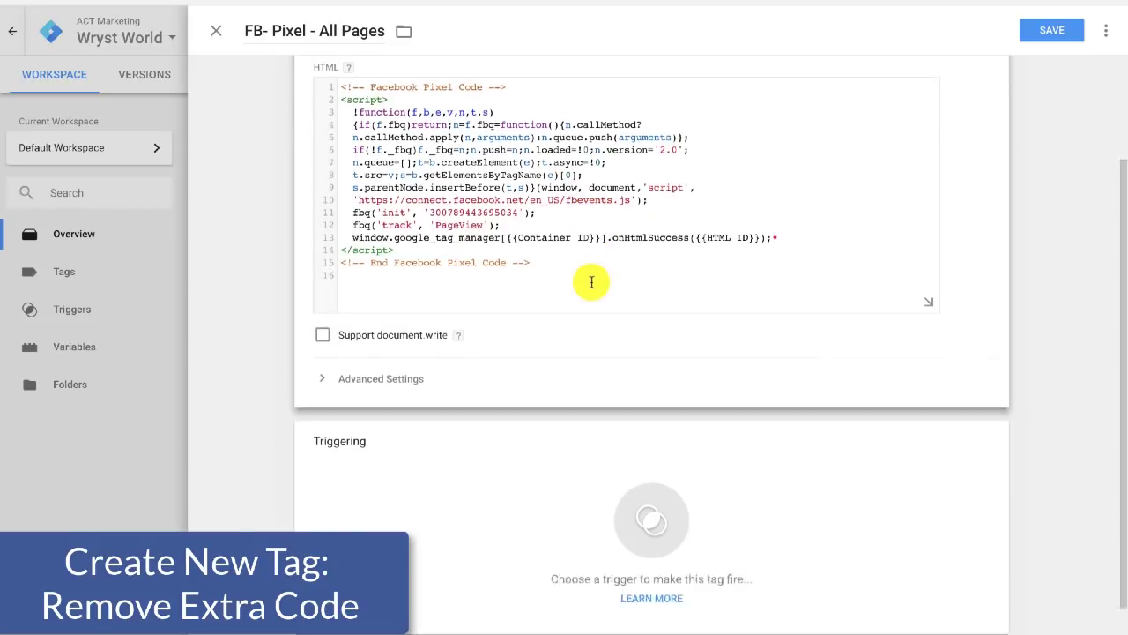
left_click(651, 520)
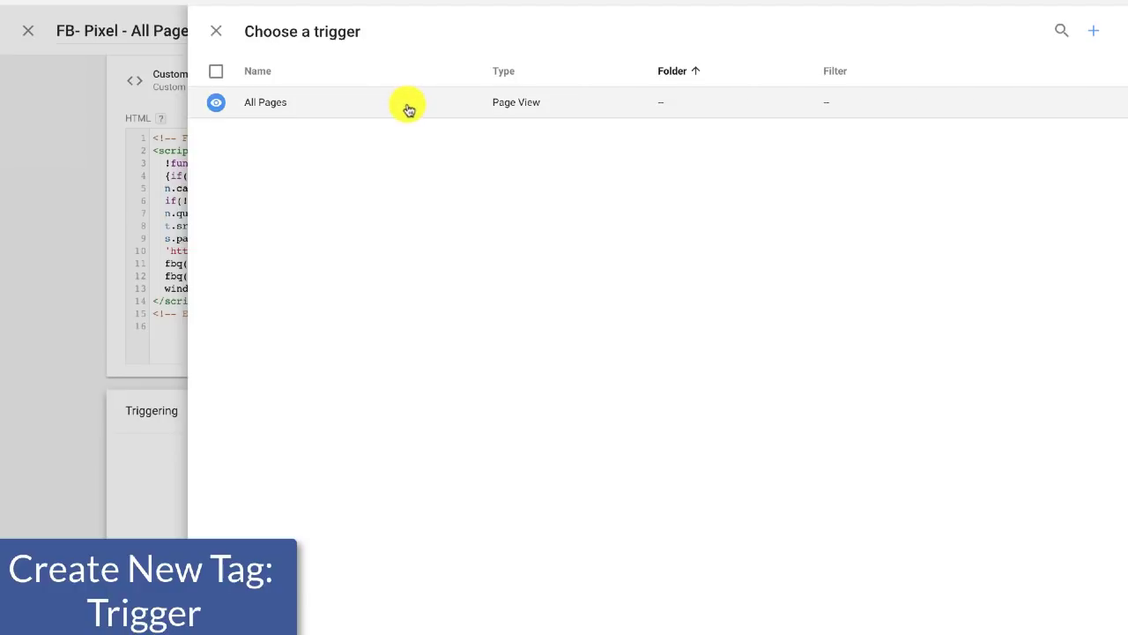
- Choose the All Pages trigger for the FB pixel tag and save it
left_click(266, 101)
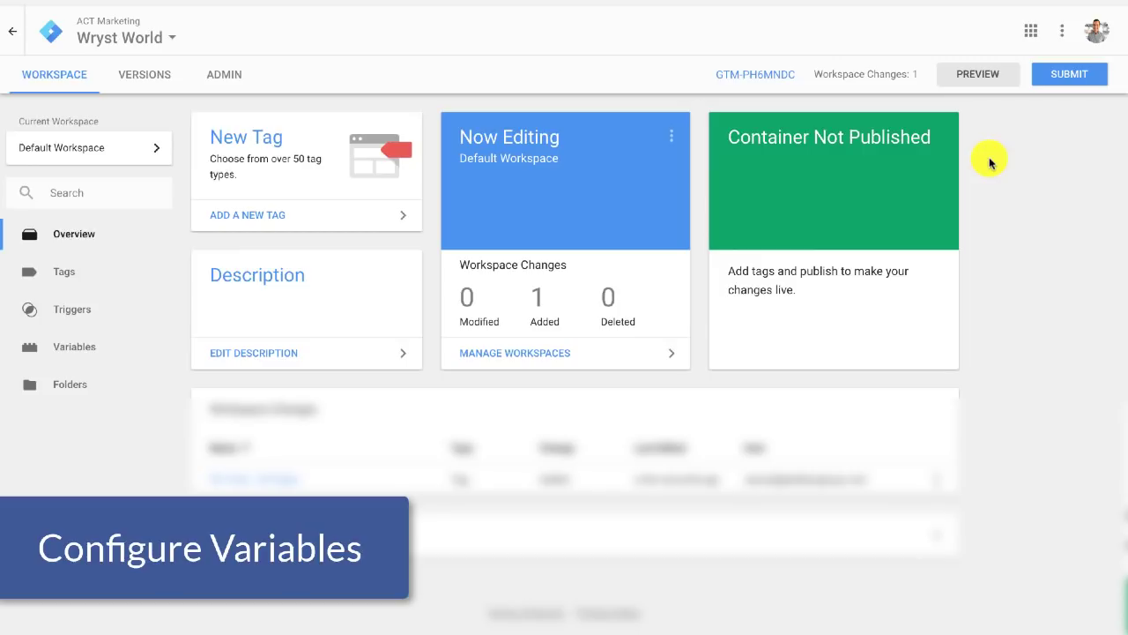
mouse_move(74, 347)
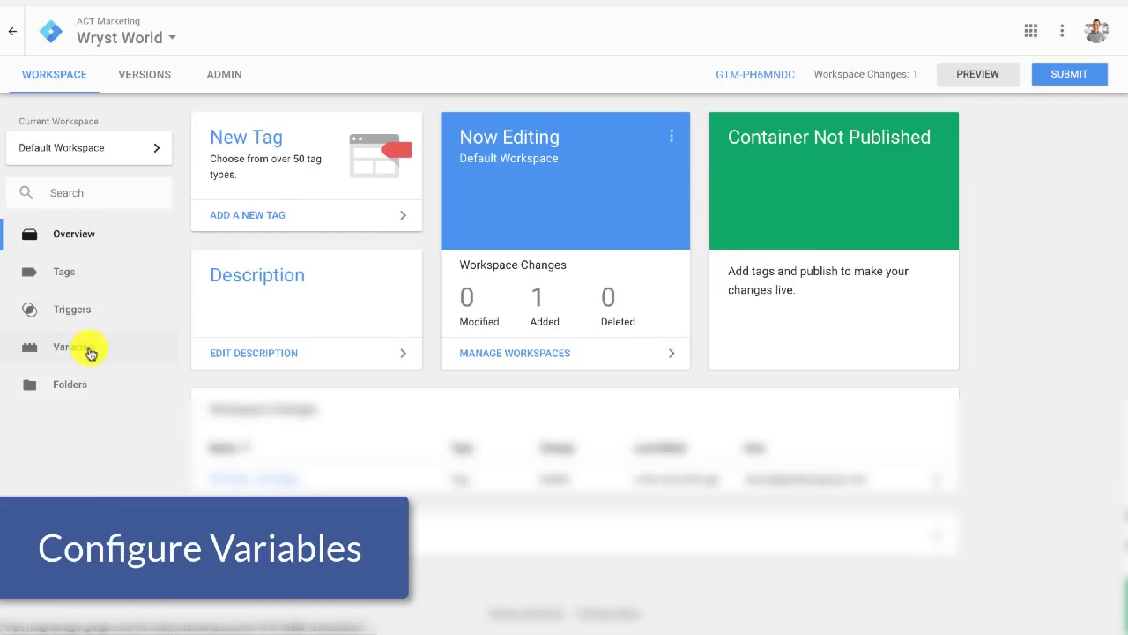
- Switch on the Container ID and HTML ID built-in variables from the Variables page
left_click(72, 346)
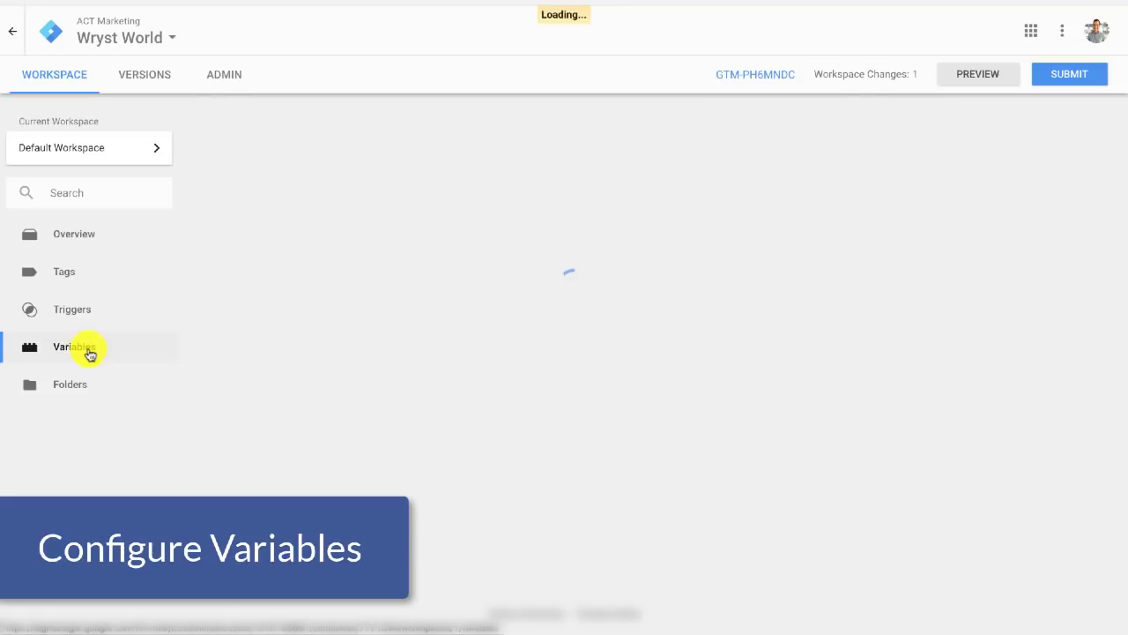
left_click(74, 346)
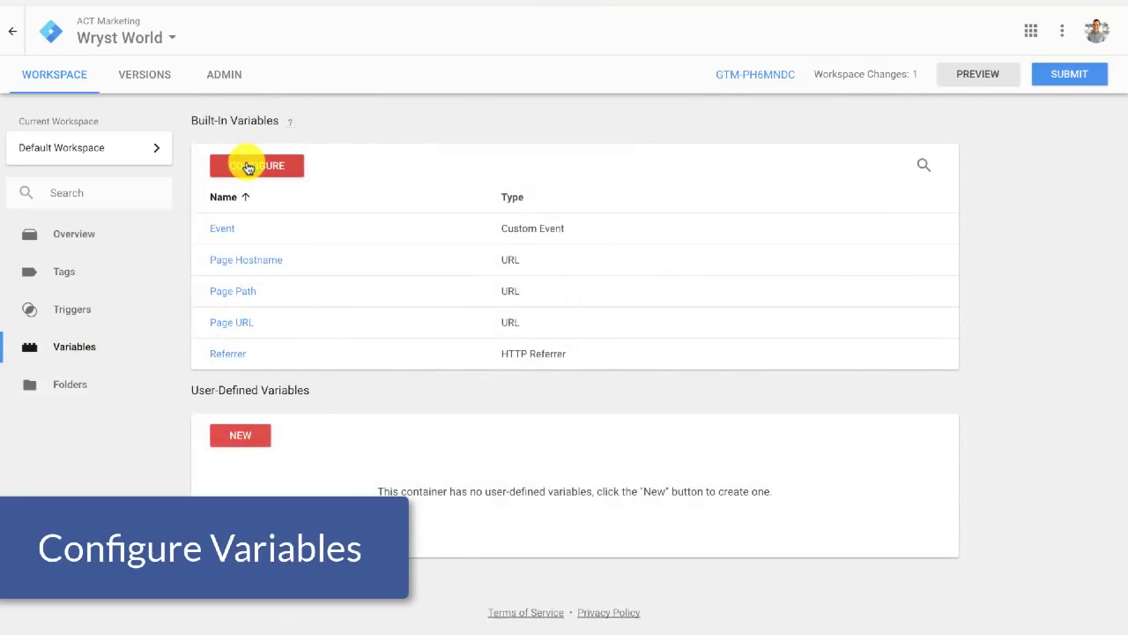
left_click(257, 165)
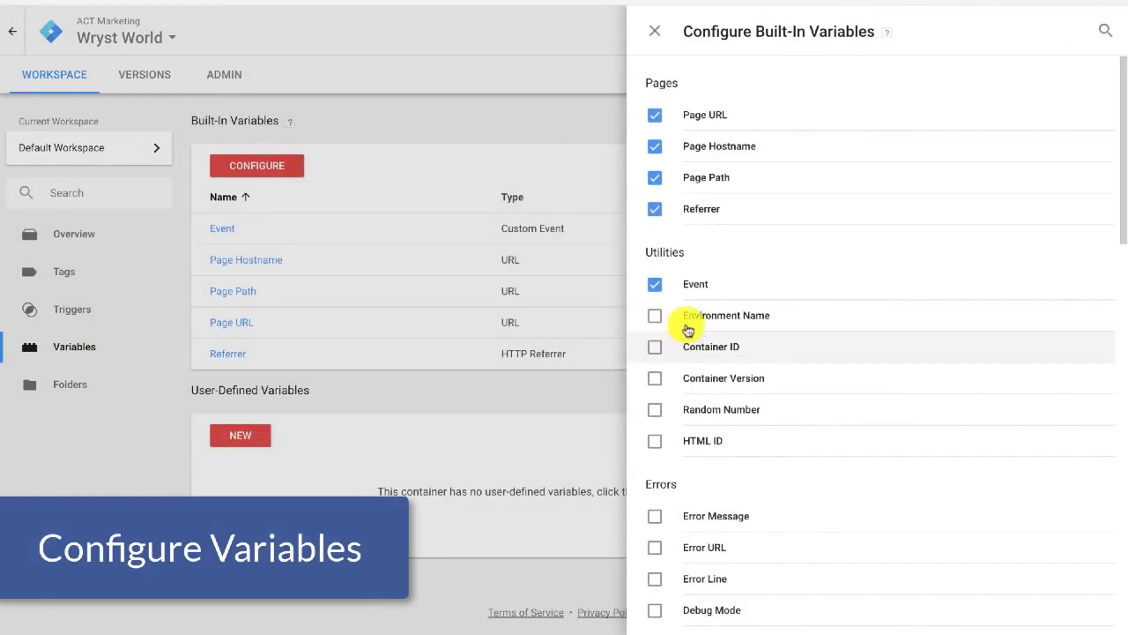
left_click(655, 346)
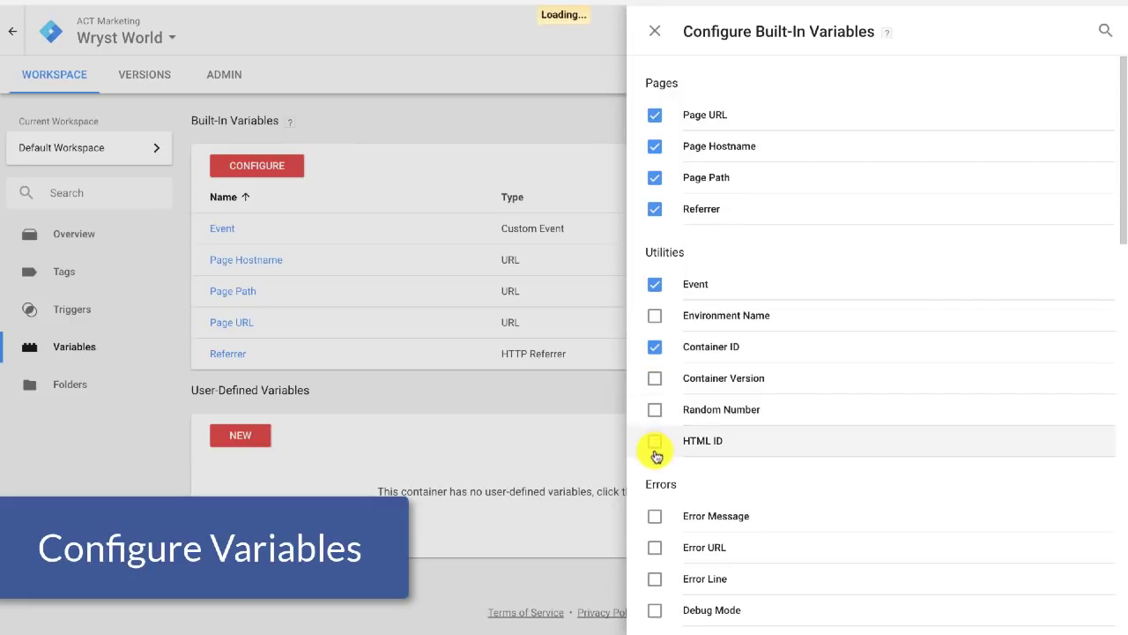
left_click(655, 440)
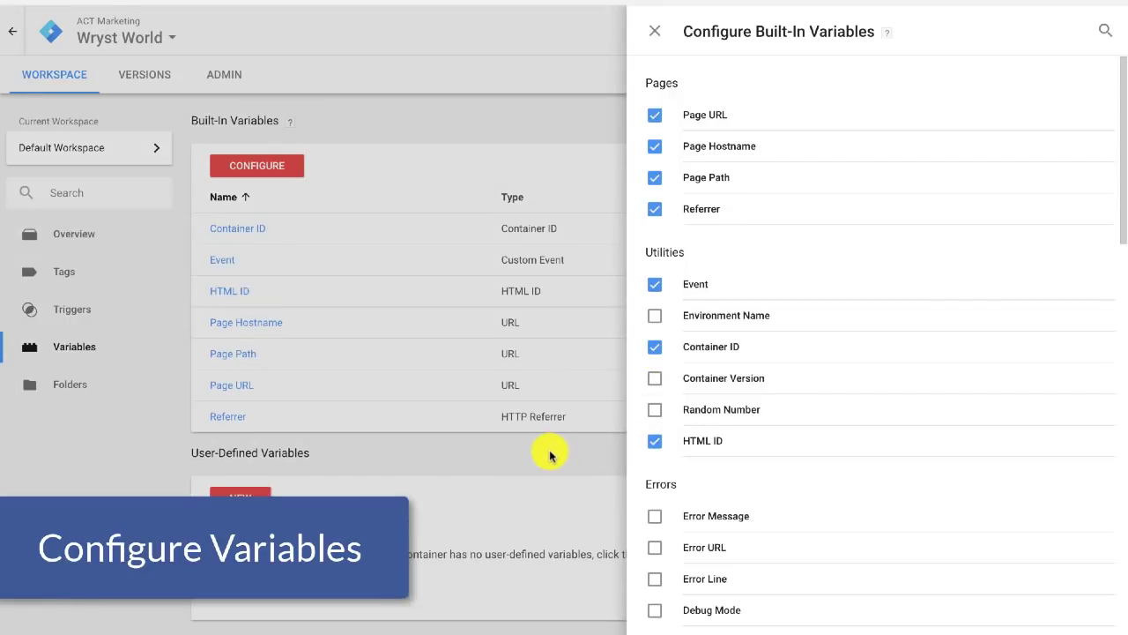
left_click(654, 31)
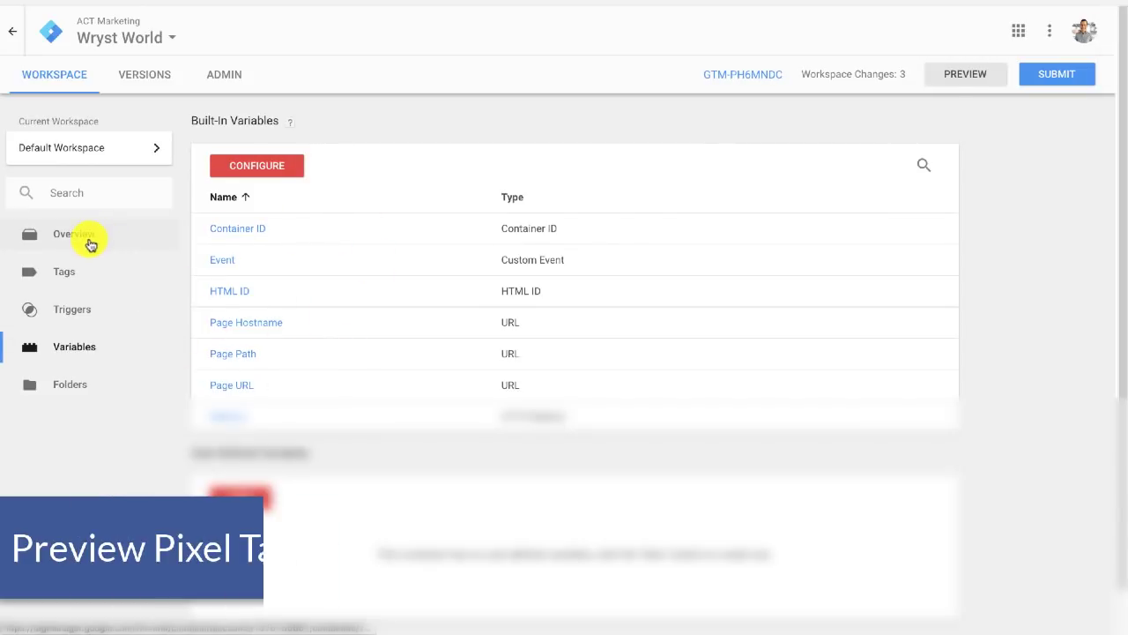
- Go back to the workspace Overview and launch Preview mode
left_click(73, 233)
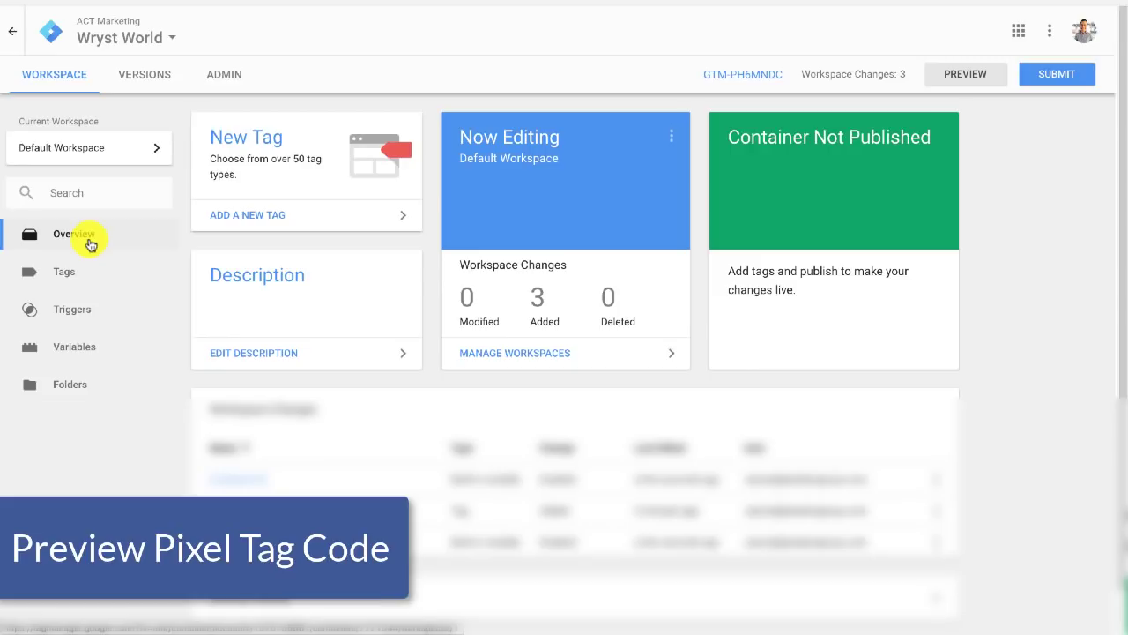
mouse_move(965, 74)
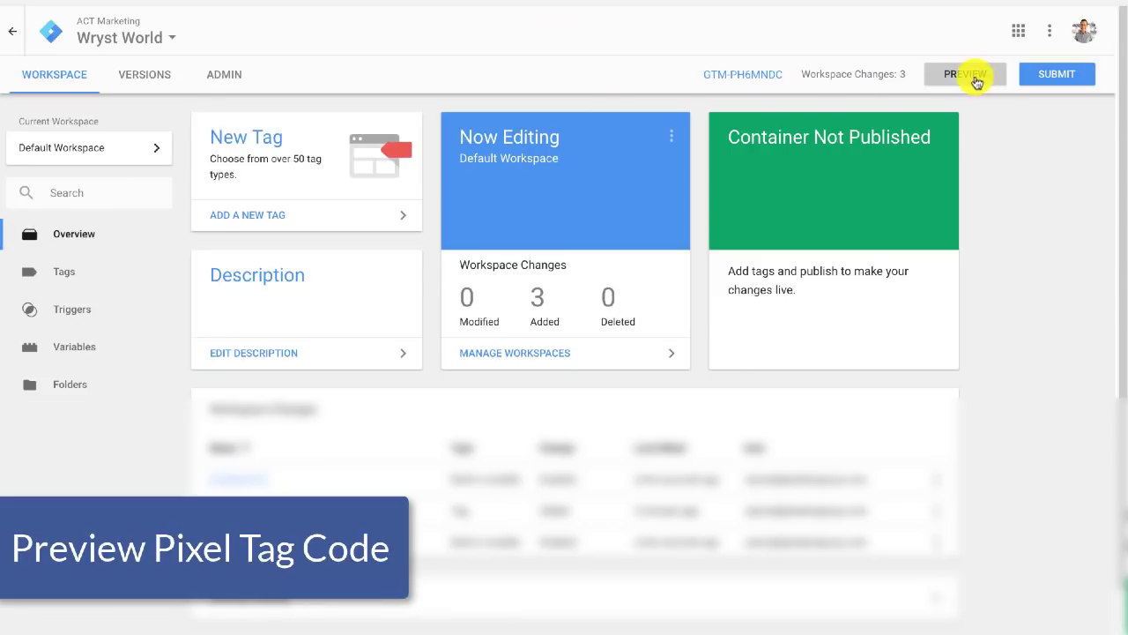
left_click(966, 74)
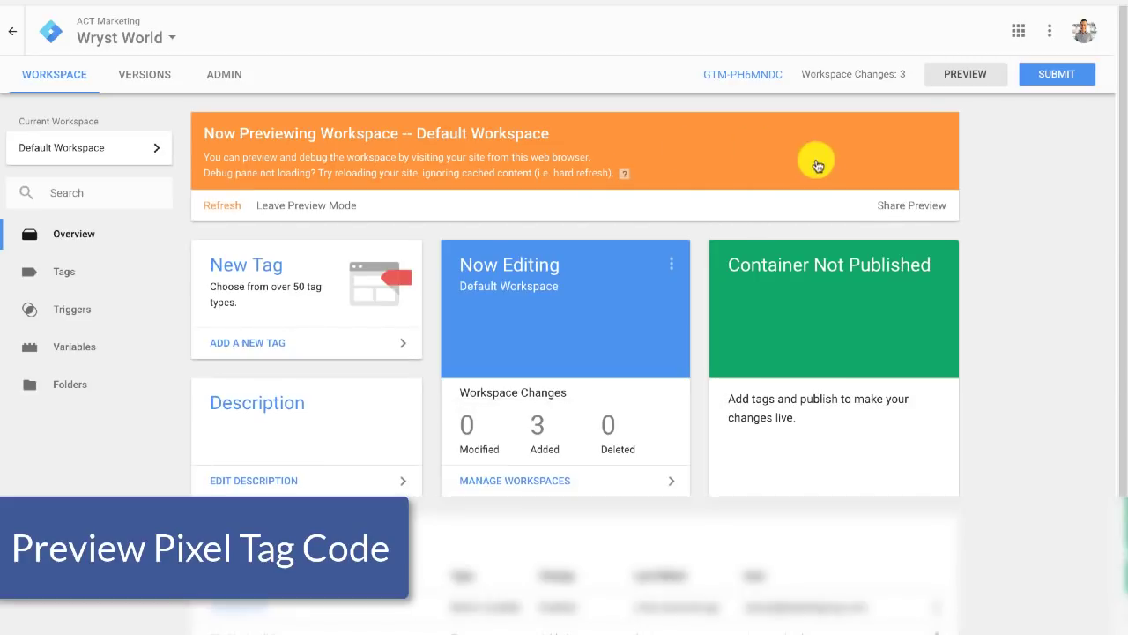
mouse_move(749, 150)
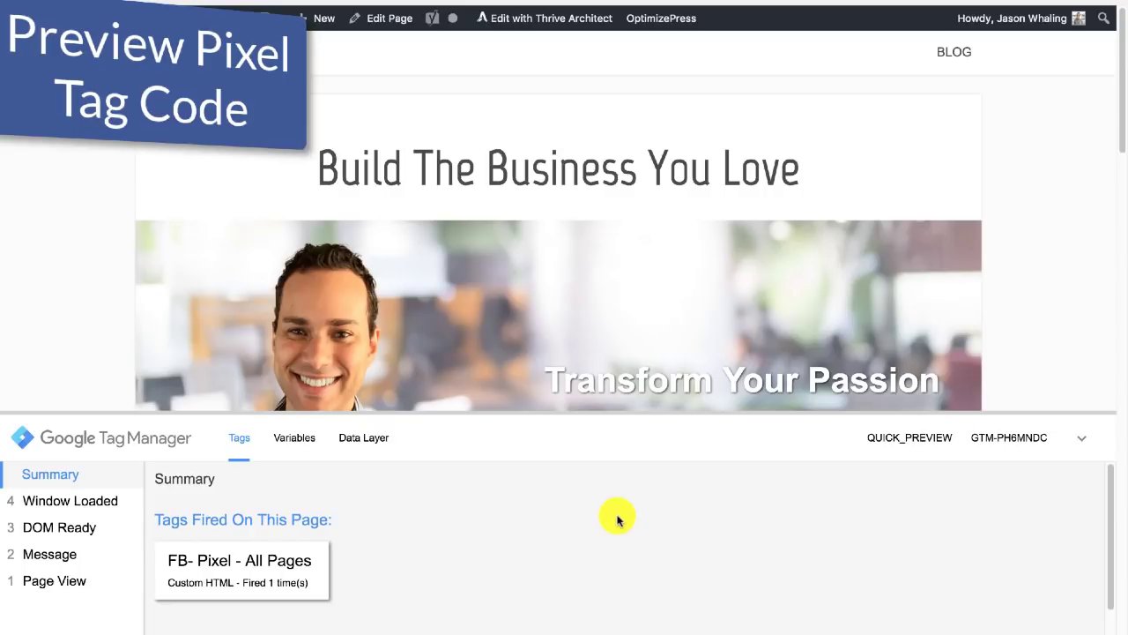
mouse_move(476, 593)
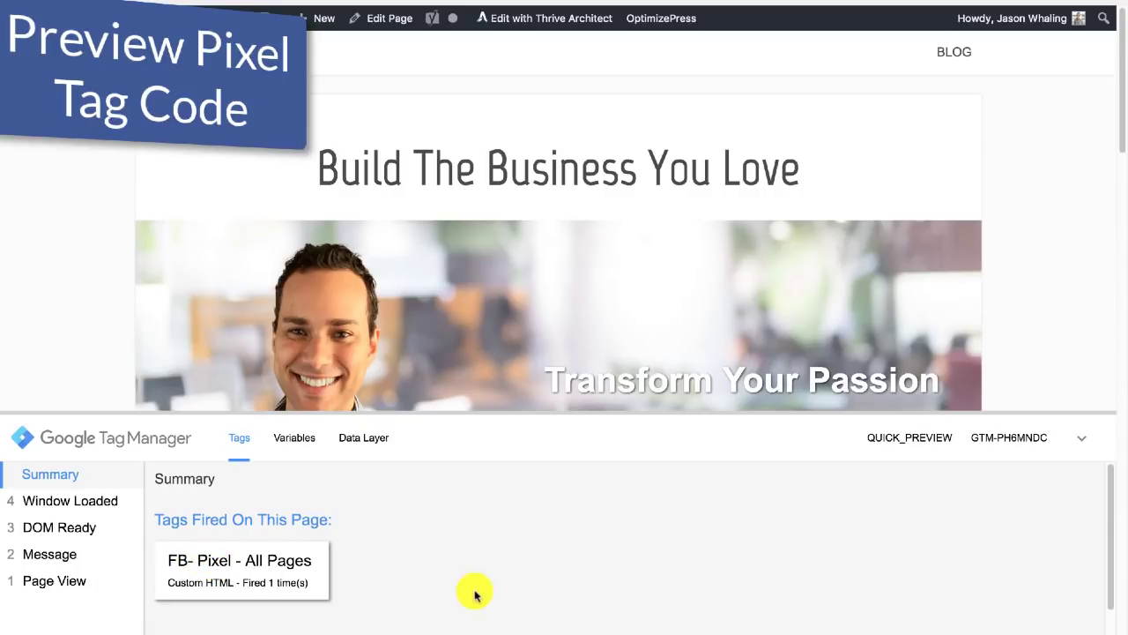
mouse_move(508, 589)
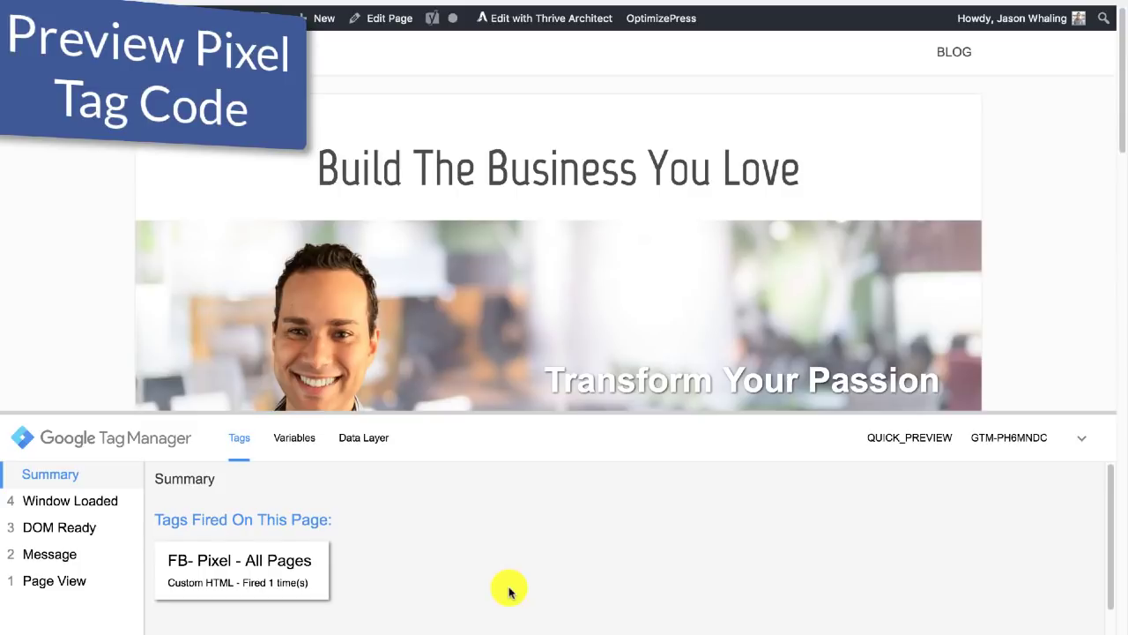
mouse_move(730, 388)
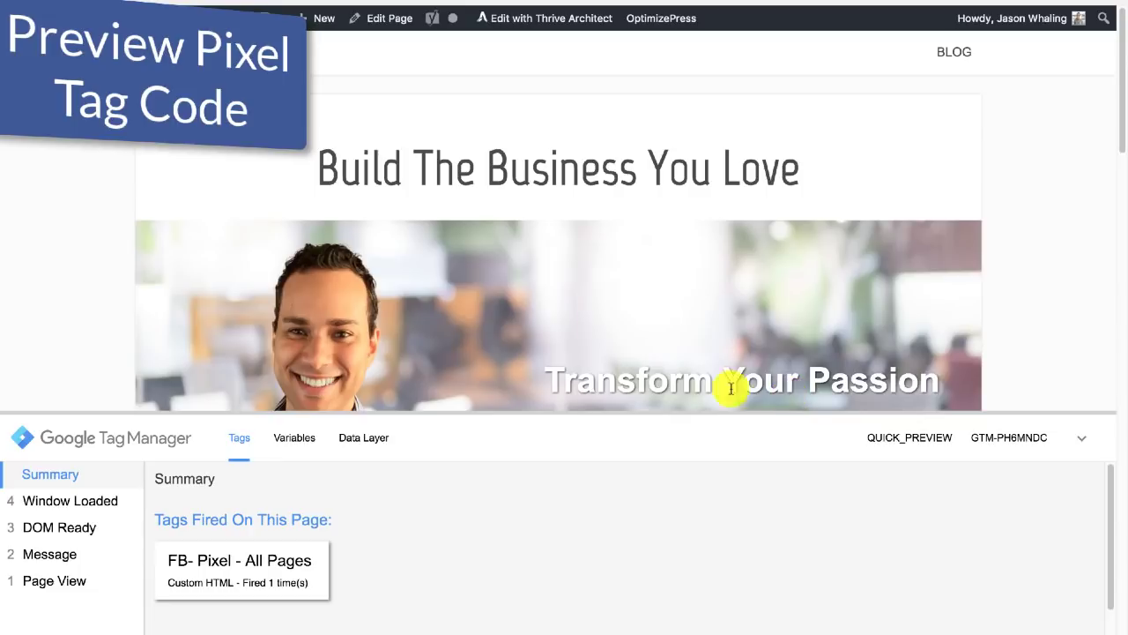
mouse_move(544, 158)
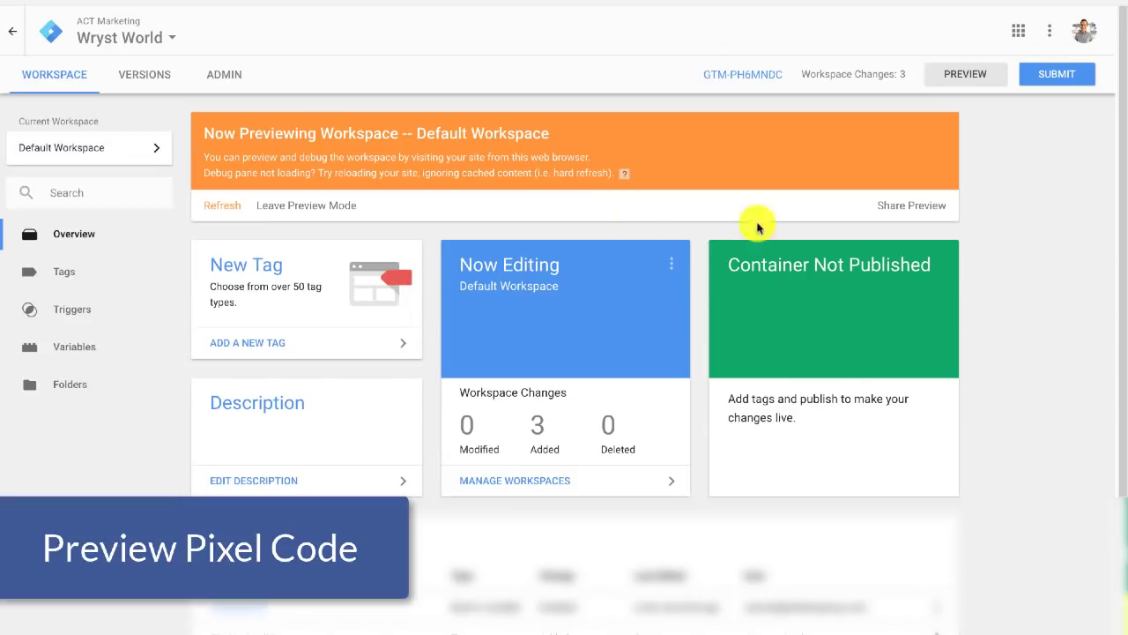
mouse_move(305, 204)
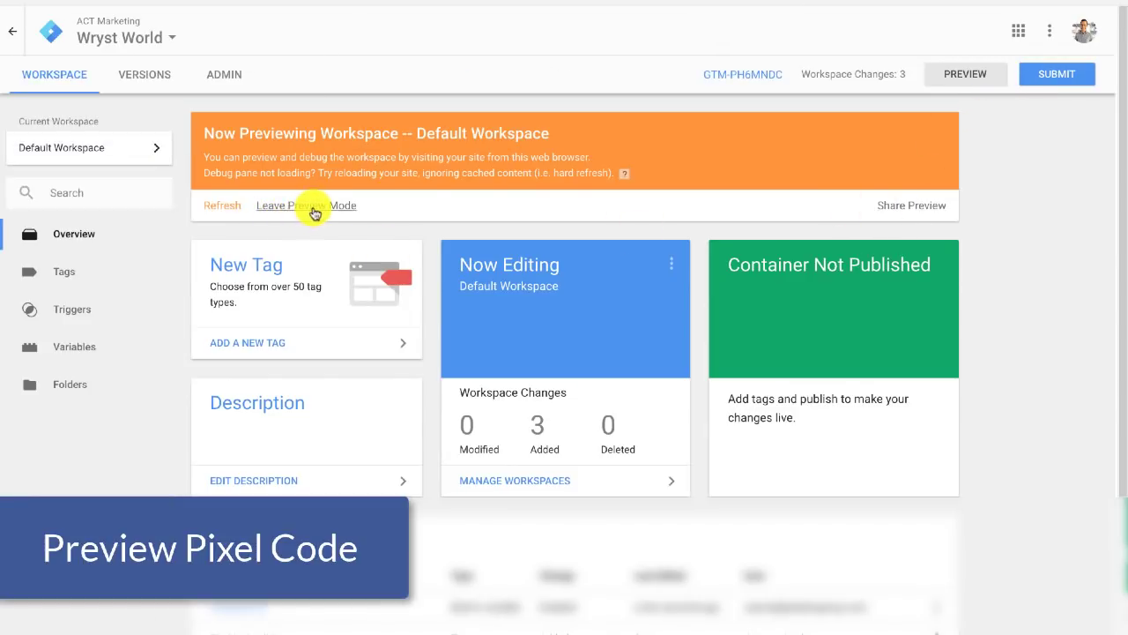
- Exit preview mode from the orange preview banner
left_click(307, 205)
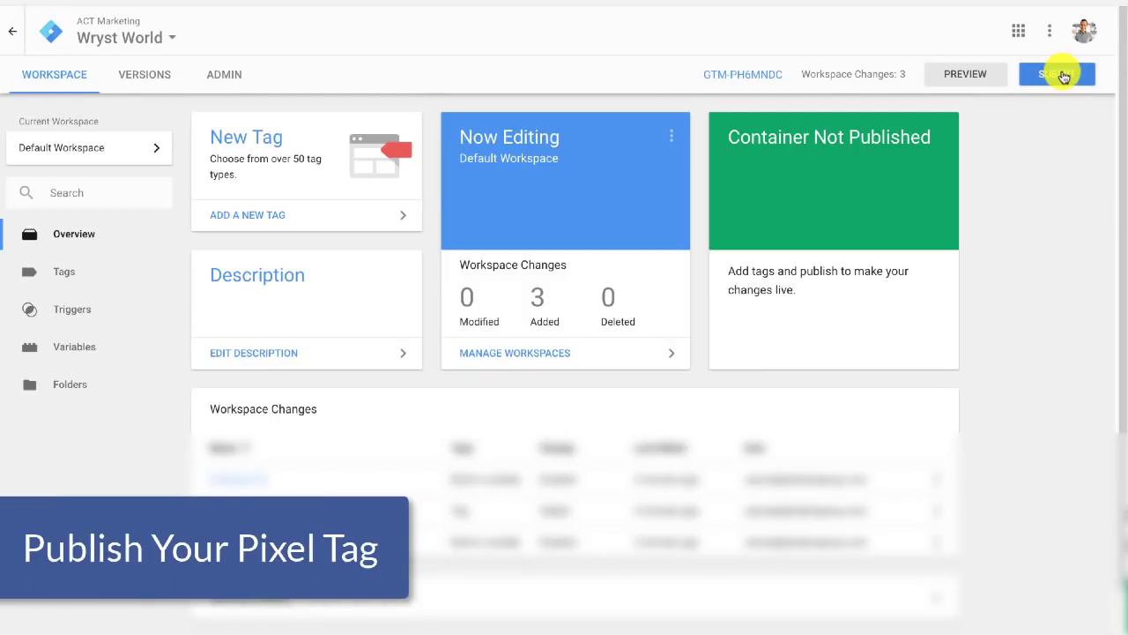
- Submit the changes as version 'FB Pixel - All Pages' with a pixel-install description, then publish
left_click(1057, 74)
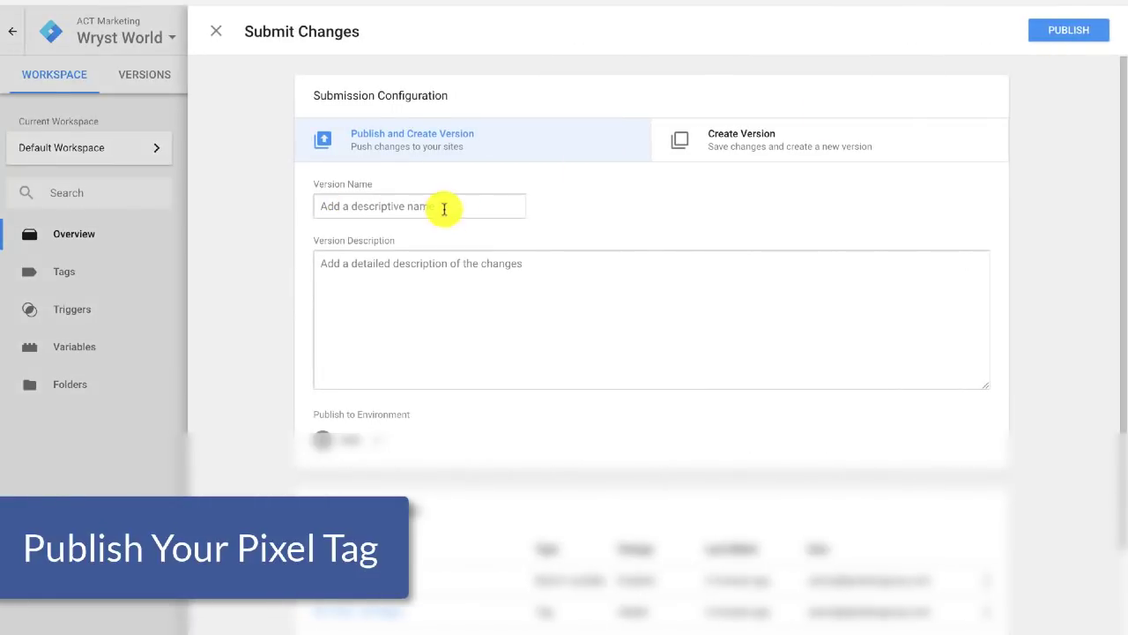
mouse_move(475, 213)
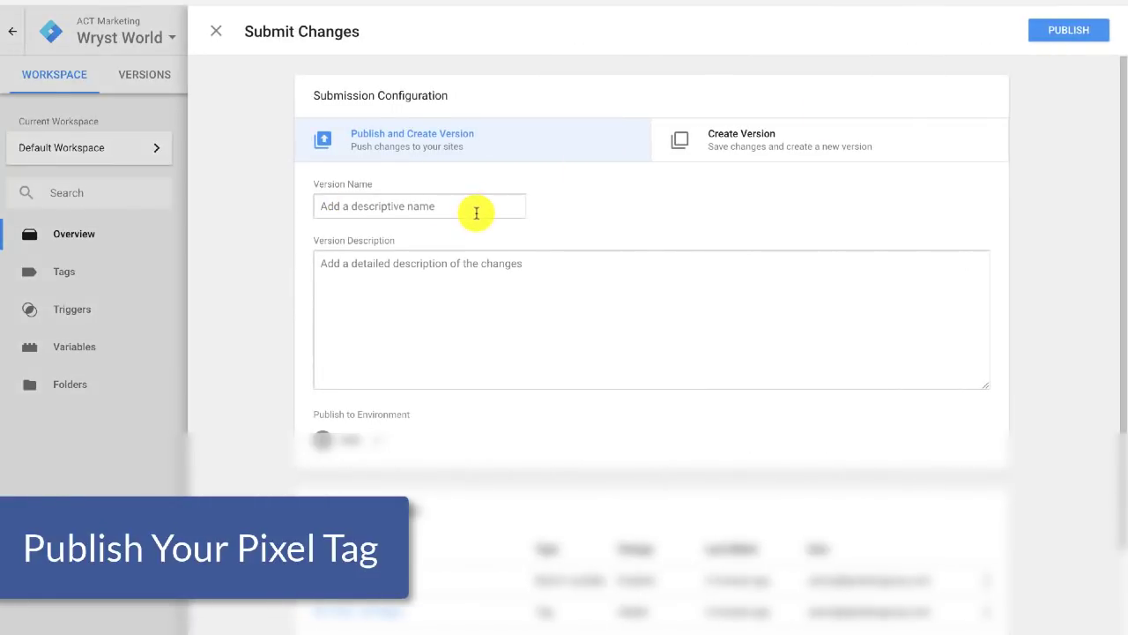
left_click(419, 205)
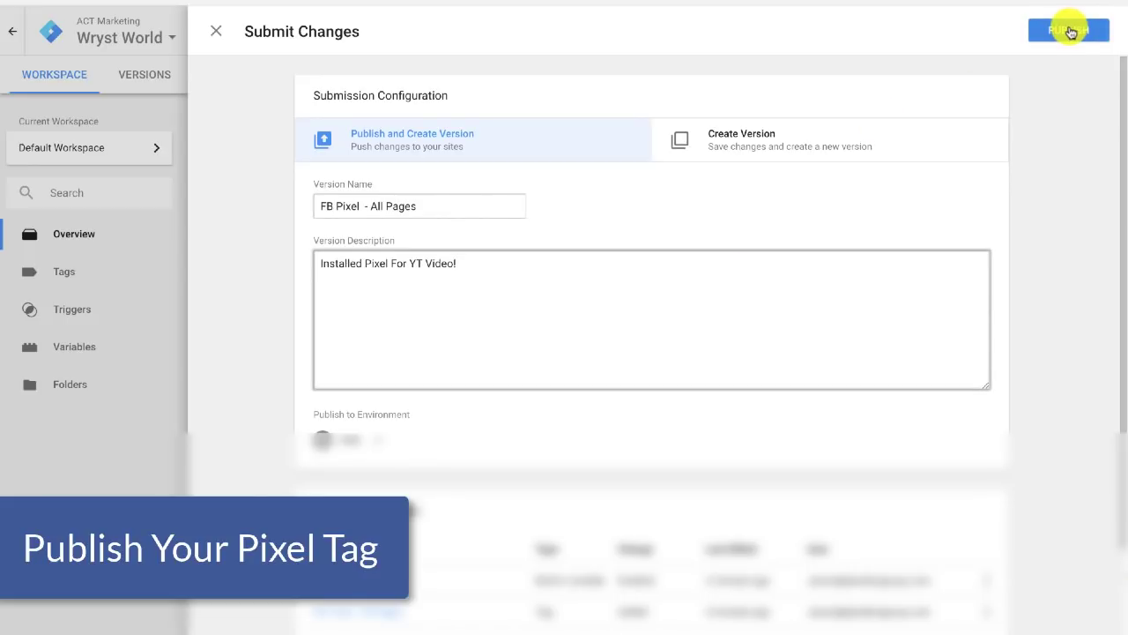
left_click(1069, 29)
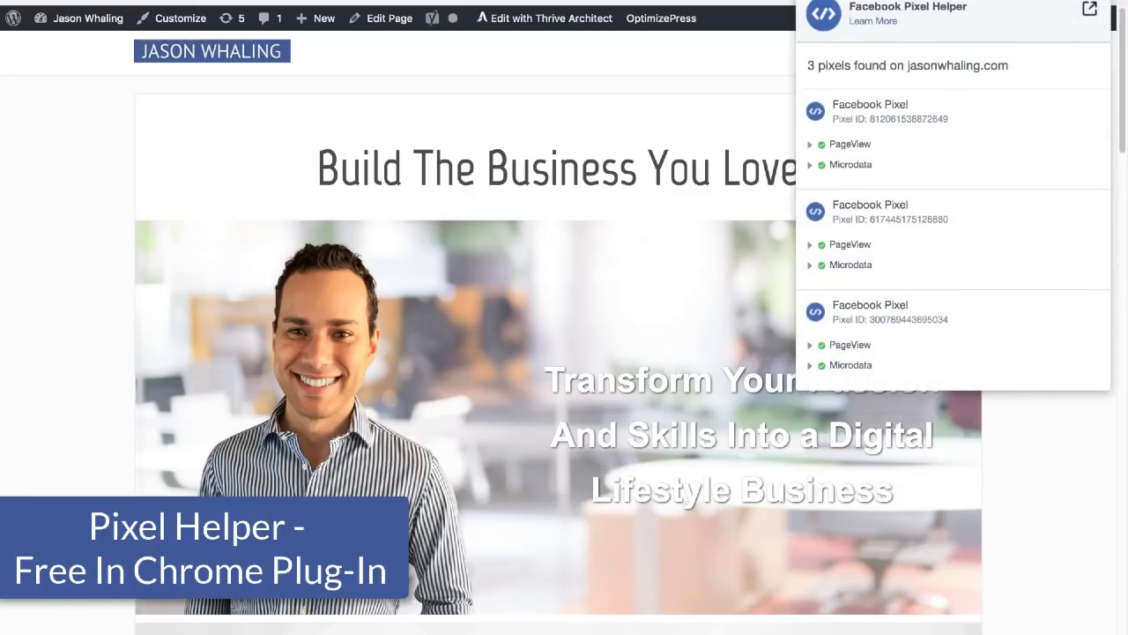
mouse_move(941, 152)
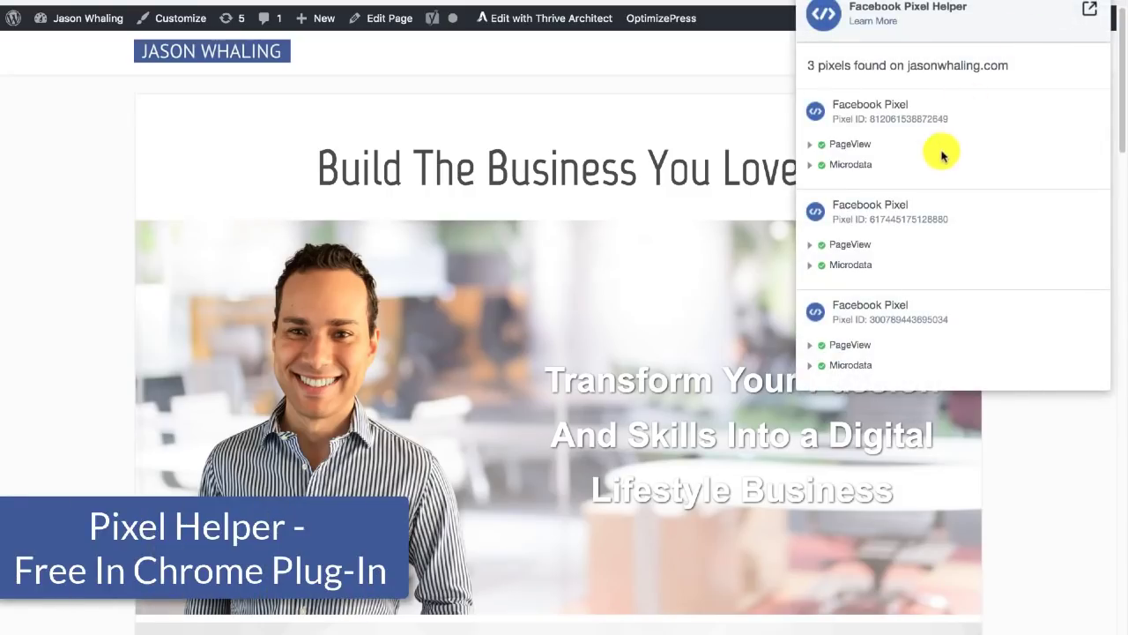
mouse_move(907, 291)
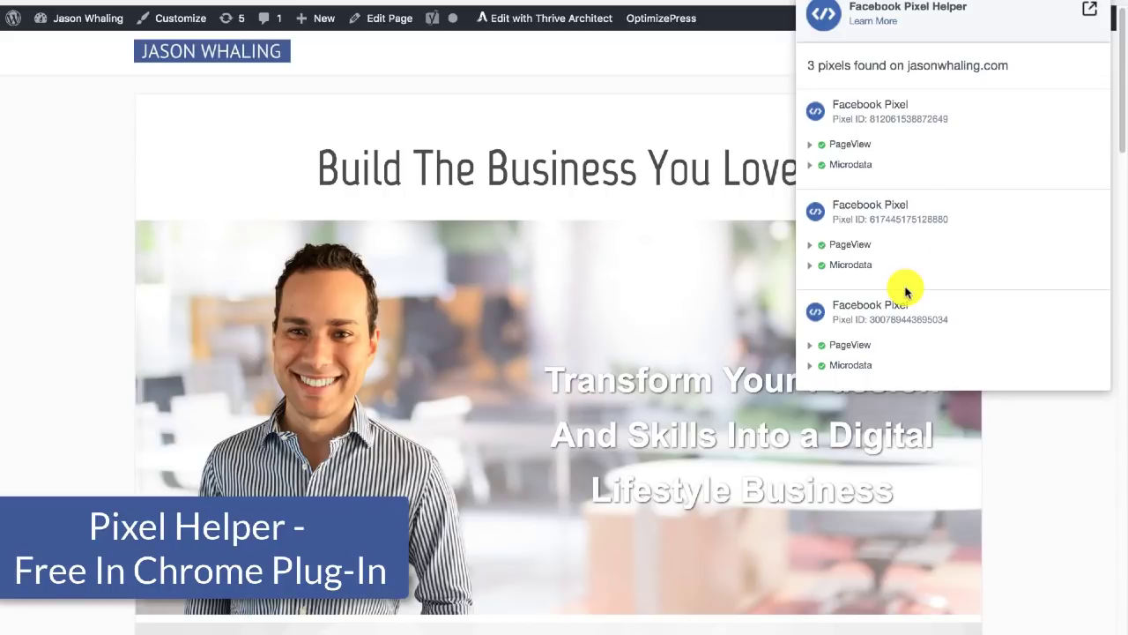
mouse_move(930, 342)
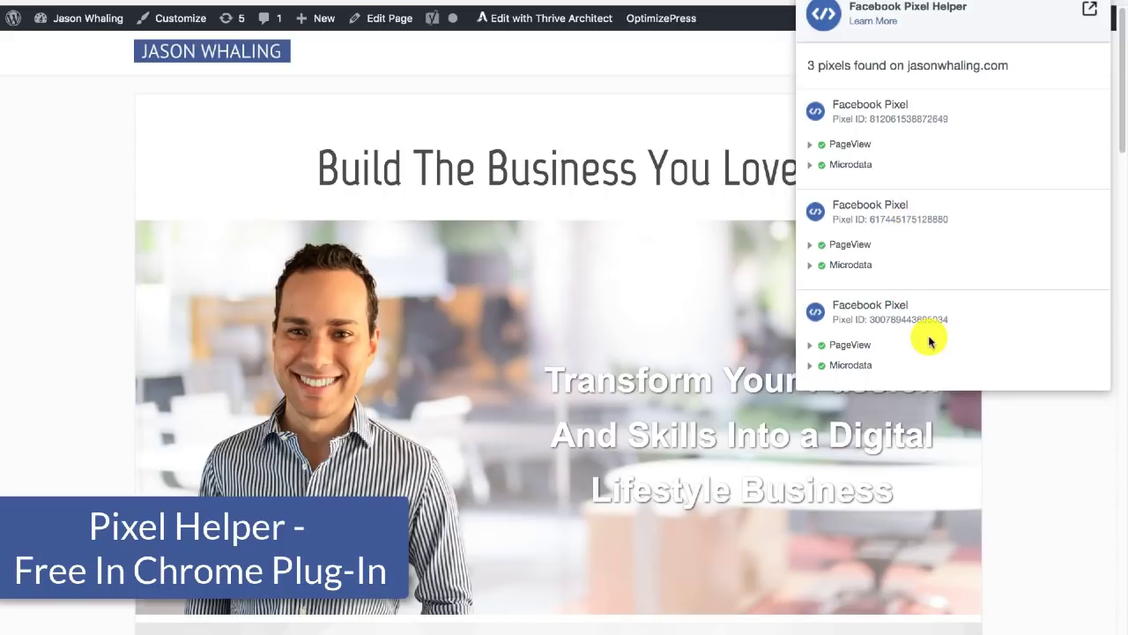
mouse_move(926, 115)
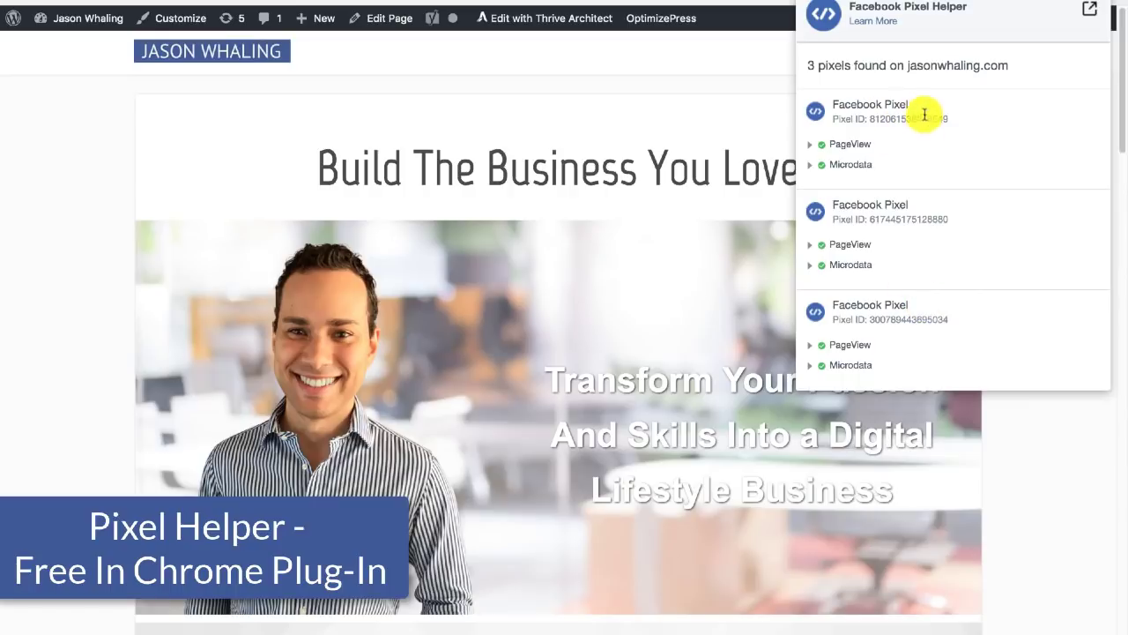
mouse_move(925, 346)
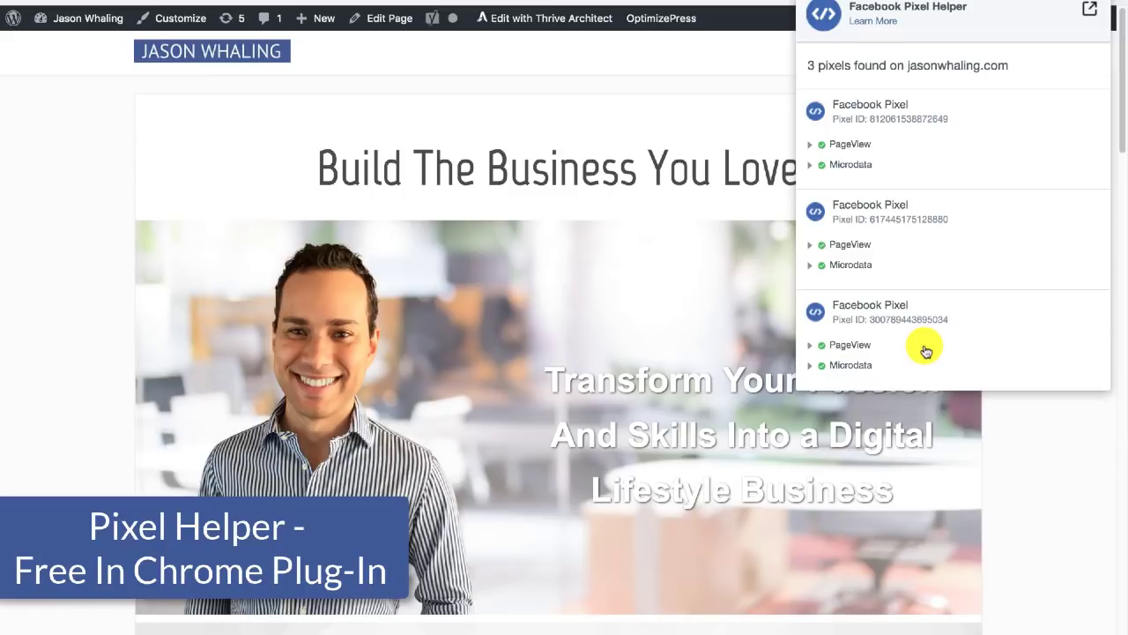
mouse_move(964, 120)
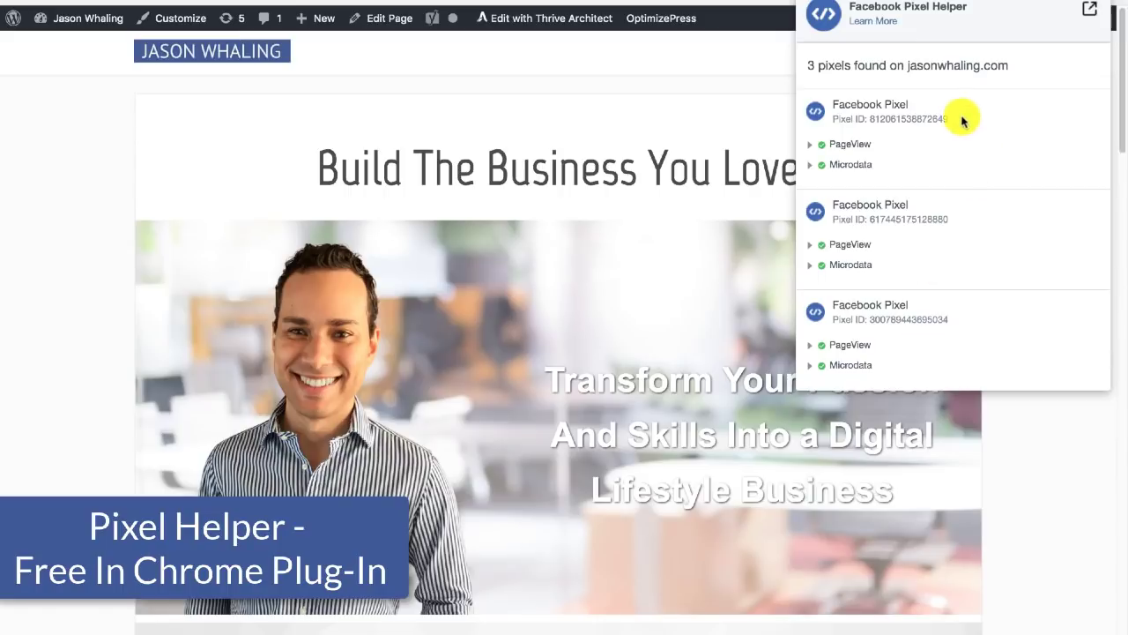
mouse_move(987, 136)
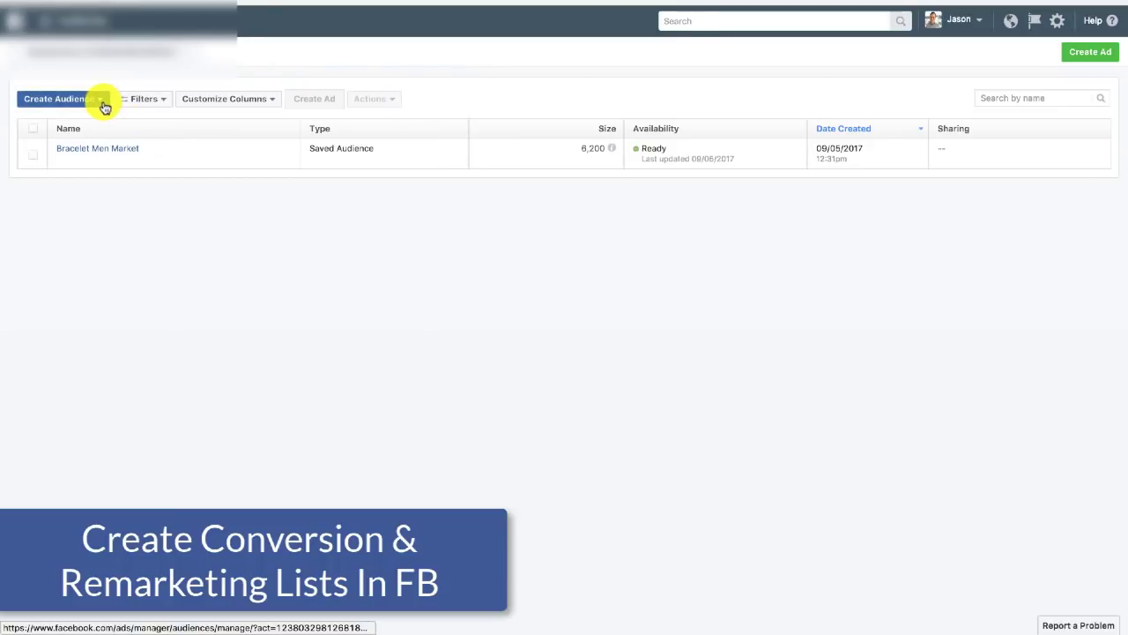
- Start a Custom Audience of past-30-day visitors to specific web pages, matching URL contains
left_click(62, 98)
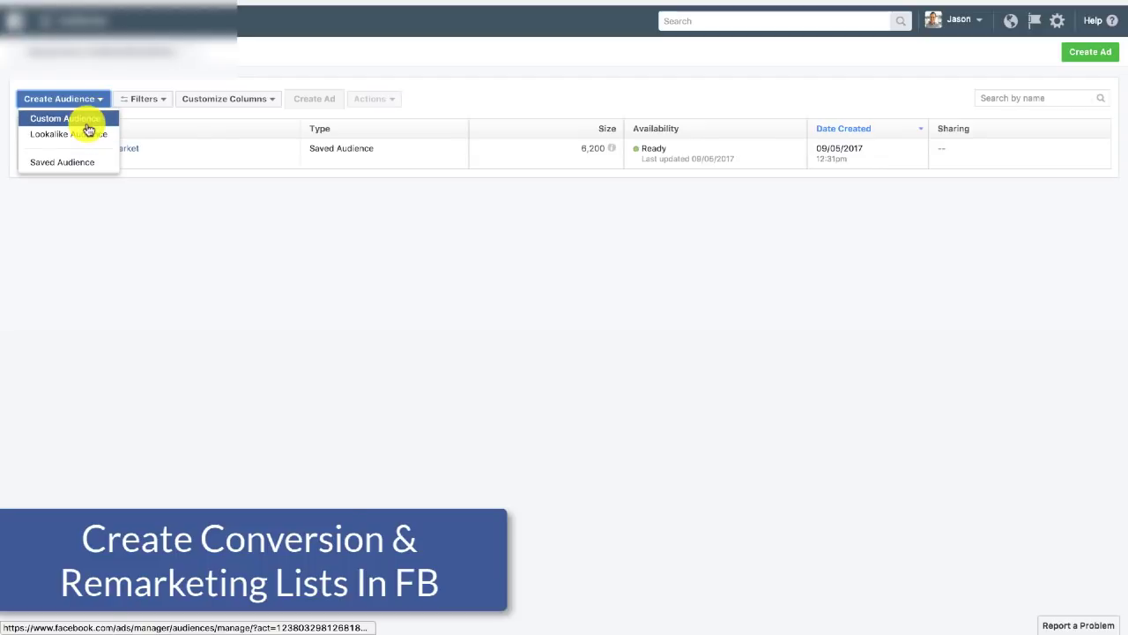
left_click(64, 119)
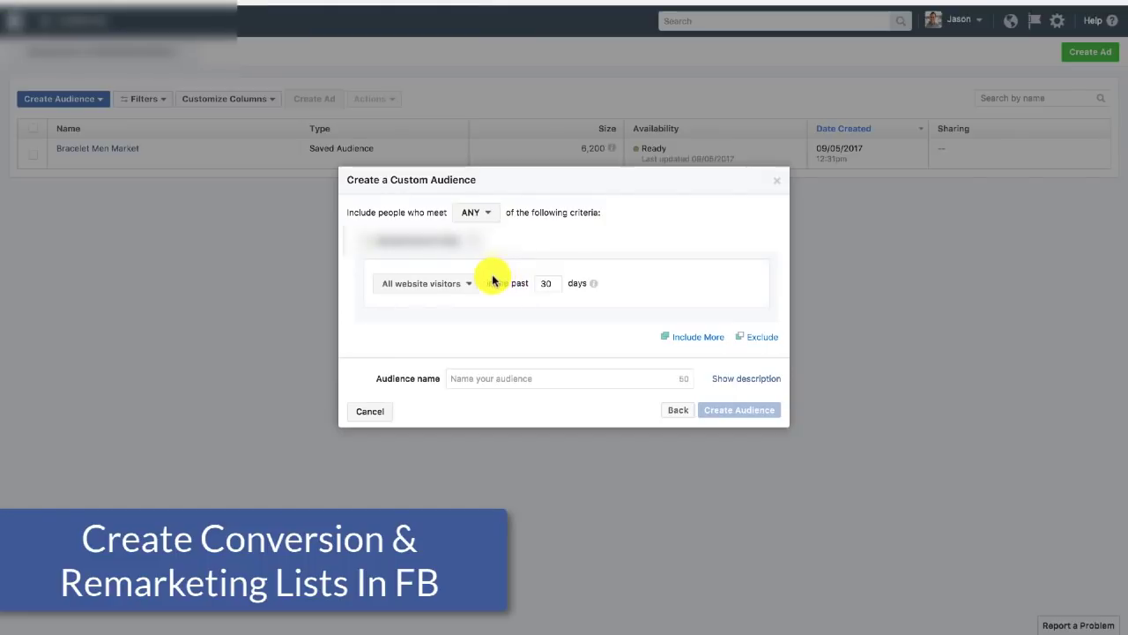
left_click(468, 283)
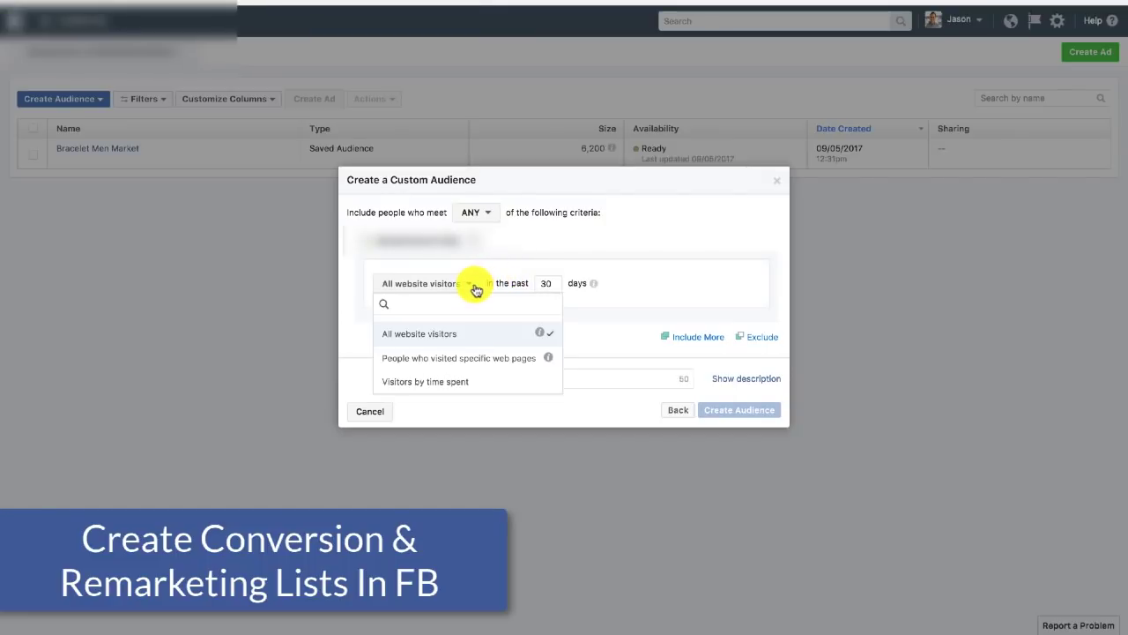
left_click(458, 357)
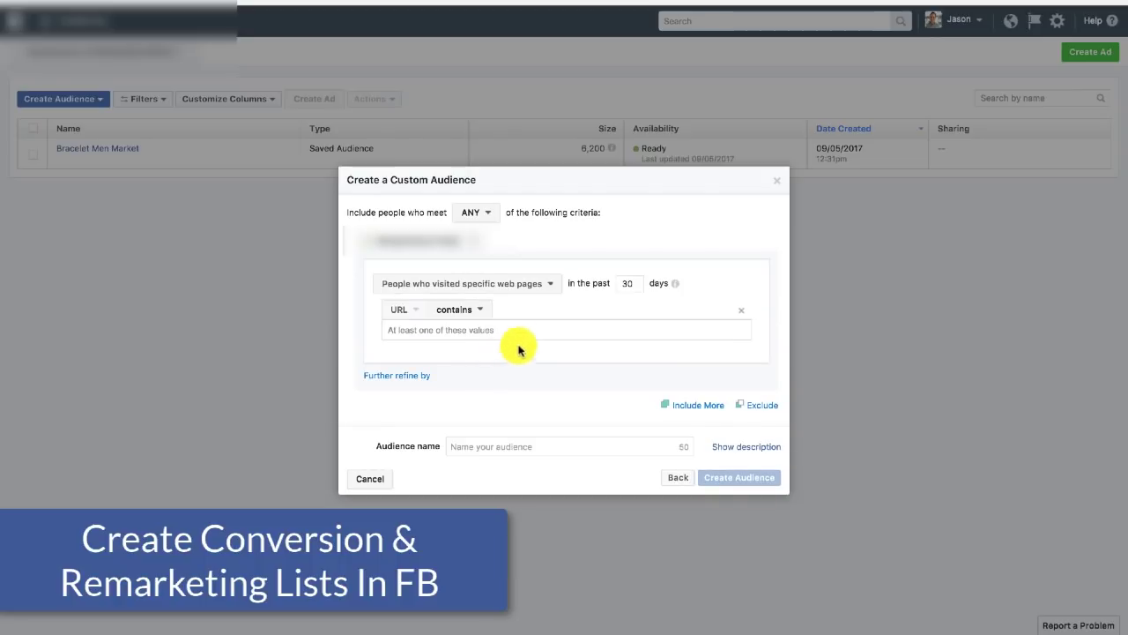
mouse_move(485, 342)
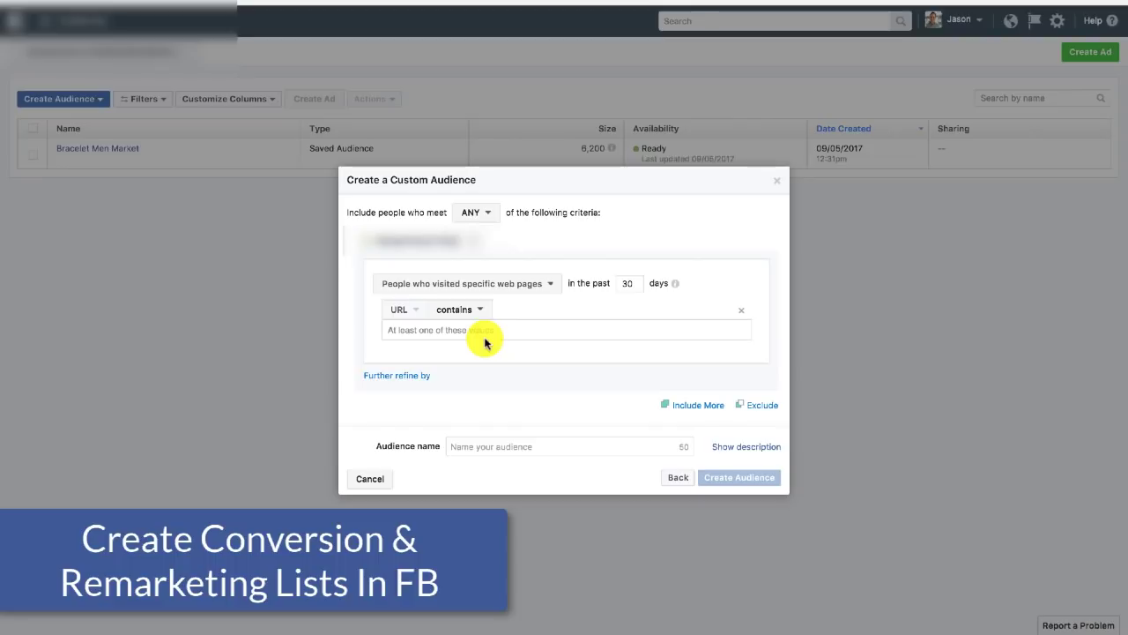
mouse_move(476, 302)
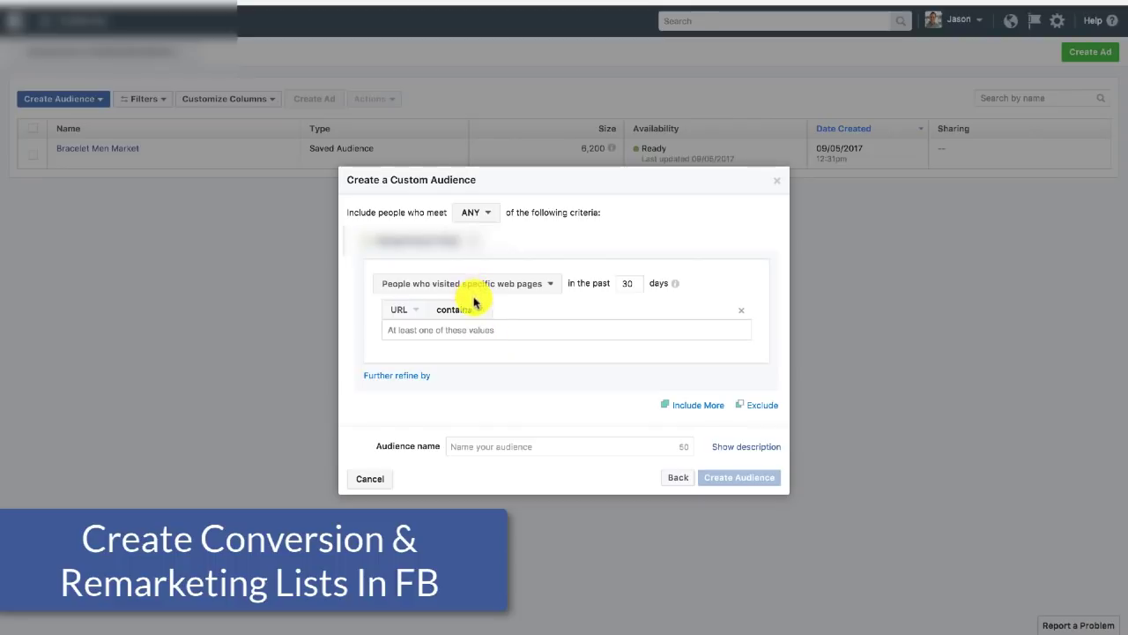
left_click(452, 310)
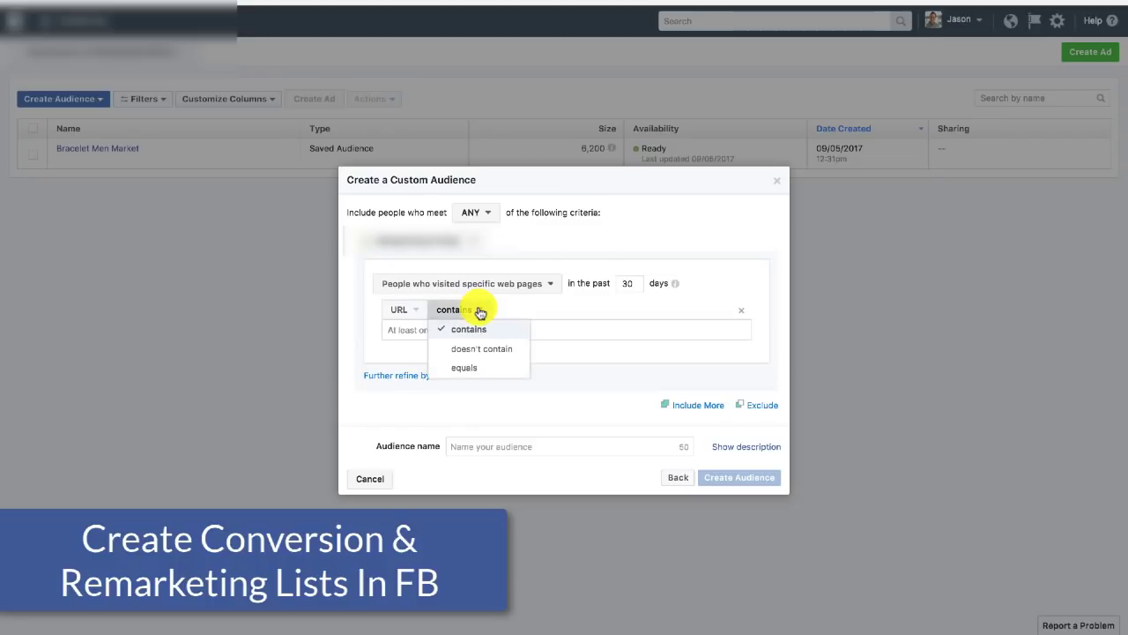
left_click(469, 328)
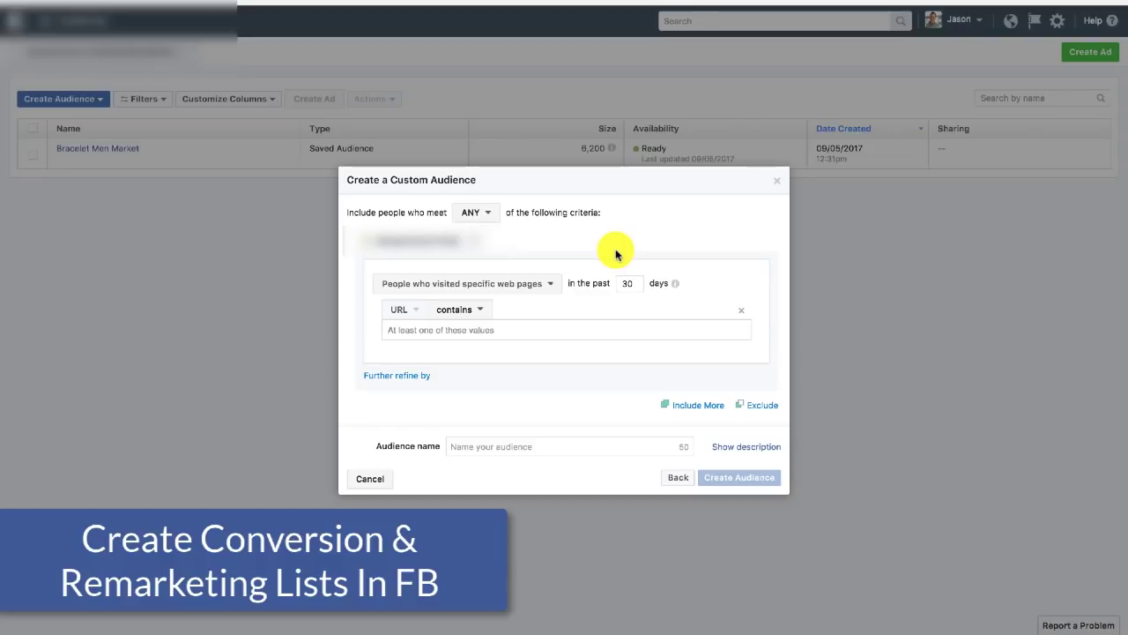
mouse_move(480, 315)
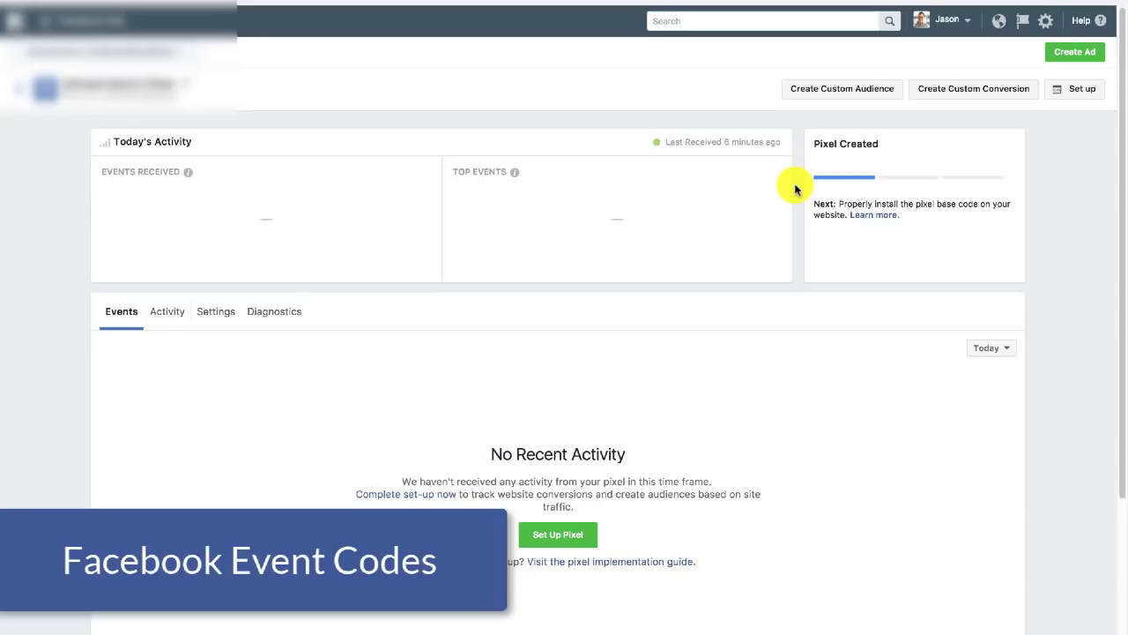
mouse_move(952, 88)
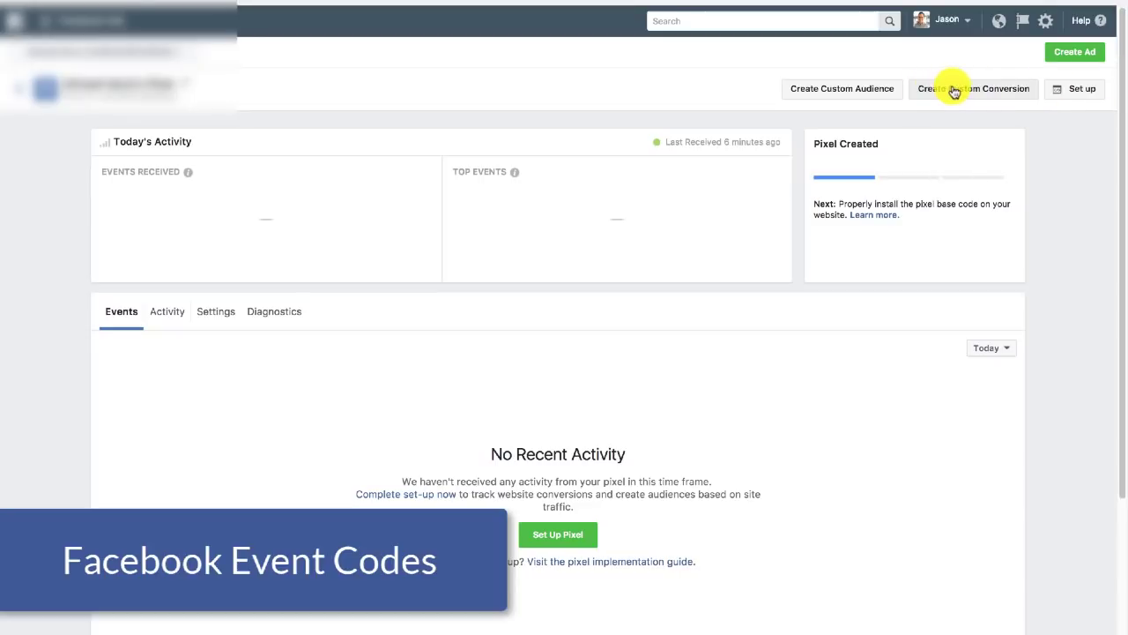
mouse_move(1077, 95)
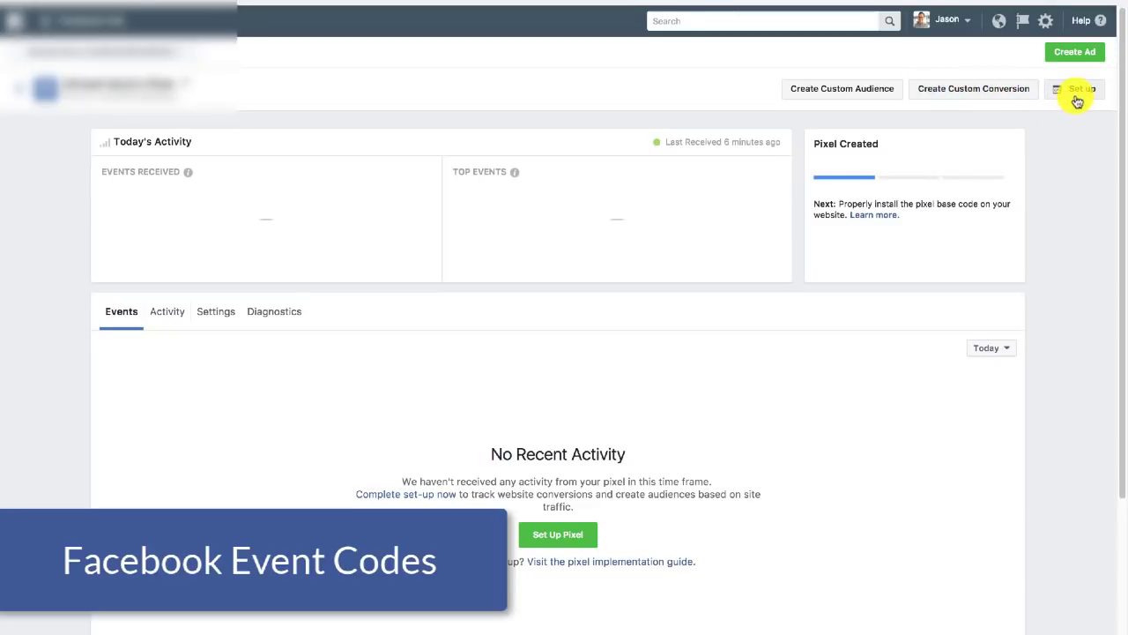
- In the pixel event setup, enable Generate Lead and copy its lead event code
left_click(1076, 88)
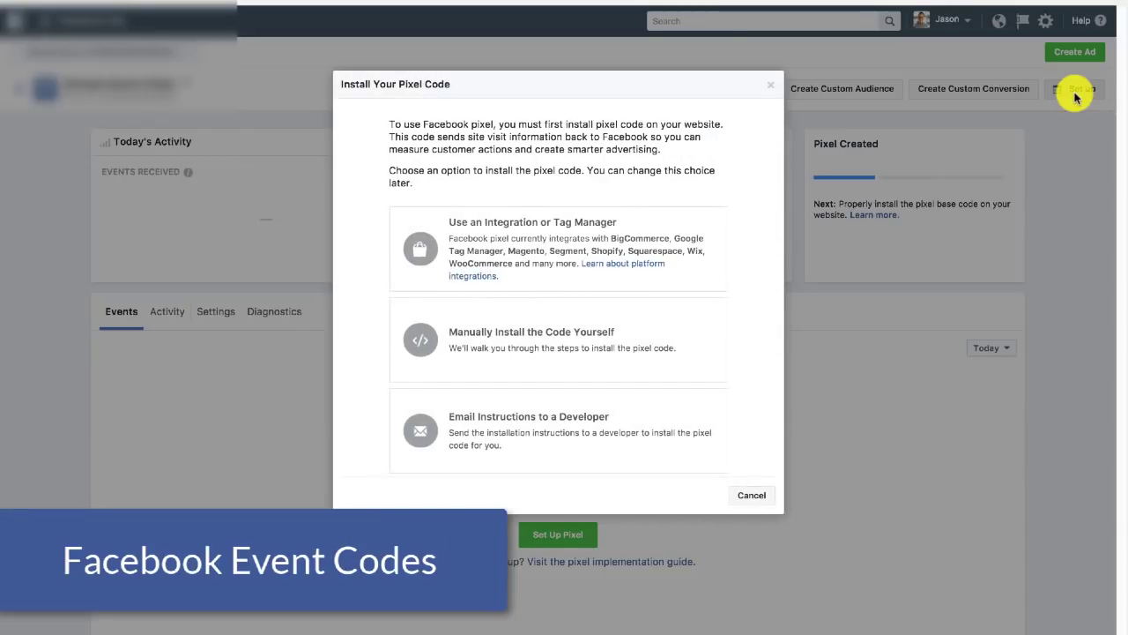
mouse_move(514, 319)
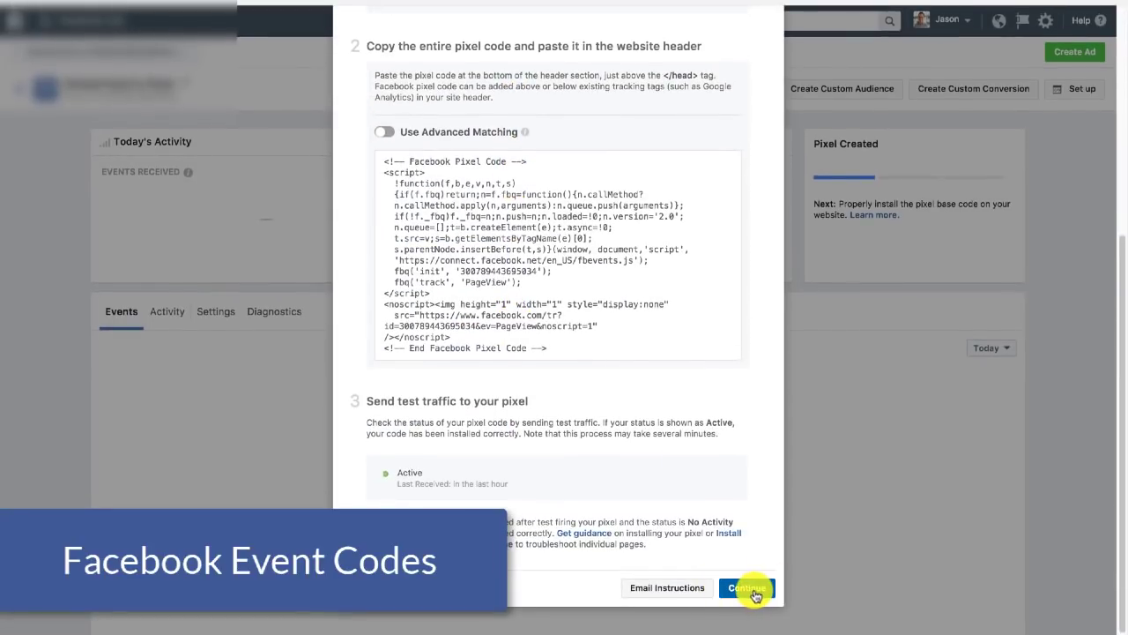
left_click(745, 588)
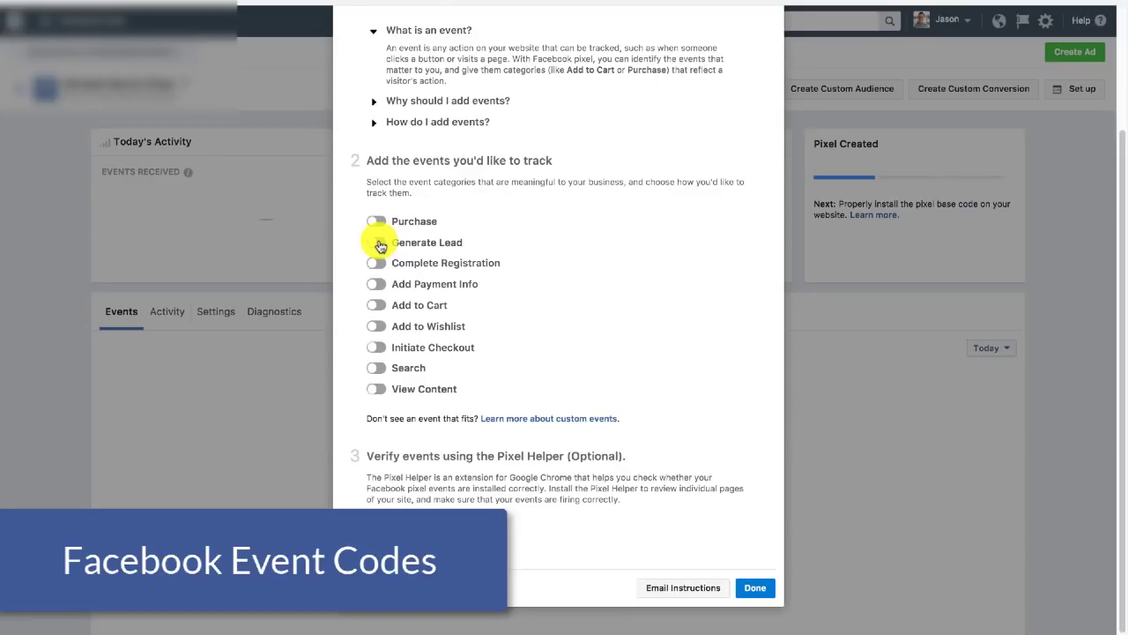
left_click(375, 242)
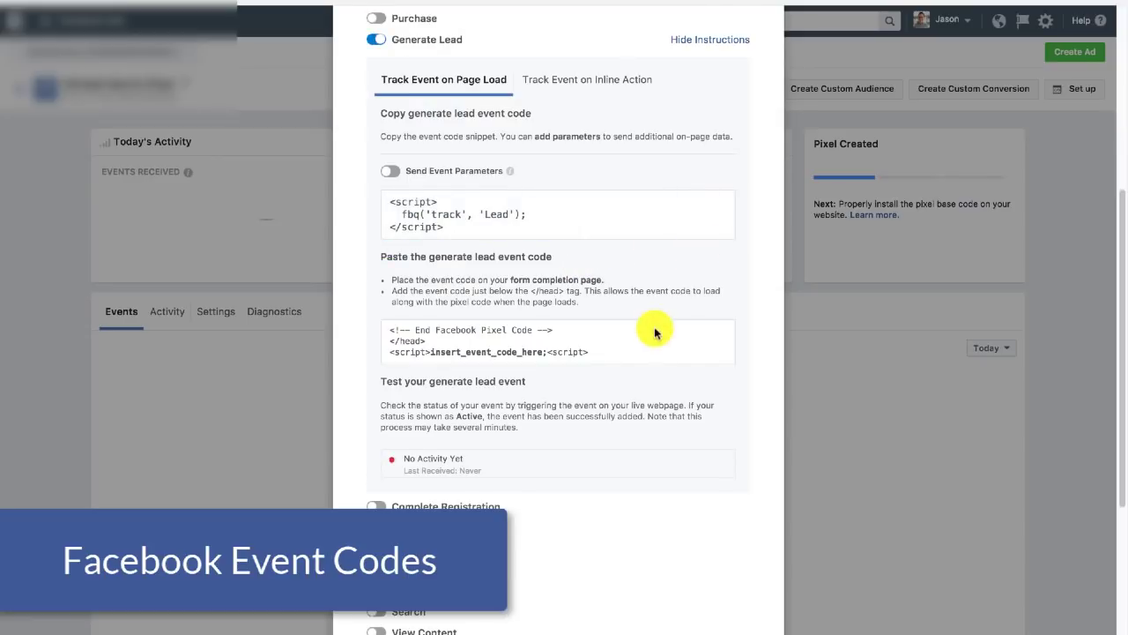
scroll("up", 3)
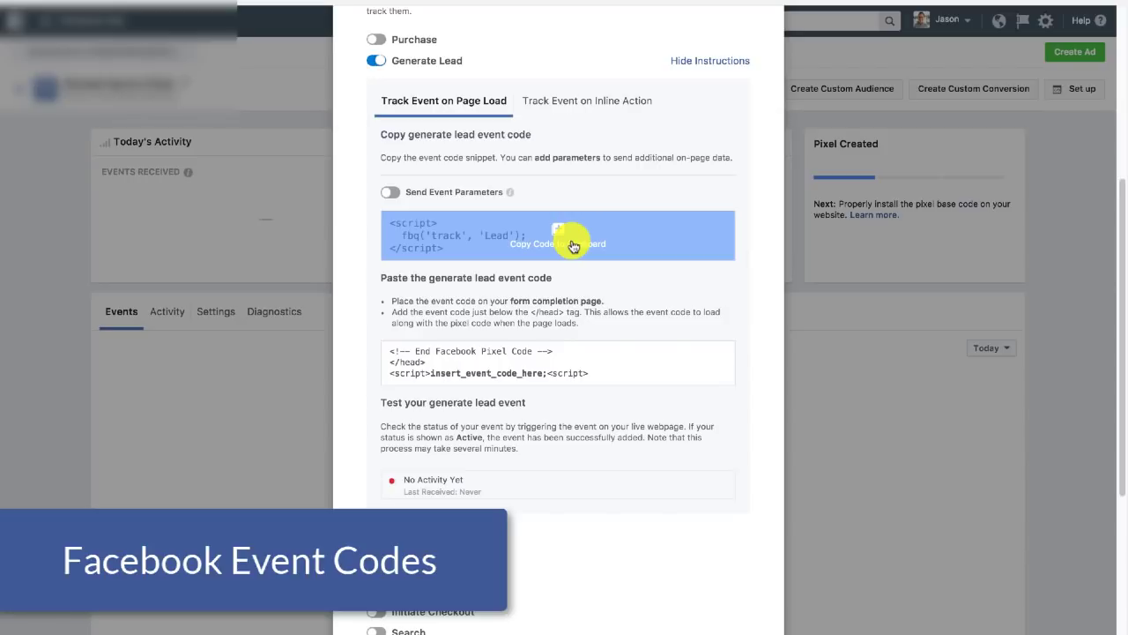
left_click(557, 236)
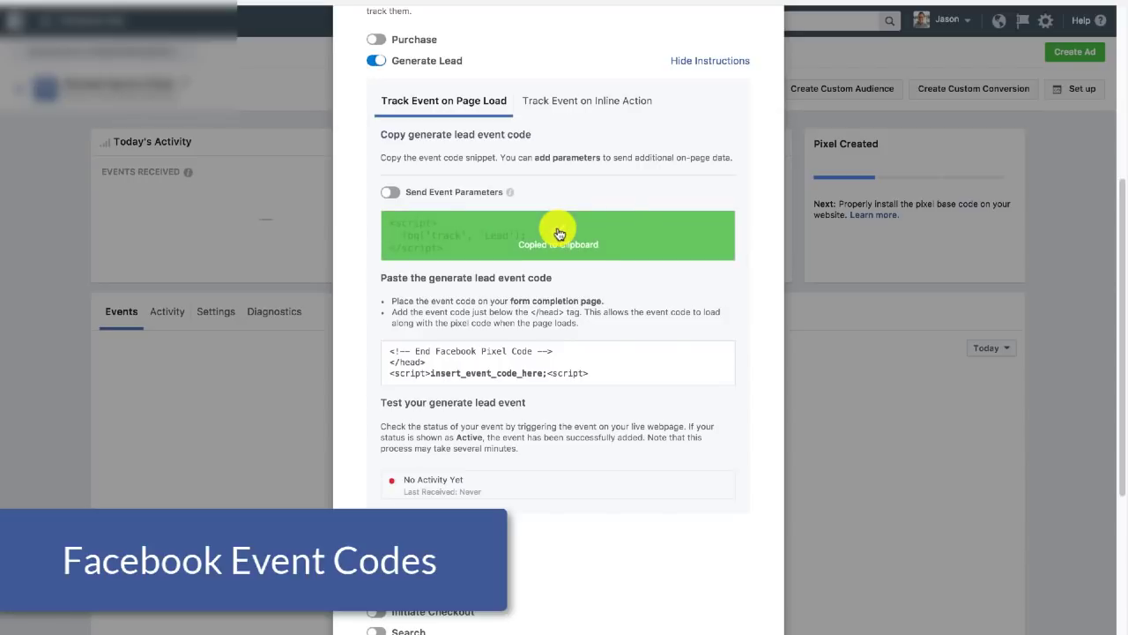
scroll("down", 3)
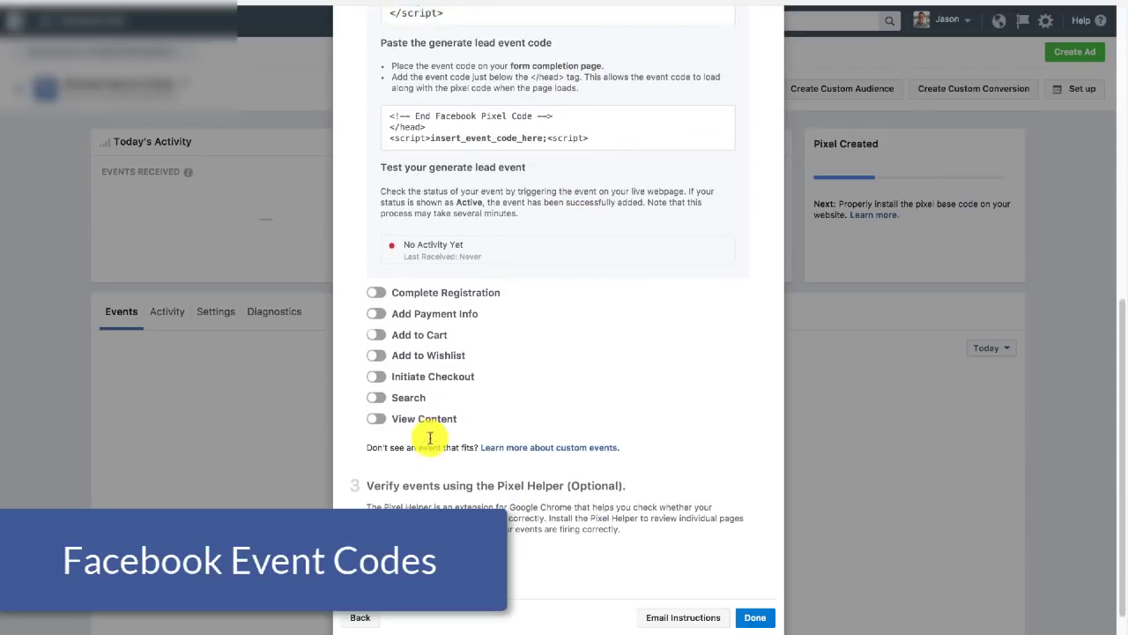
mouse_move(568, 493)
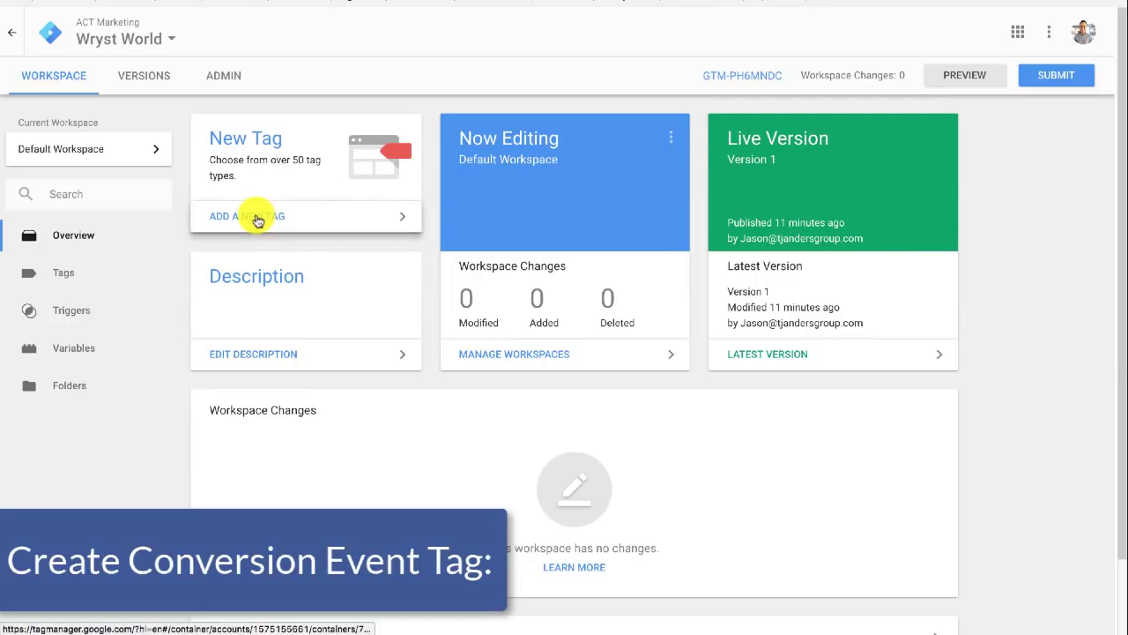
- Add a tag named 'FB- Pixel_Lead - Blog' and choose Custom HTML as its type
left_click(247, 216)
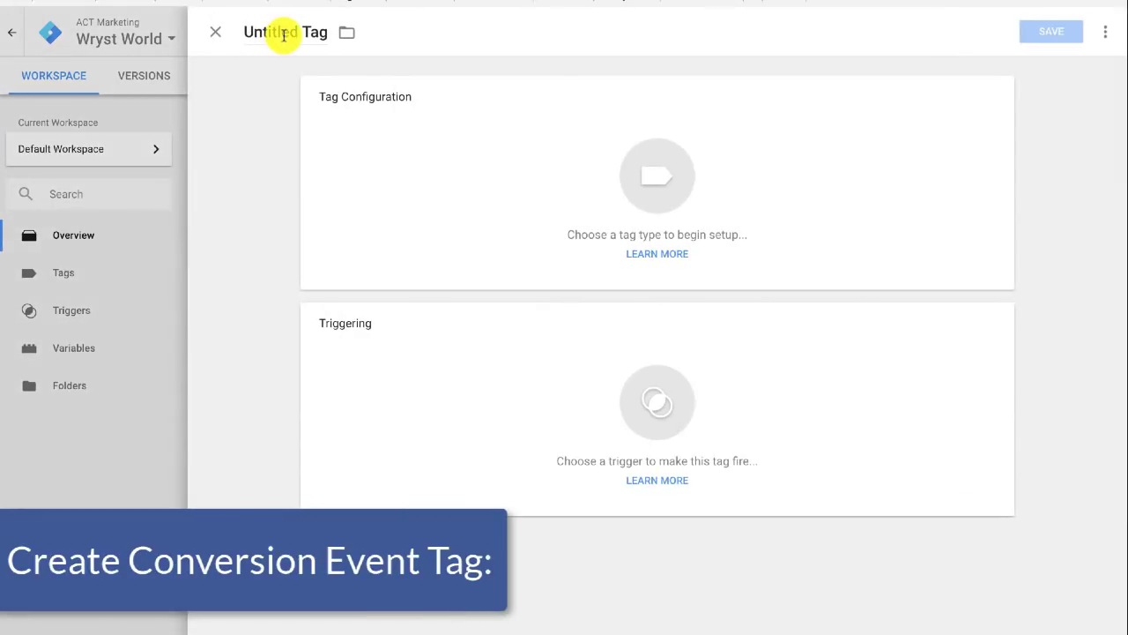
left_click(284, 32)
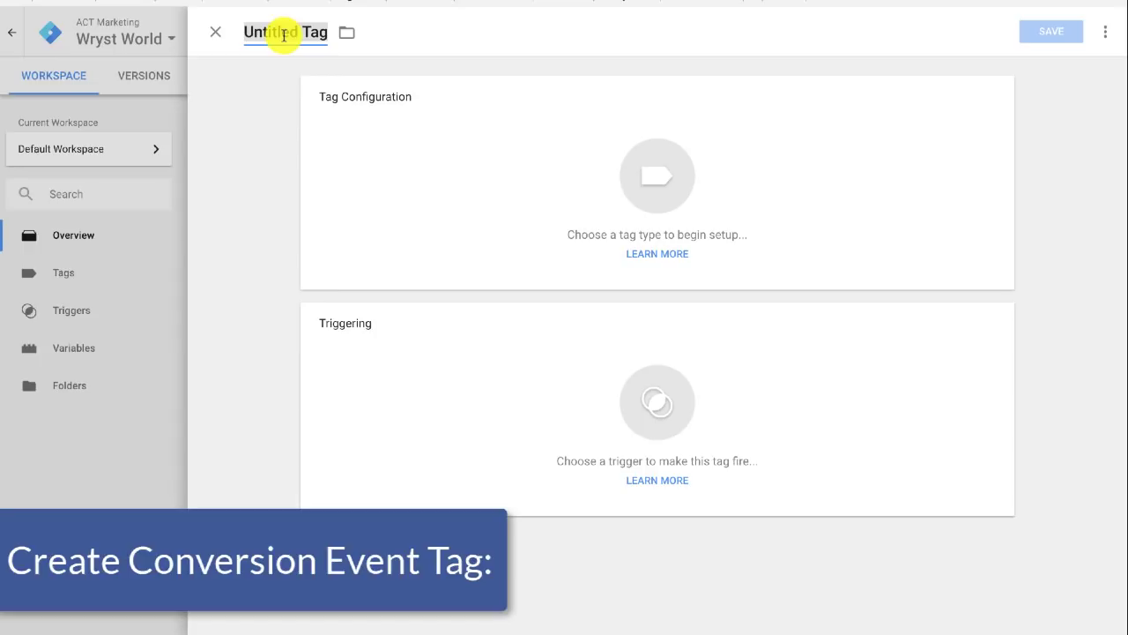
type("FB-")
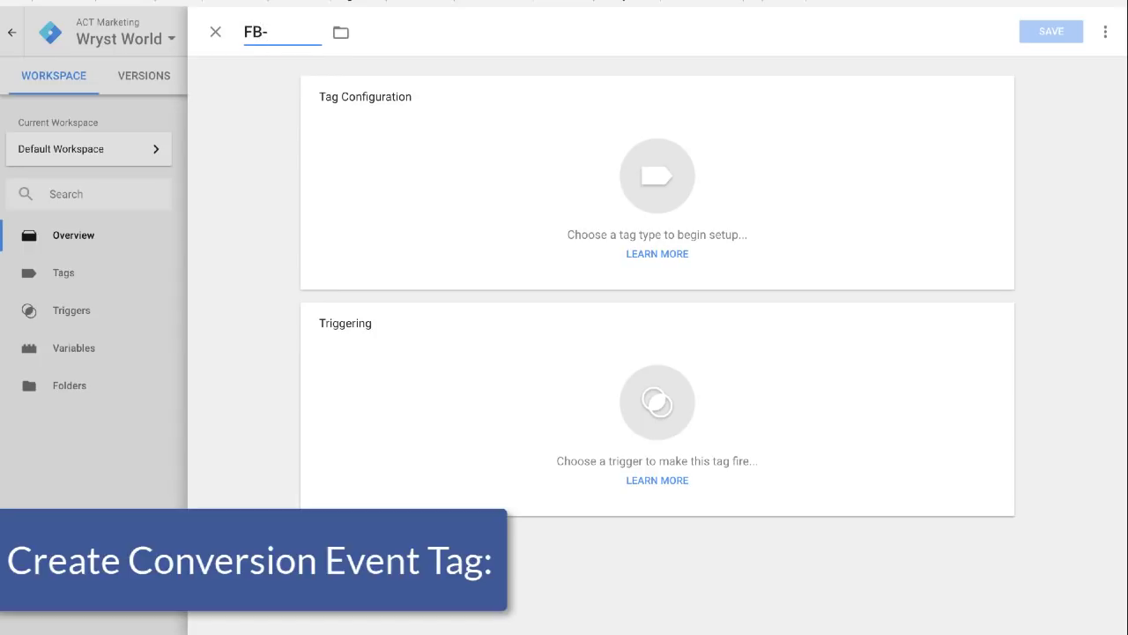
type("Pixel_Lead - Blog")
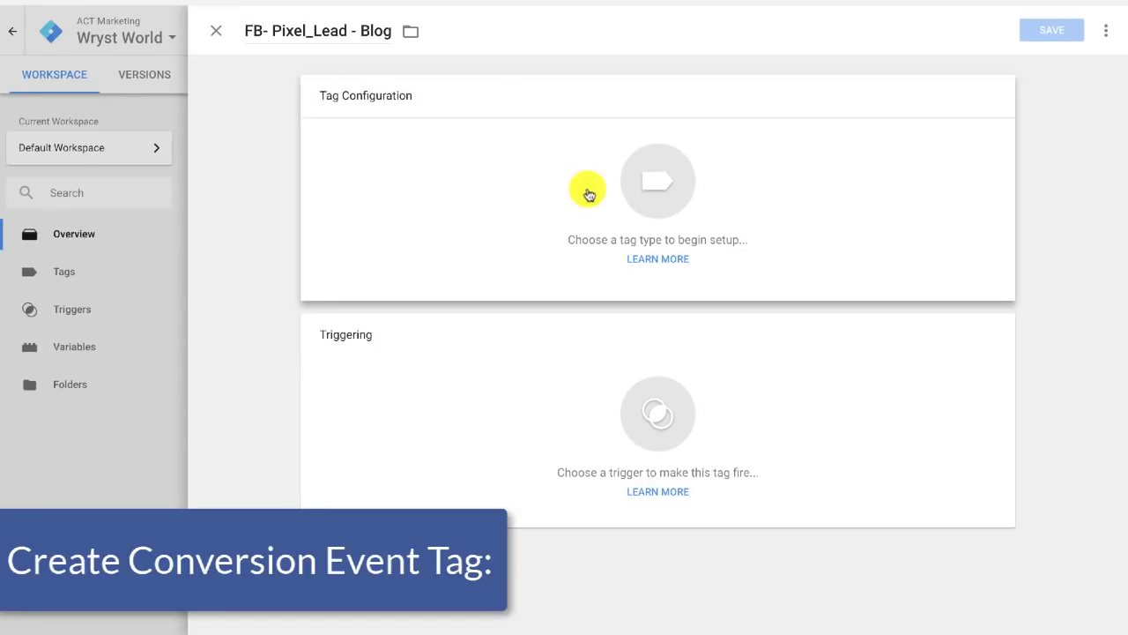
left_click(658, 181)
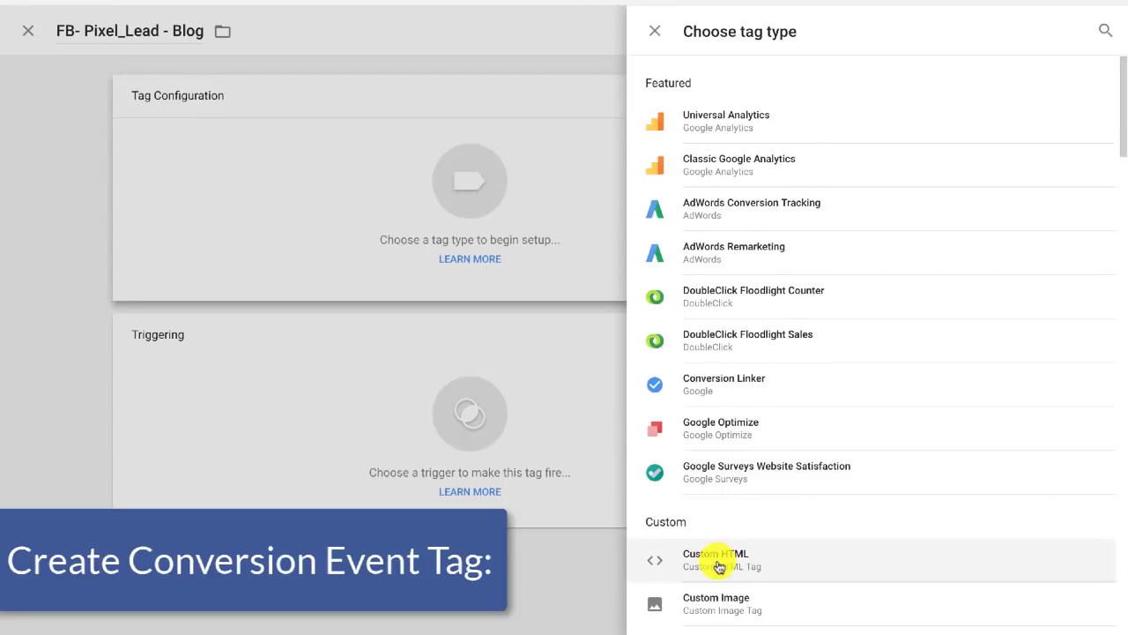
left_click(715, 559)
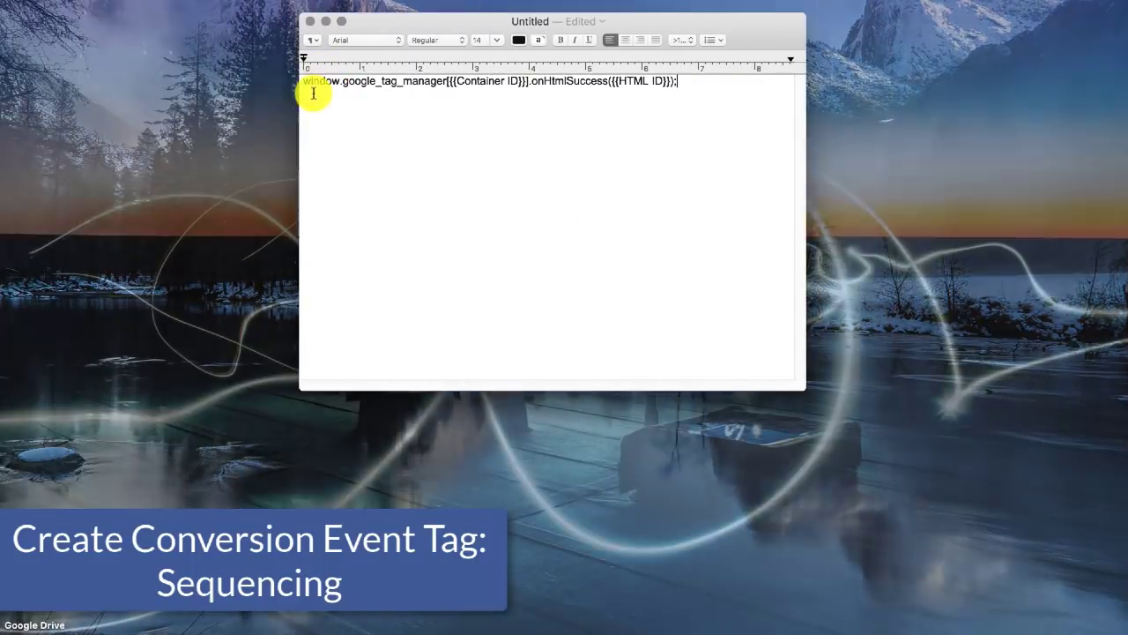
mouse_move(699, 93)
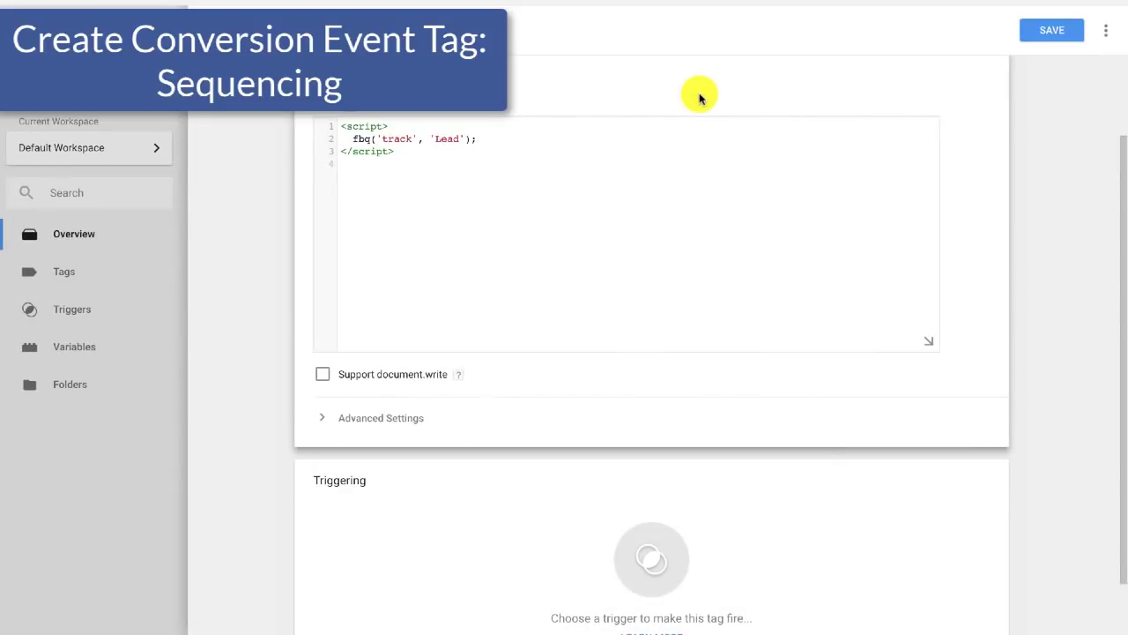
mouse_move(380, 417)
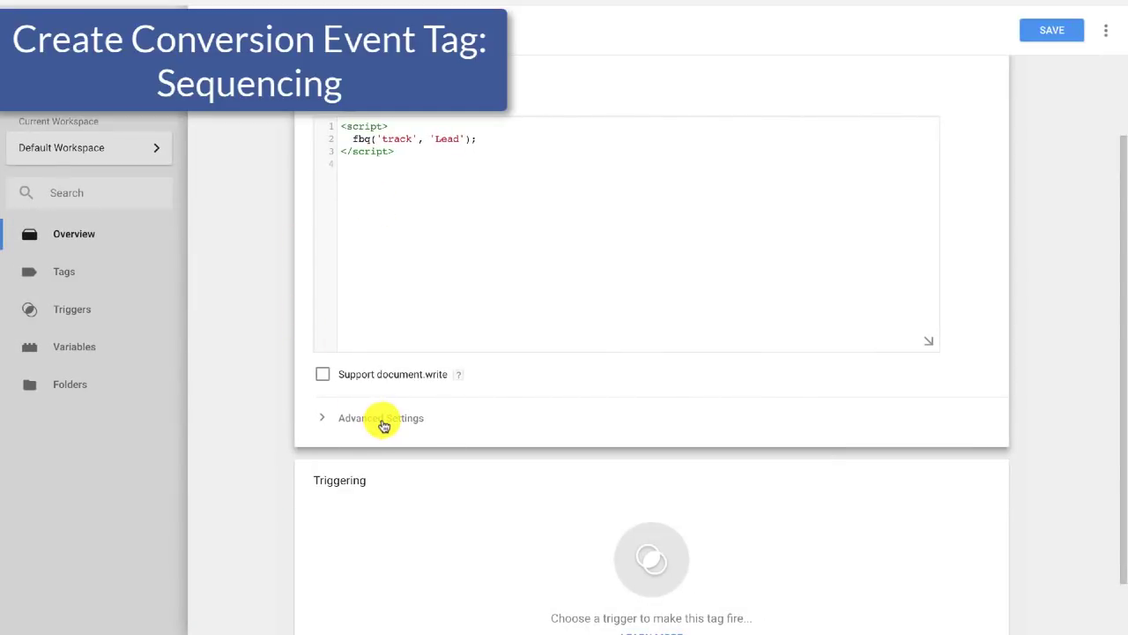
- Under Advanced Settings > Tag Sequencing, fire FB- Pixel - All Pages before this tag
left_click(381, 417)
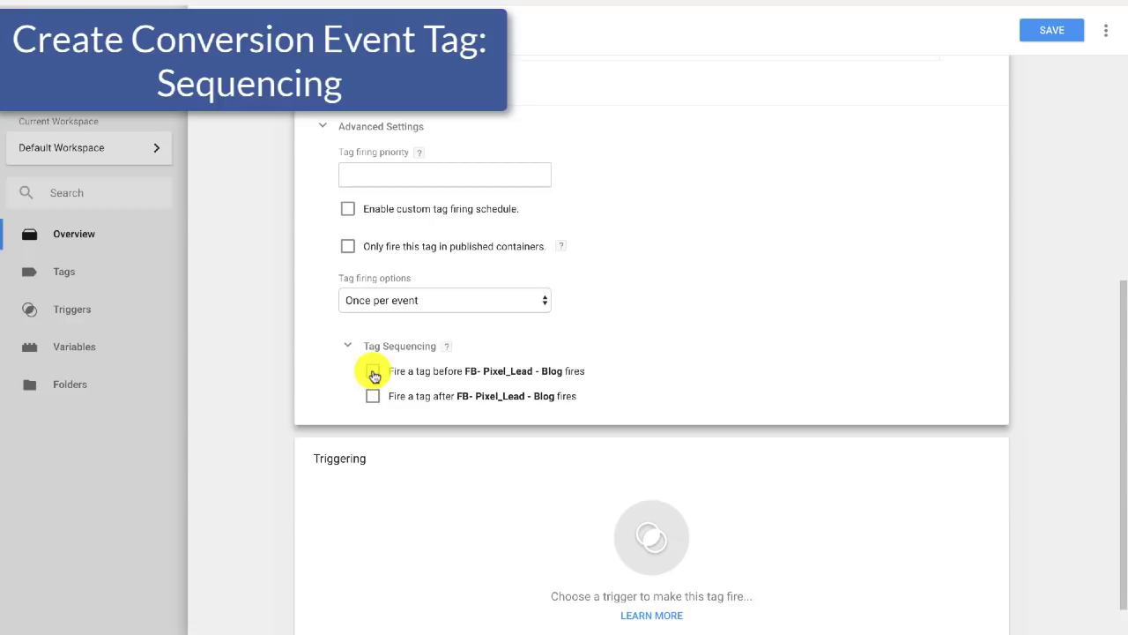
left_click(372, 370)
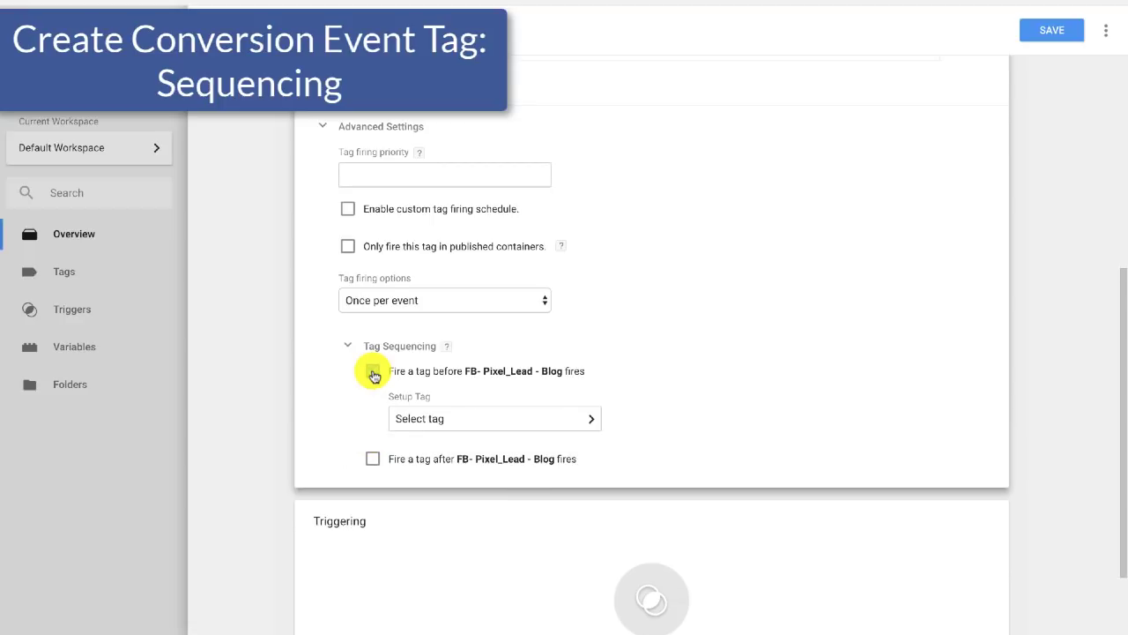
left_click(372, 370)
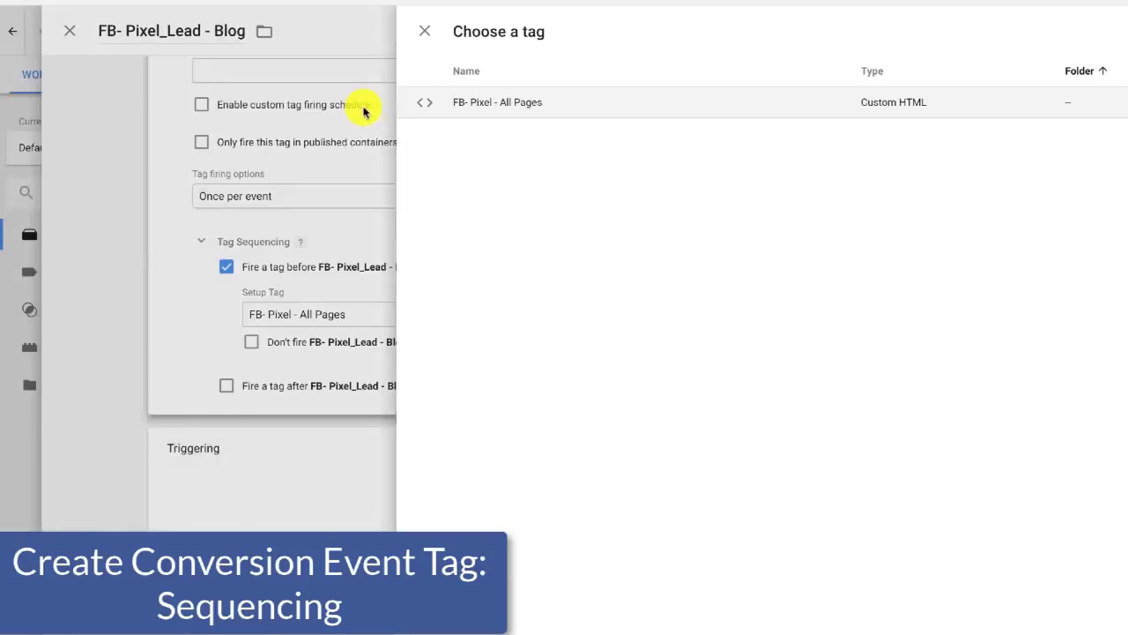
left_click(497, 102)
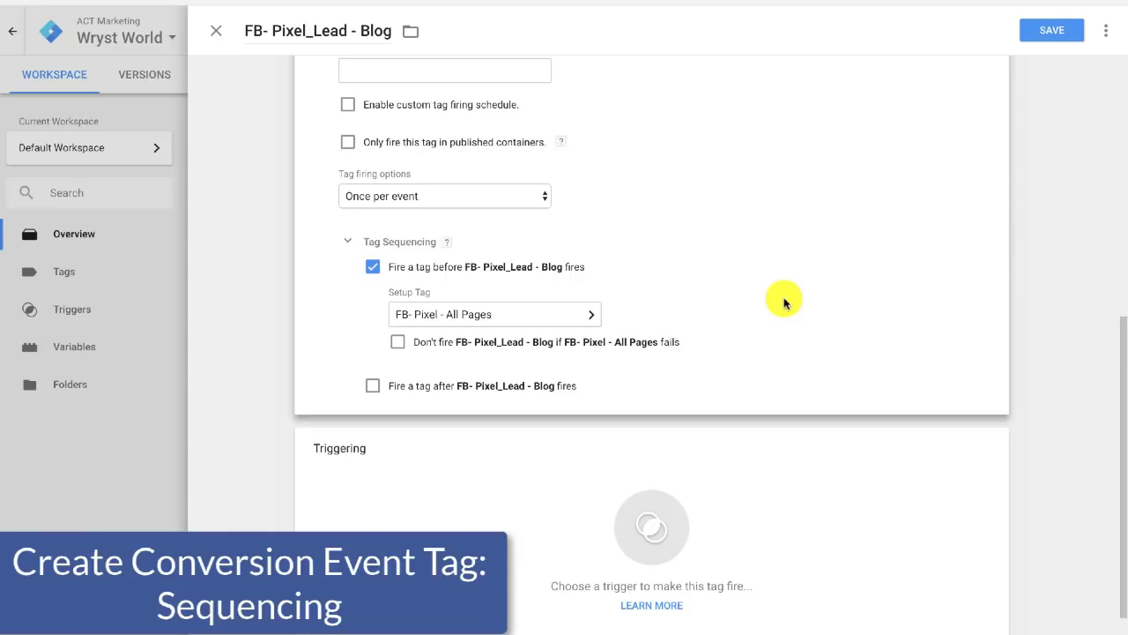
scroll("up", 3)
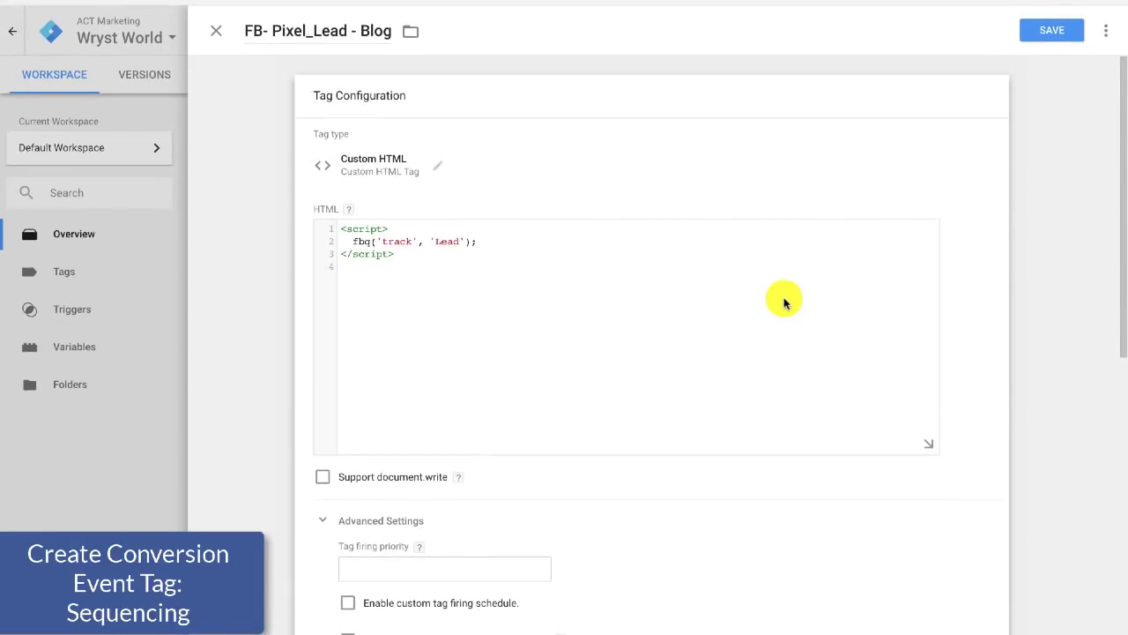
scroll("down", 3)
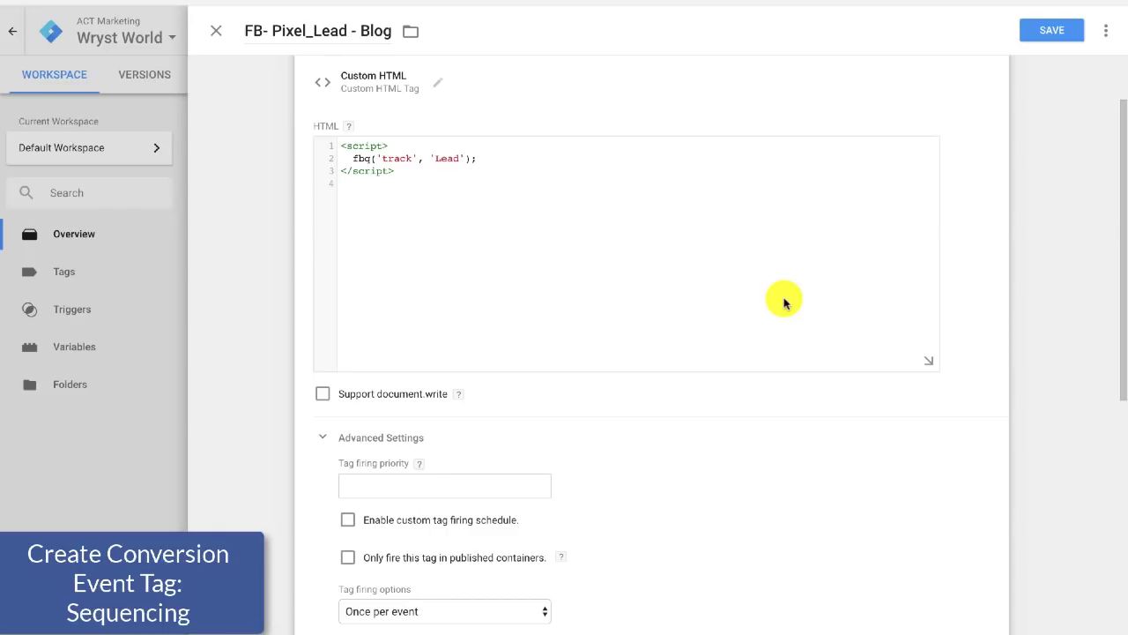
mouse_move(589, 267)
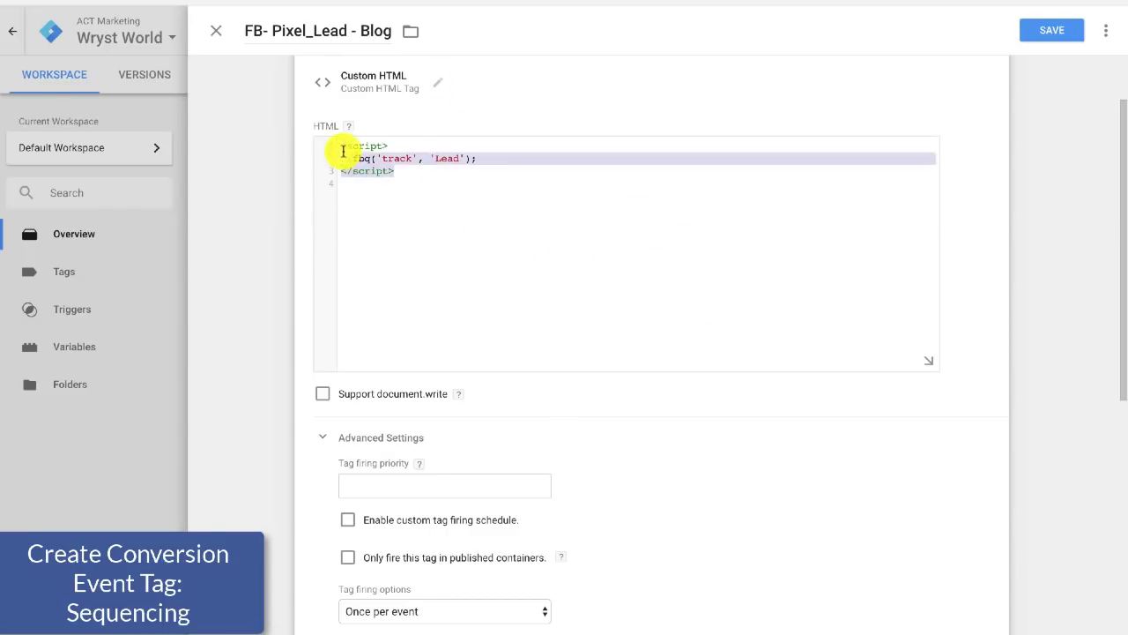
mouse_move(452, 211)
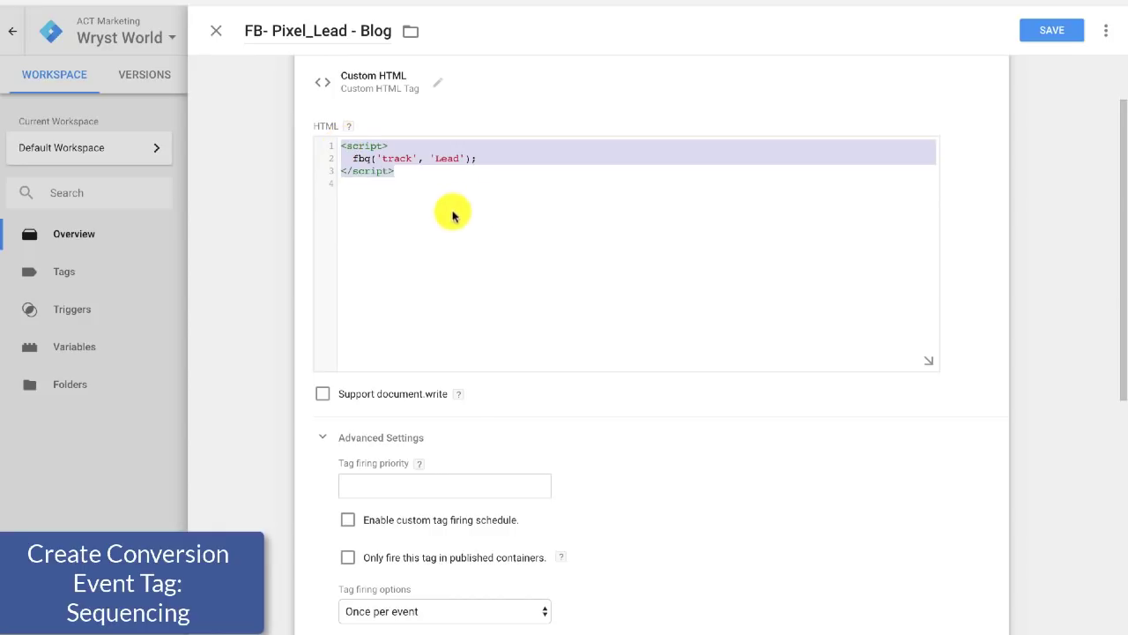
left_click(443, 183)
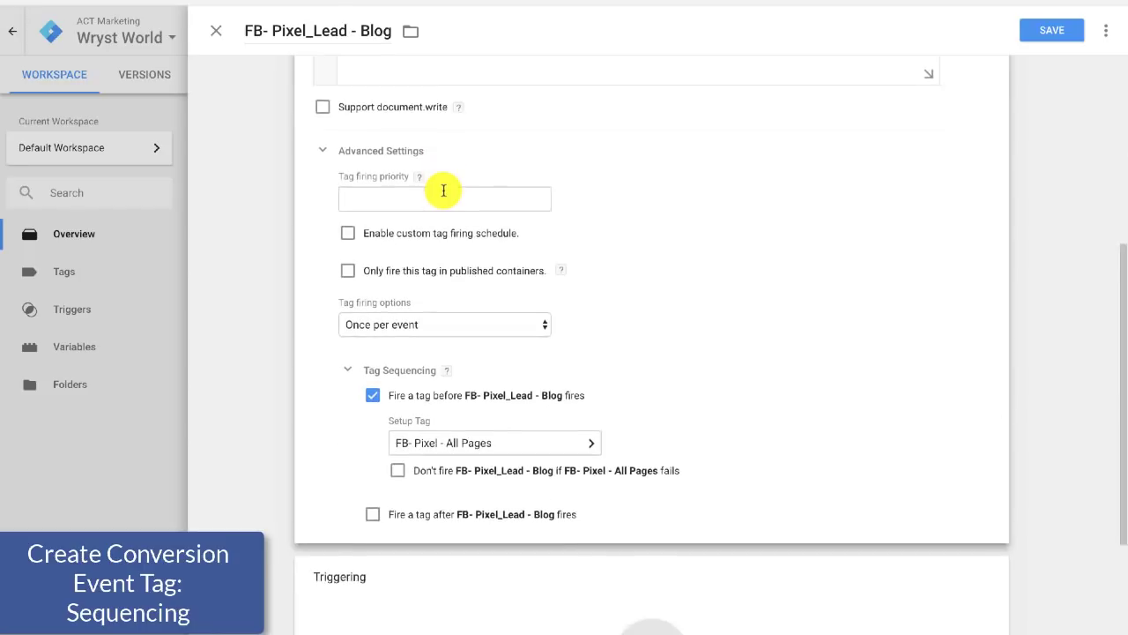
scroll("down", 3)
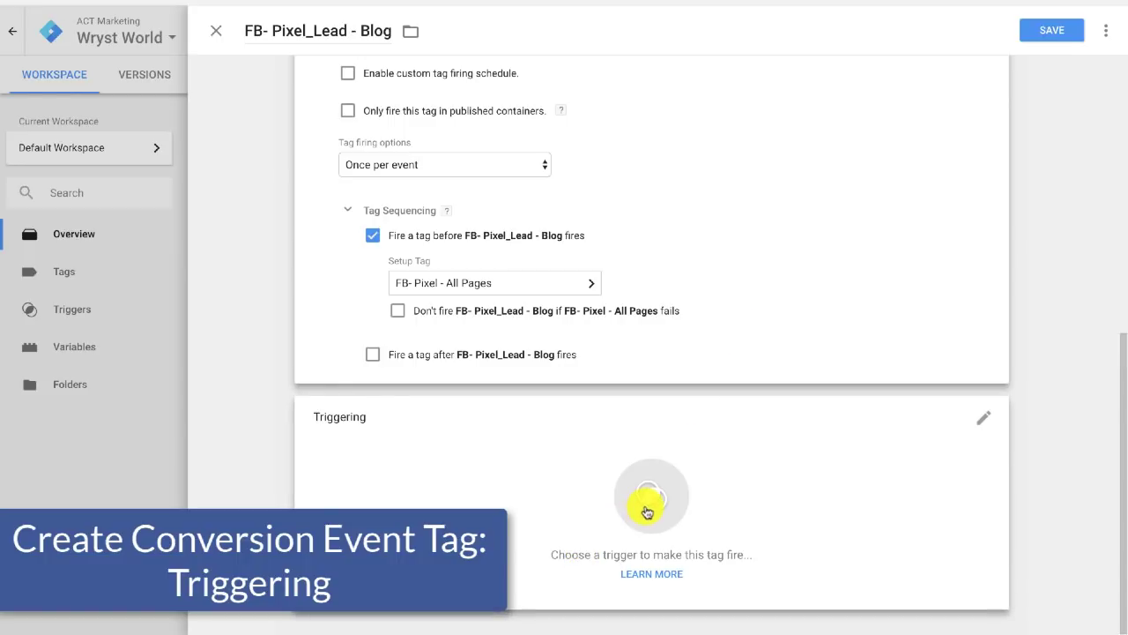
- Add a new trigger for the Lead tag named PV-Blog and show its trigger types
left_click(651, 496)
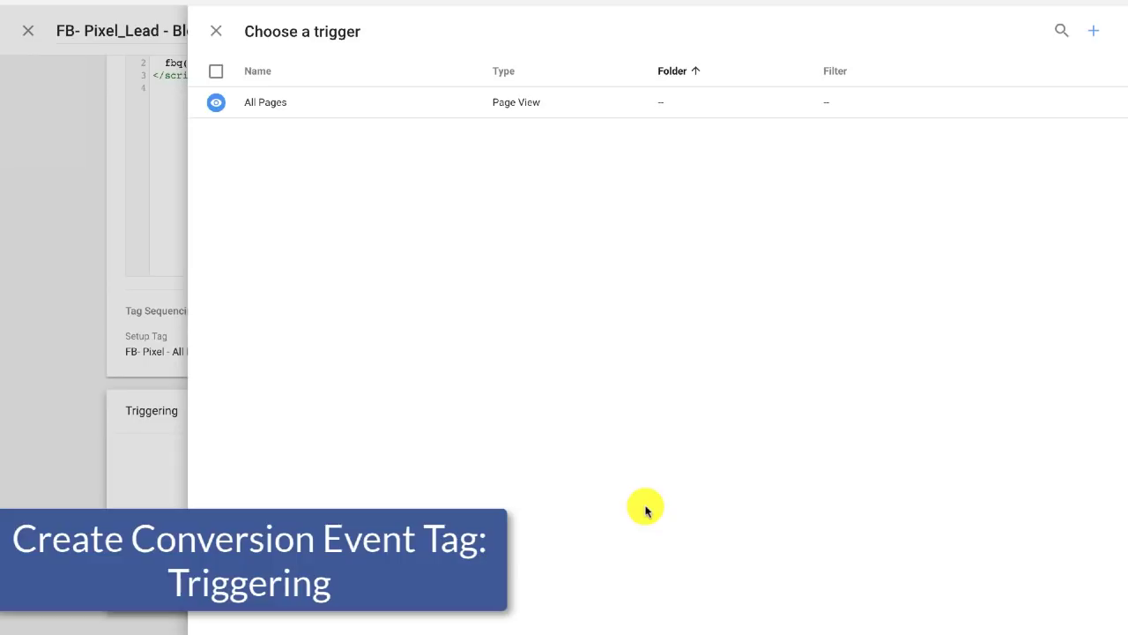
mouse_move(1093, 31)
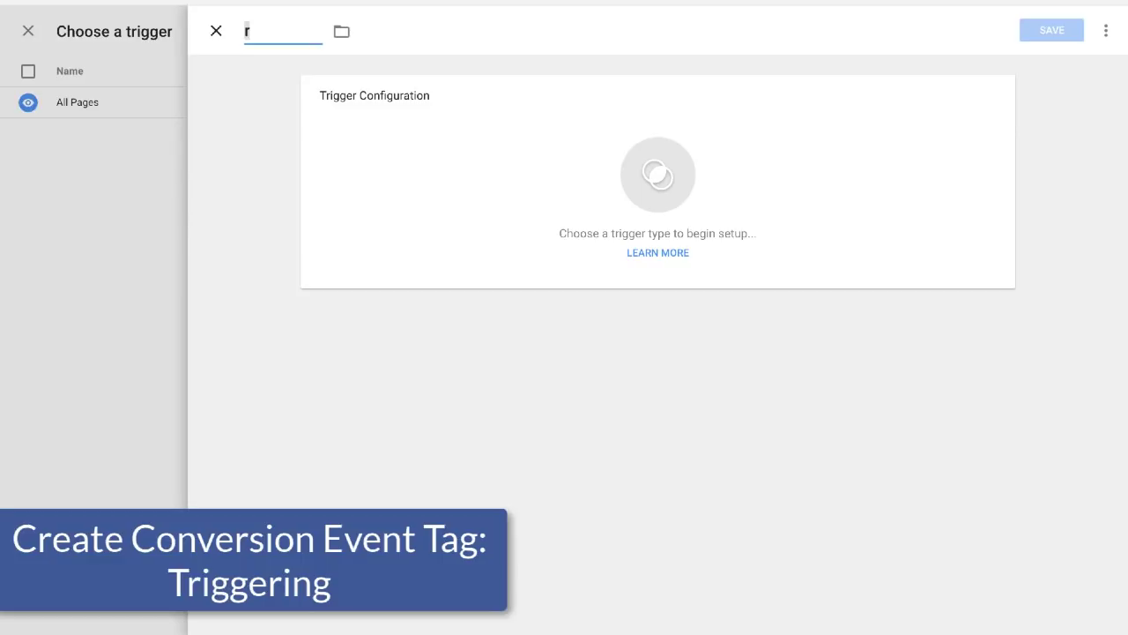
type("P")
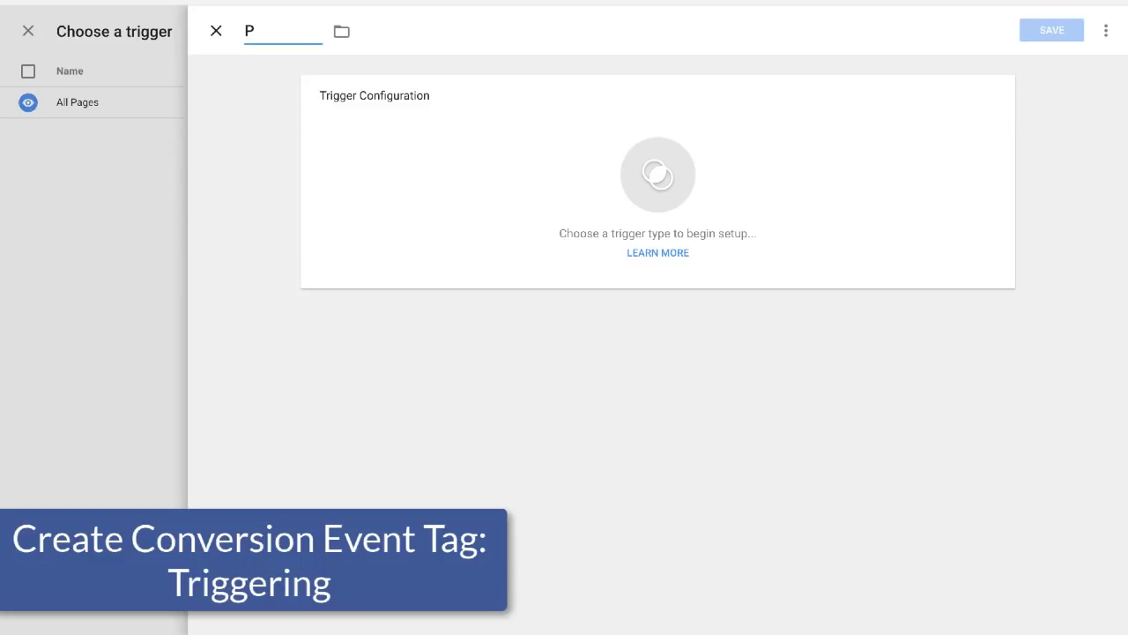
type("V-Blog")
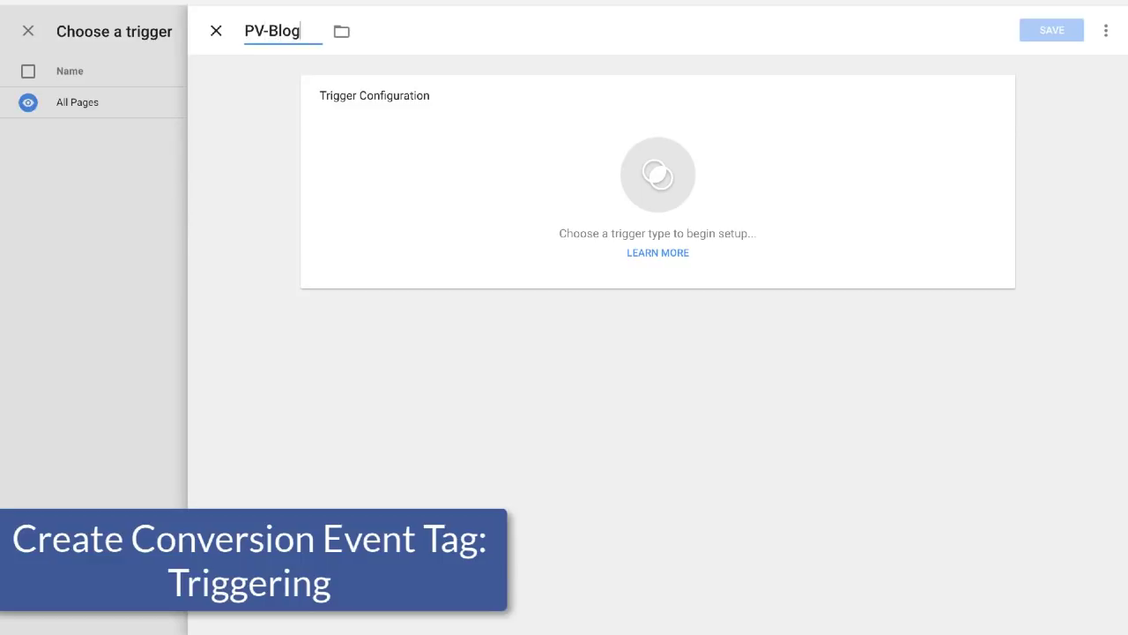
mouse_move(694, 200)
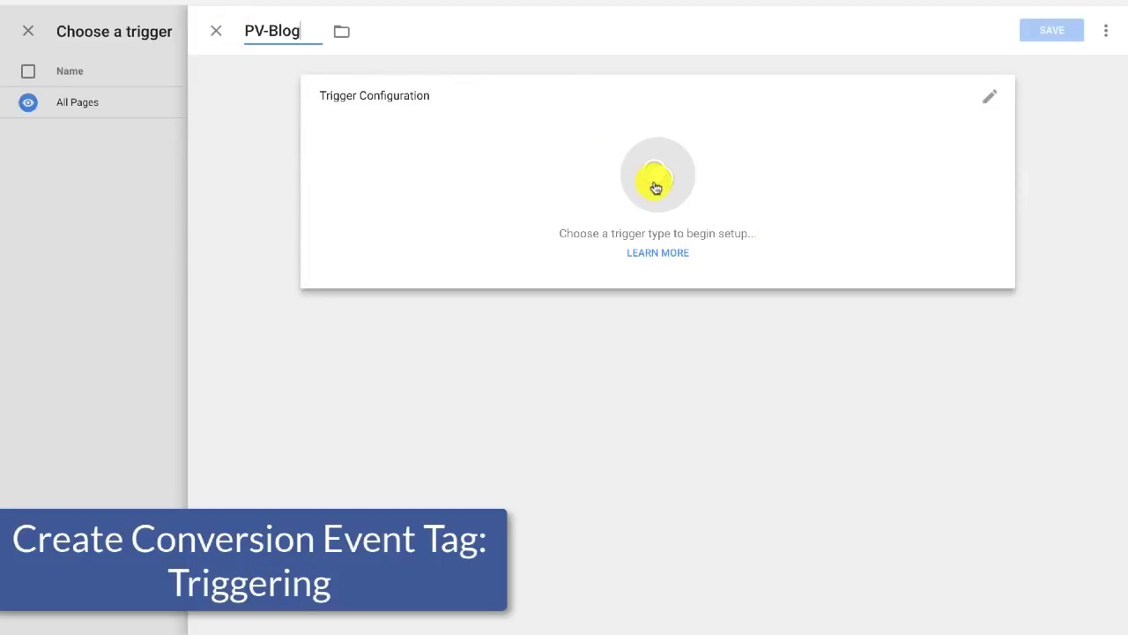
left_click(989, 97)
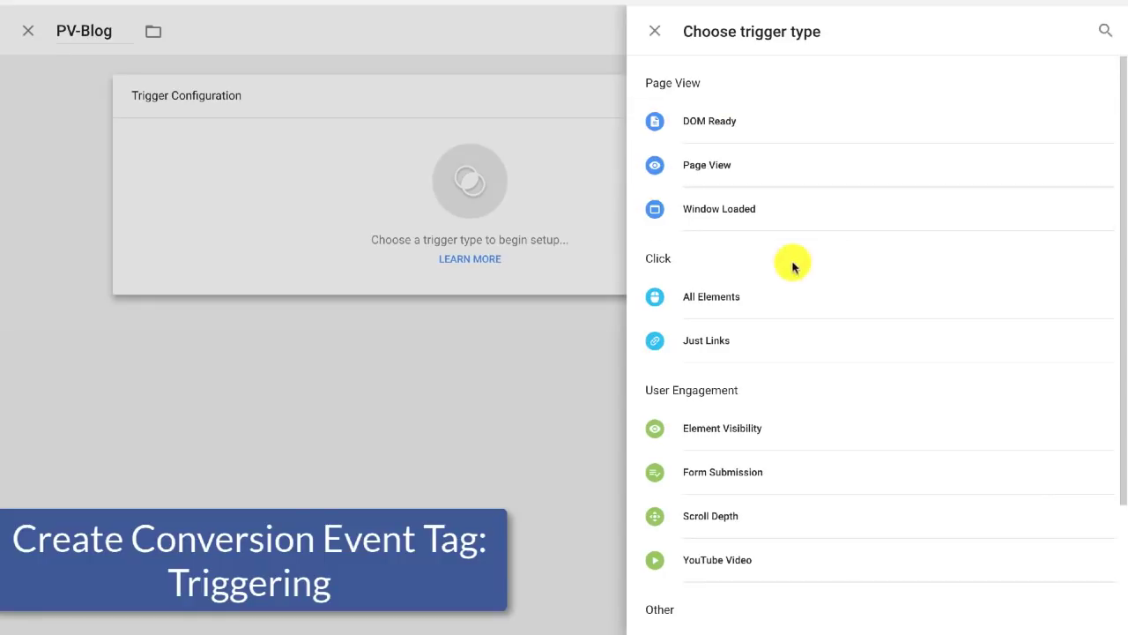
- Make PV-Blog a Page View trigger on Some Page Views with a Page URL contains condition
left_click(707, 165)
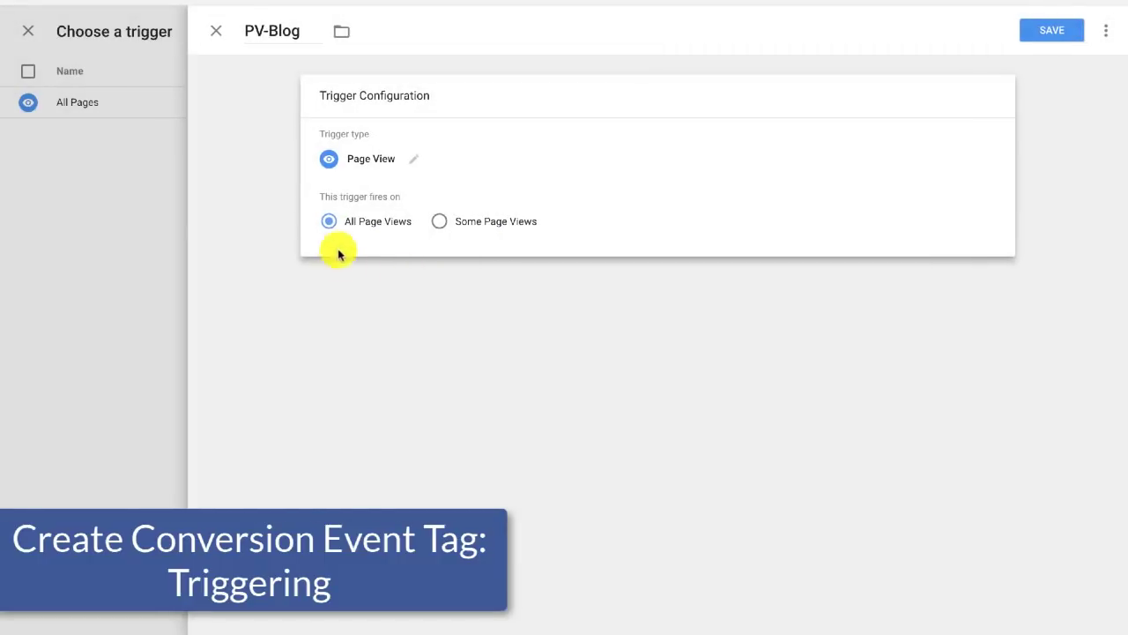
mouse_move(397, 231)
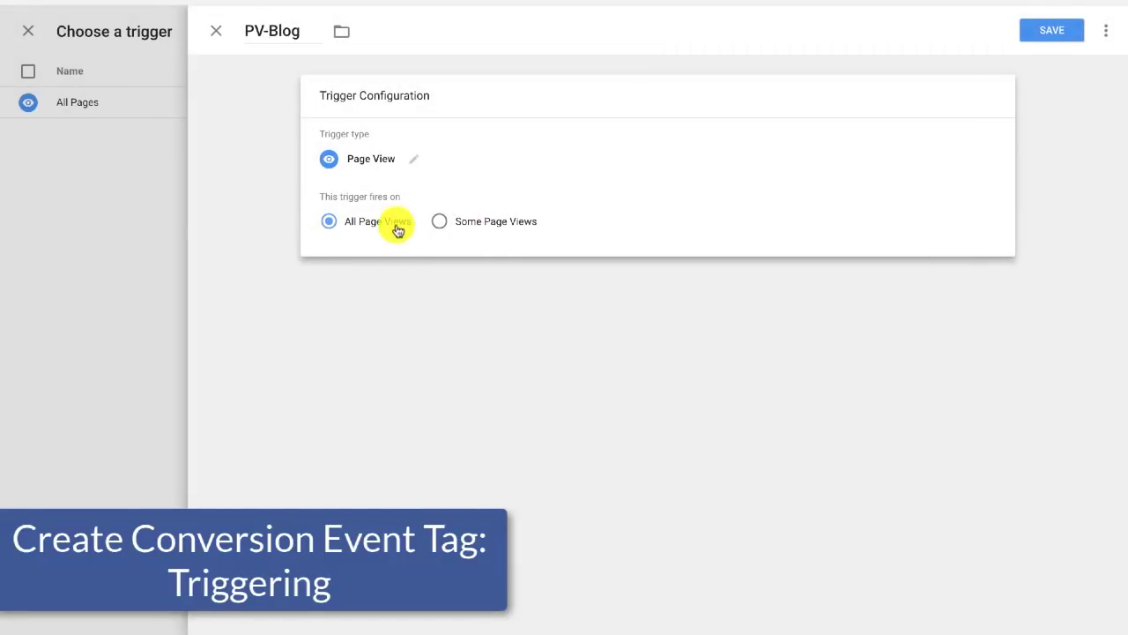
left_click(439, 221)
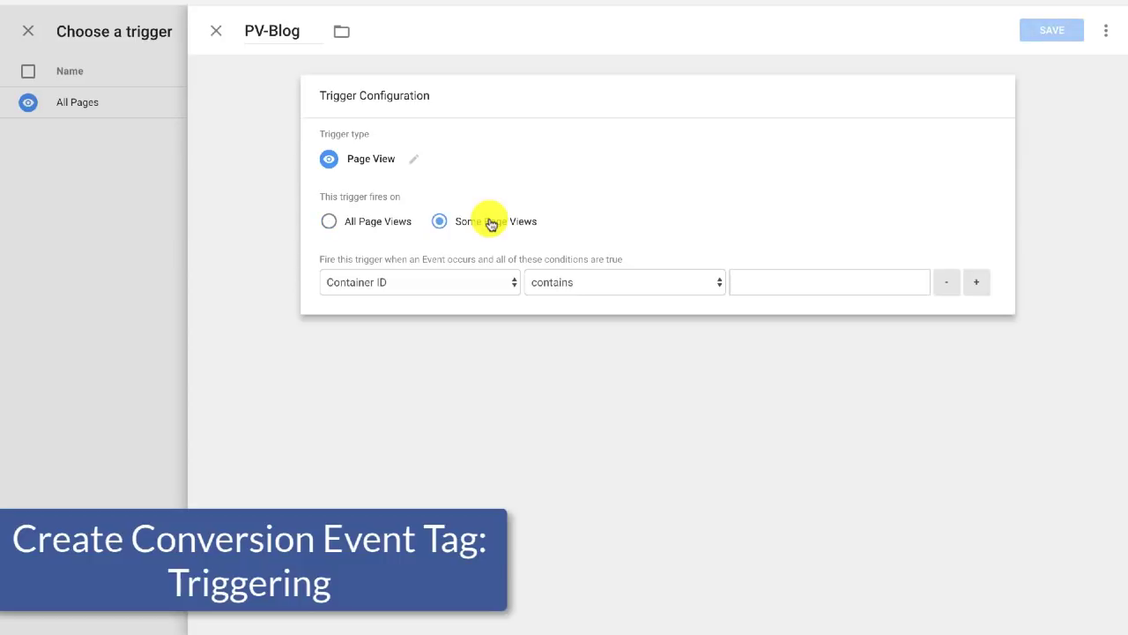
mouse_move(415, 282)
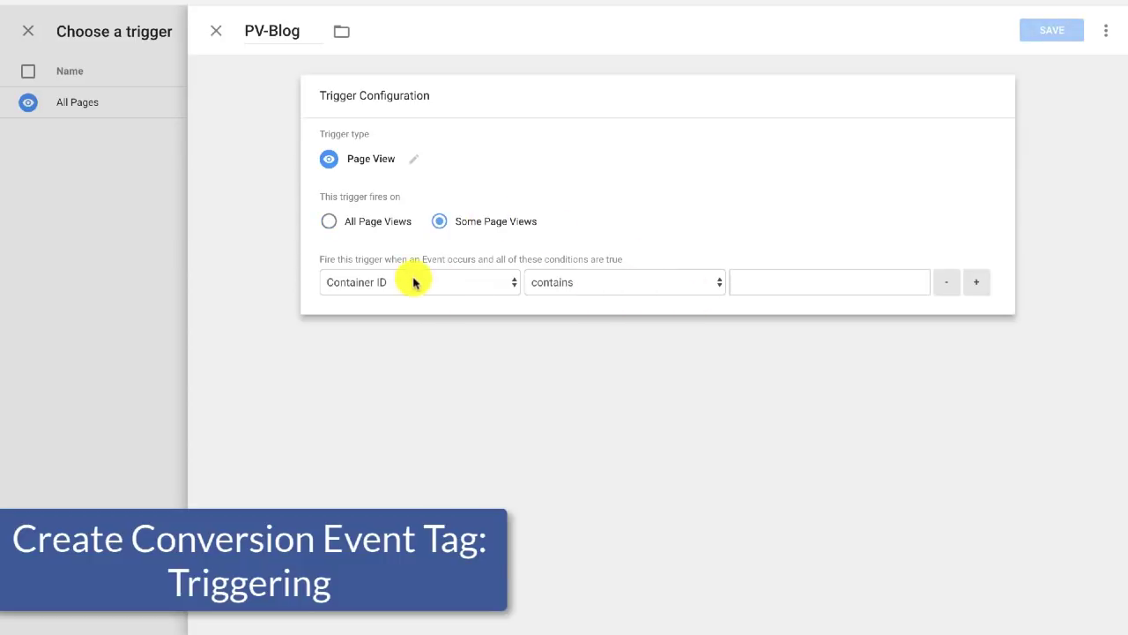
left_click(419, 282)
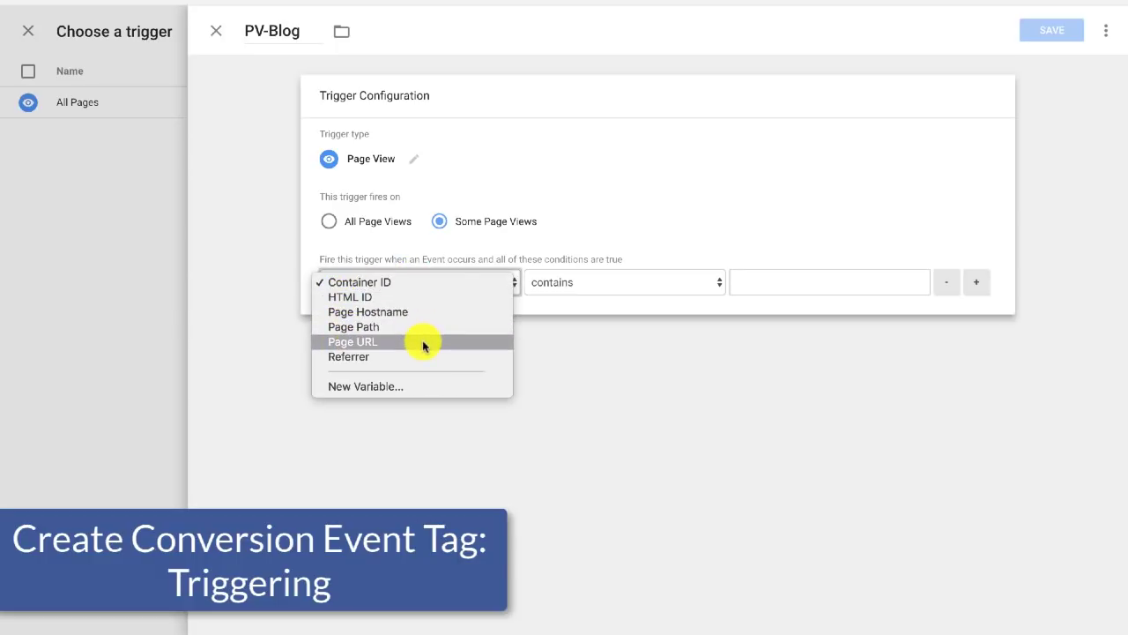
left_click(352, 341)
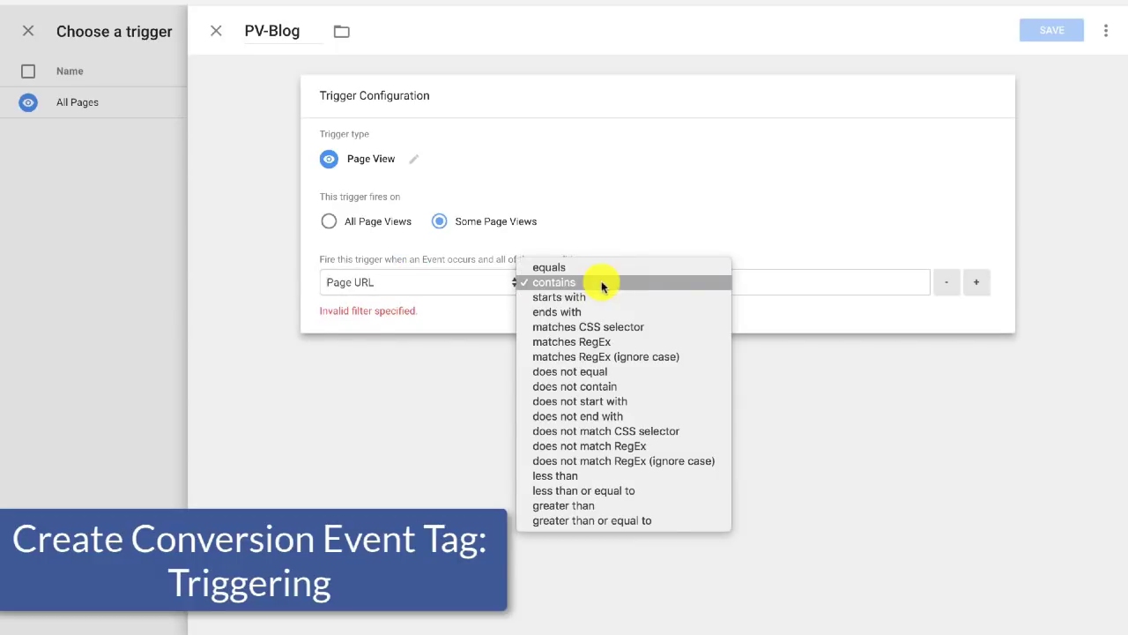
mouse_move(684, 289)
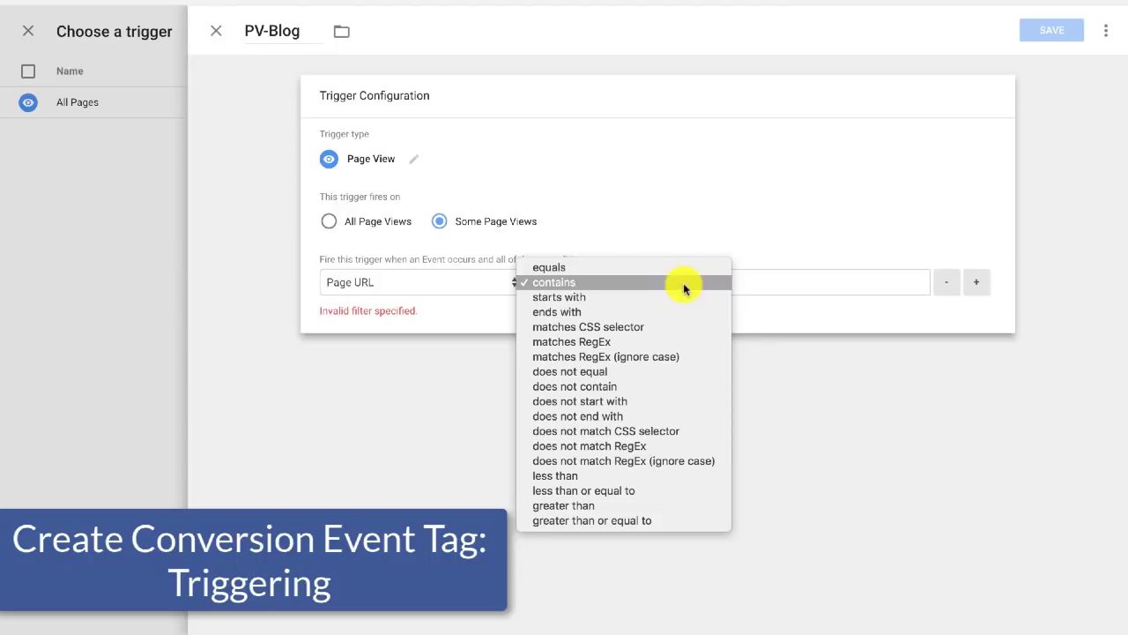
left_click(554, 282)
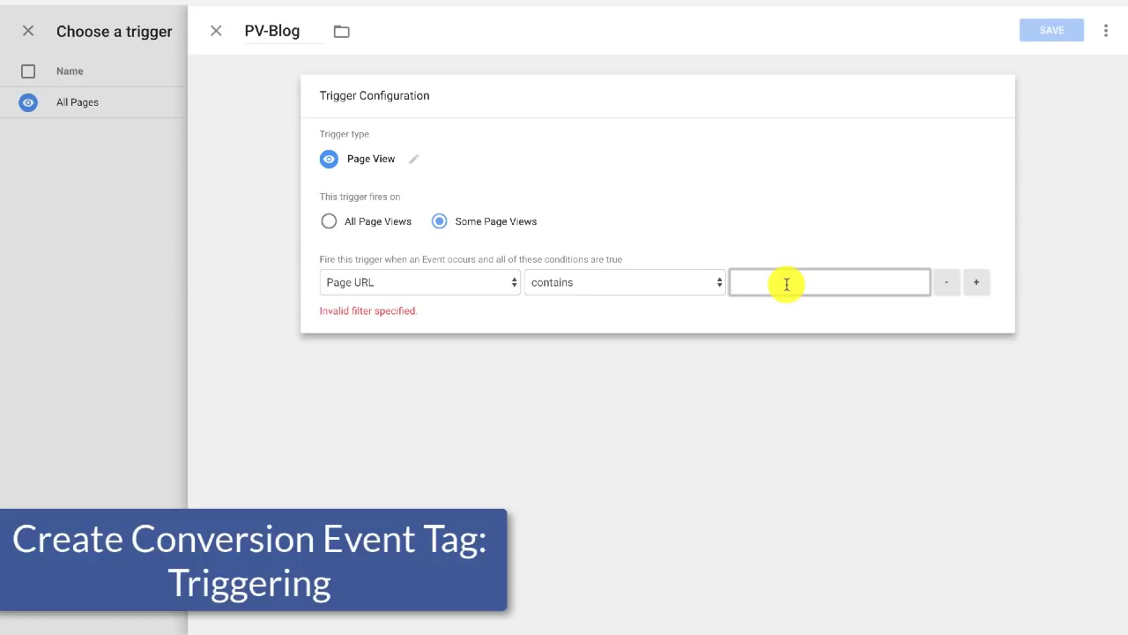
- Enter /blog as the condition value and save the trigger
type("/")
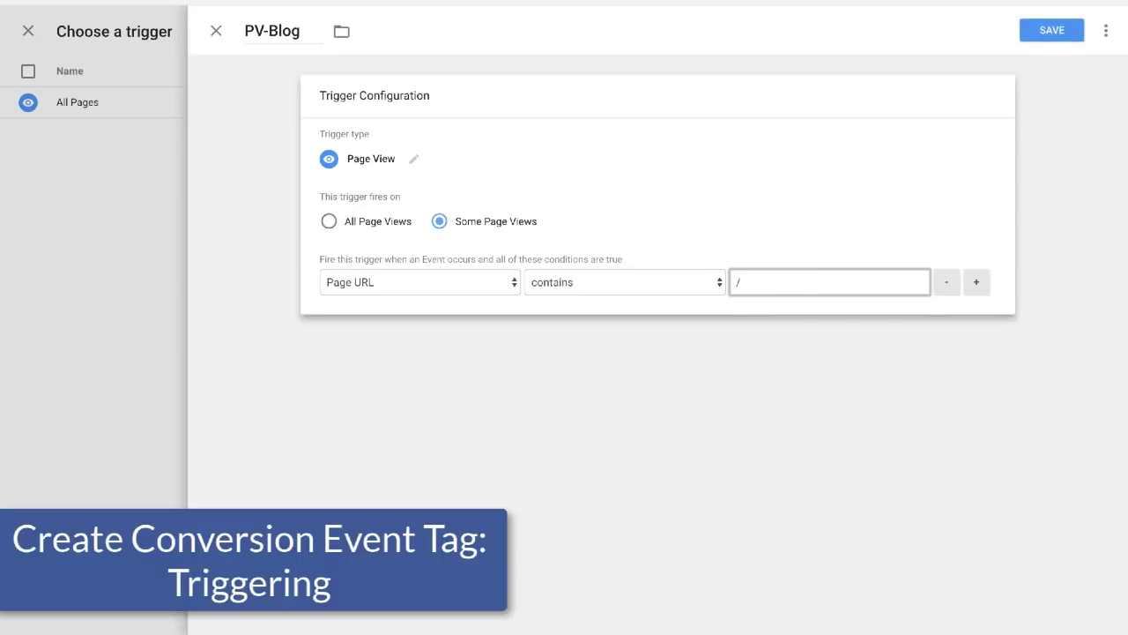
mouse_move(842, 180)
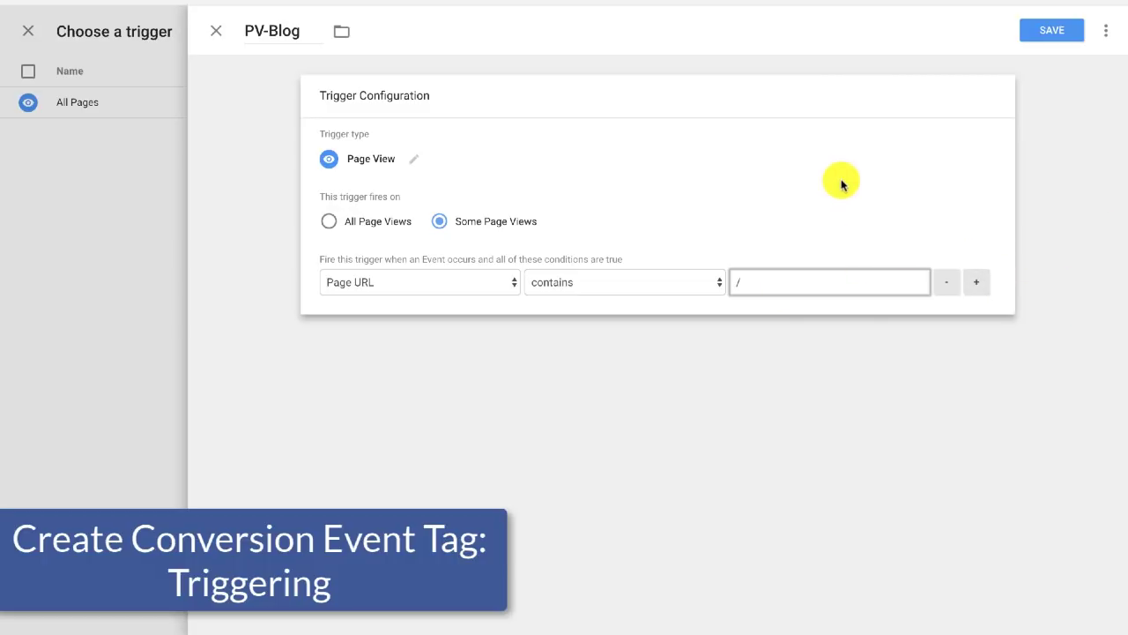
type("p")
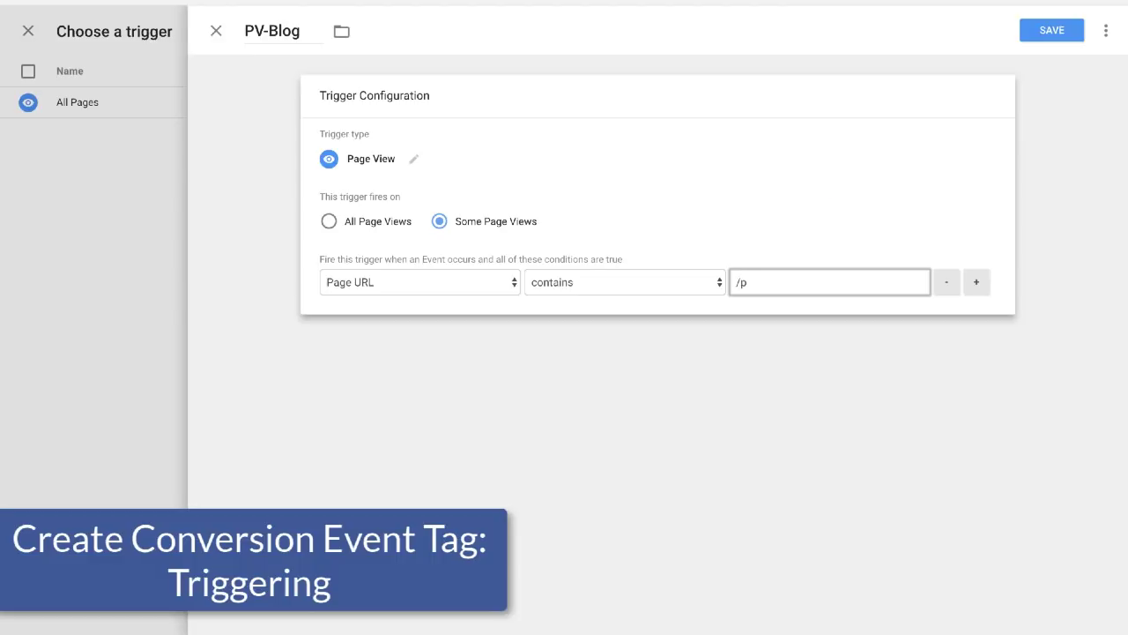
type("roduct")
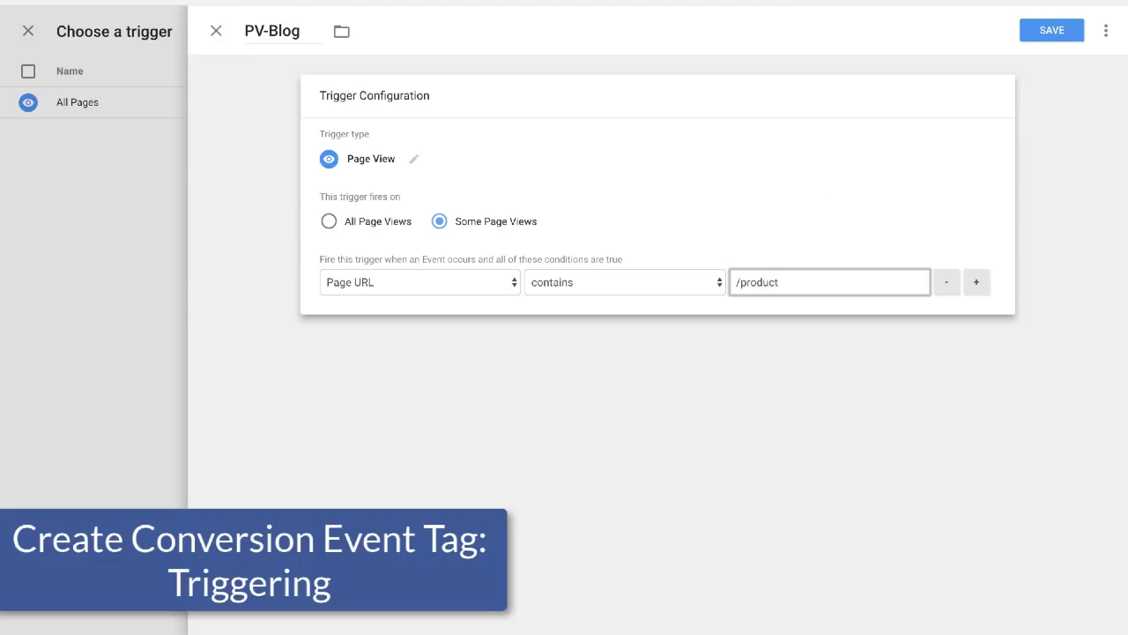
type("/")
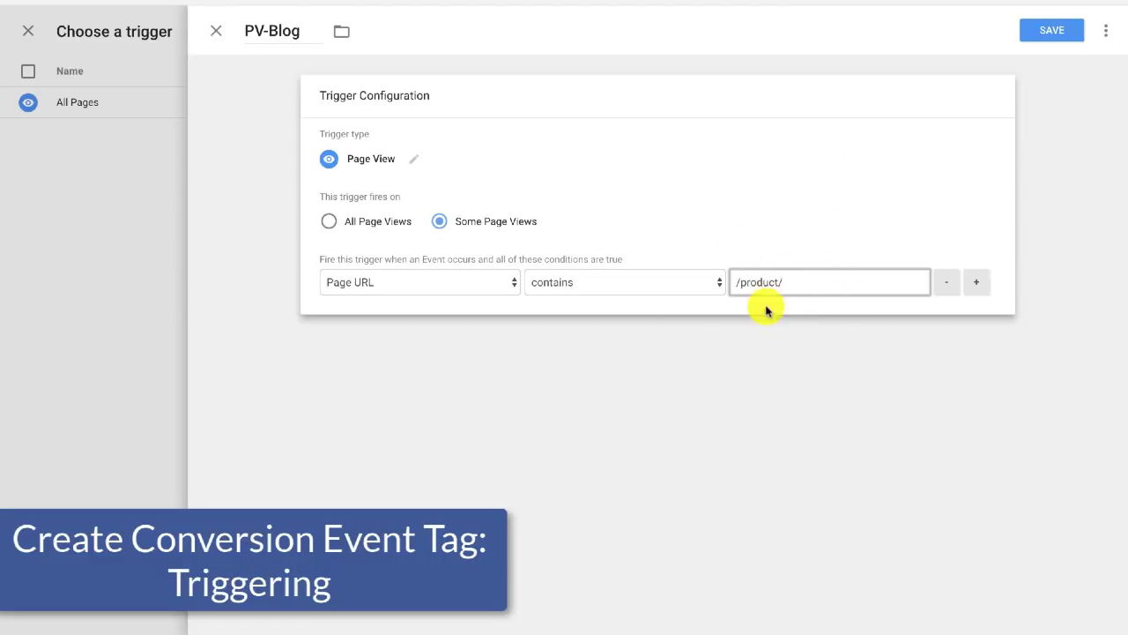
mouse_move(764, 340)
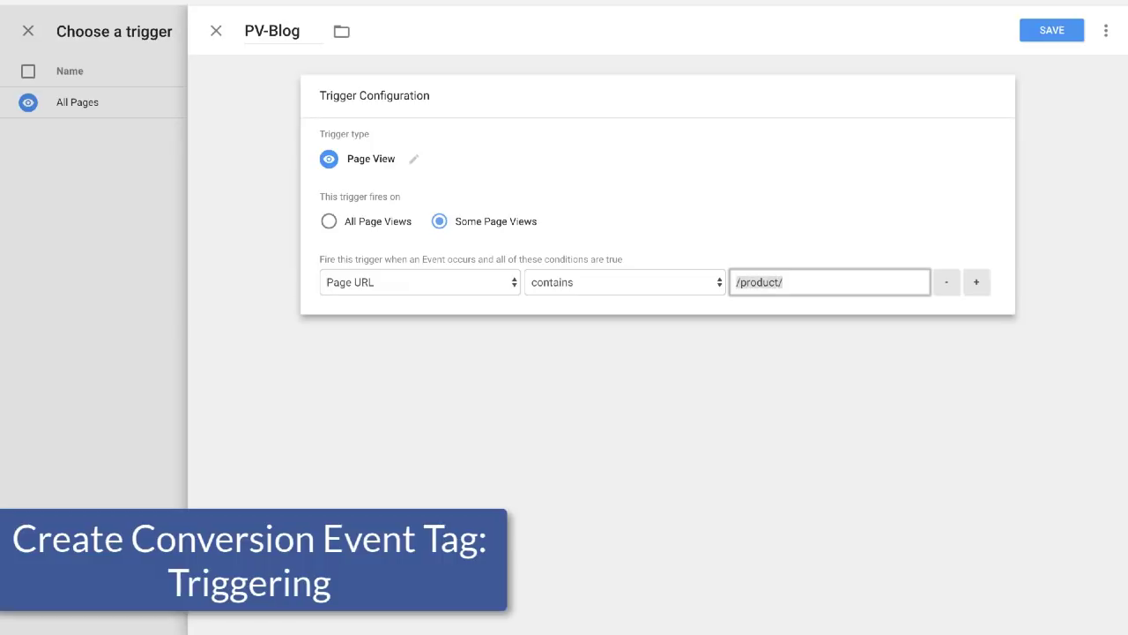
type("/blog")
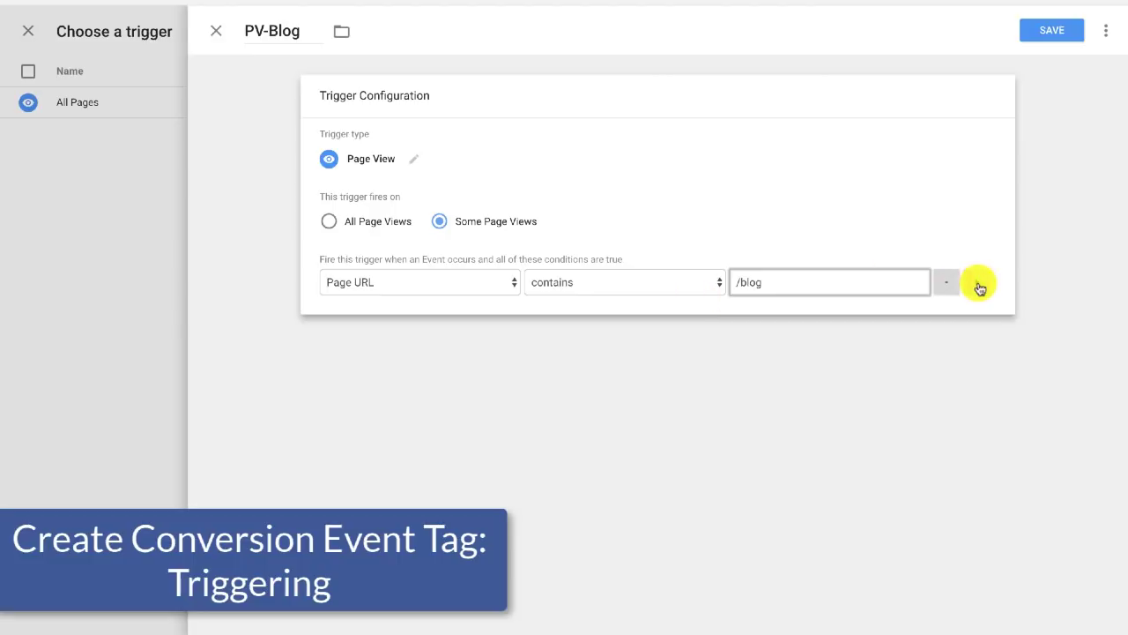
left_click(1051, 30)
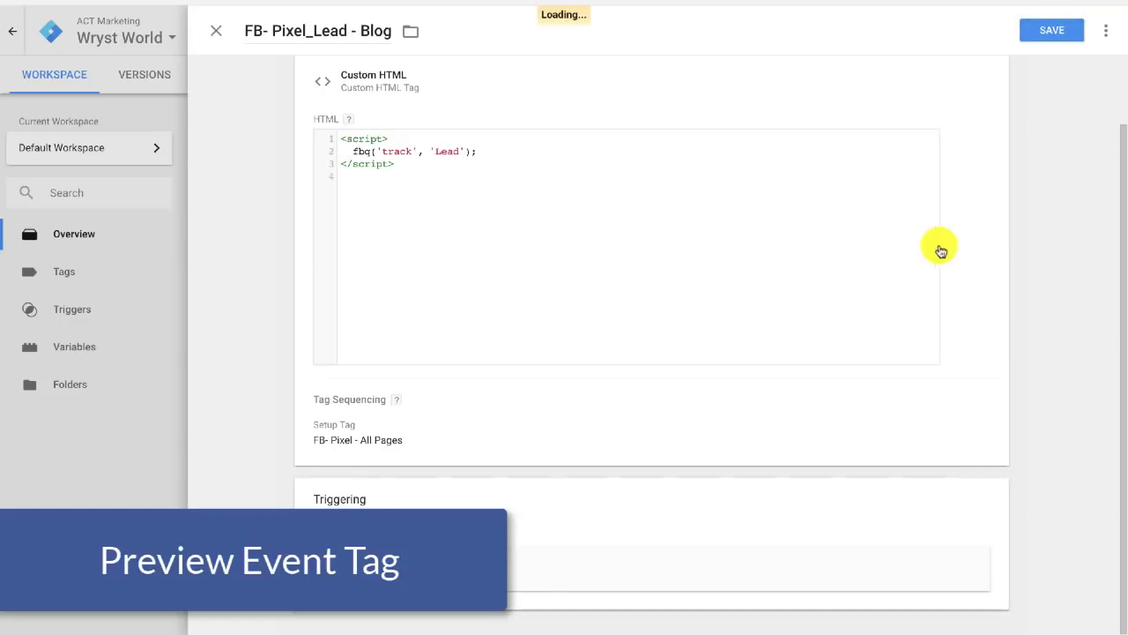
- Save the FB- Pixel_Lead - Blog tag and launch workspace Preview
left_click(216, 30)
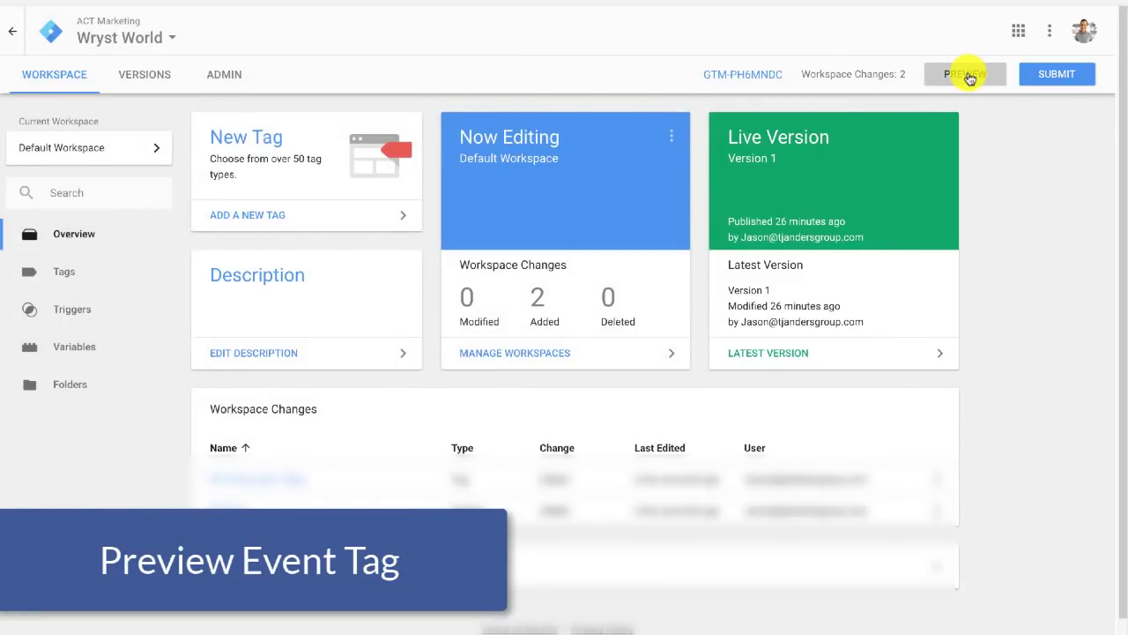
left_click(965, 74)
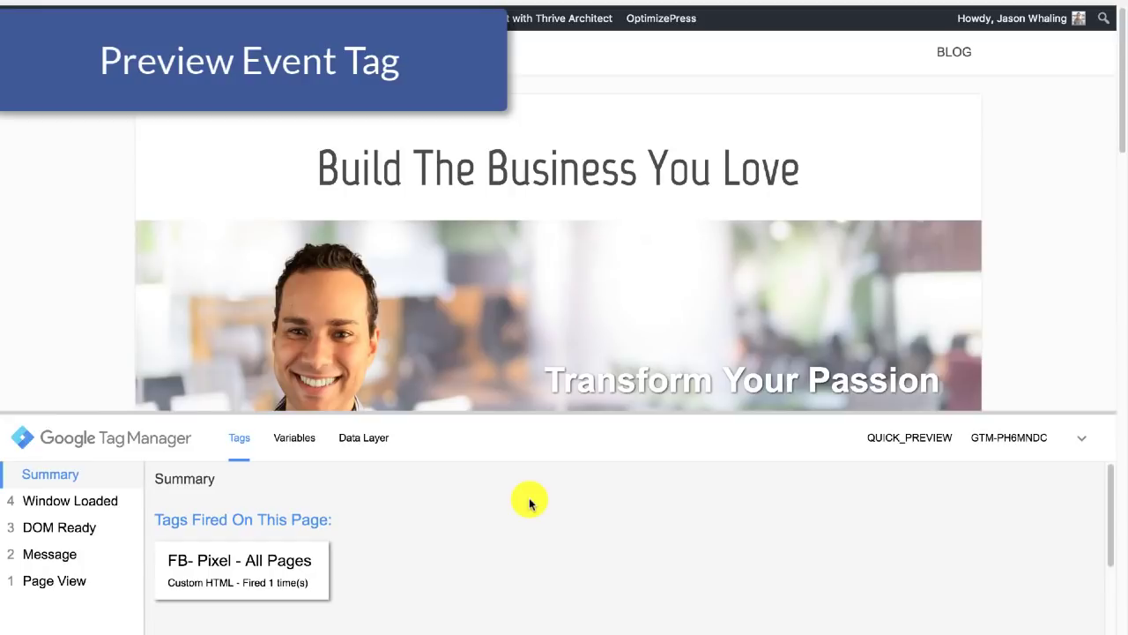
mouse_move(483, 564)
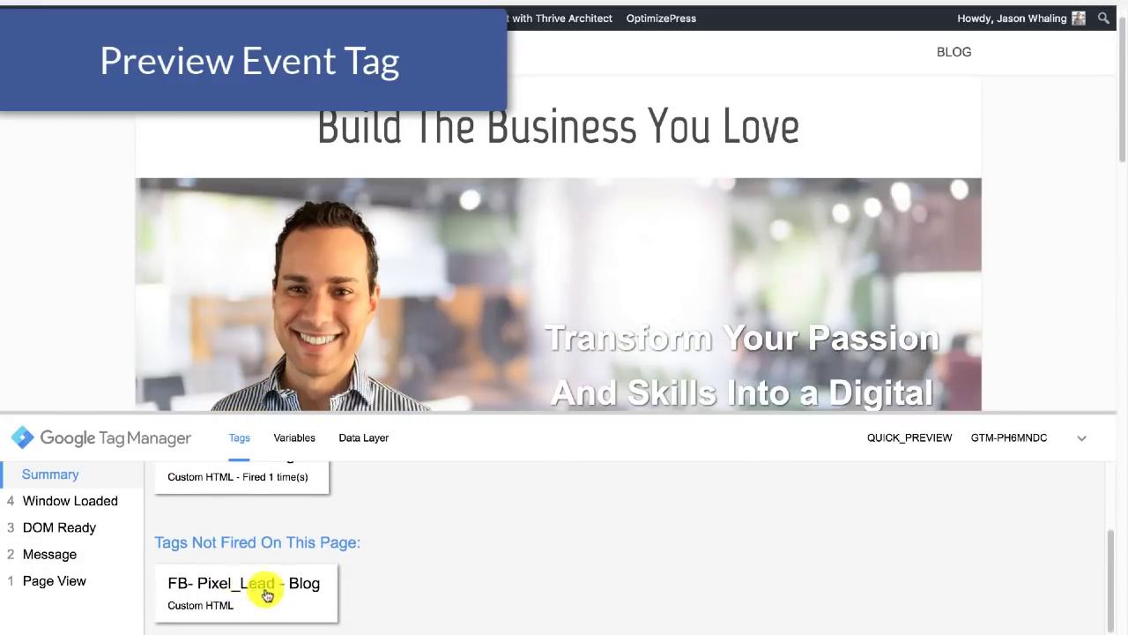
mouse_move(467, 569)
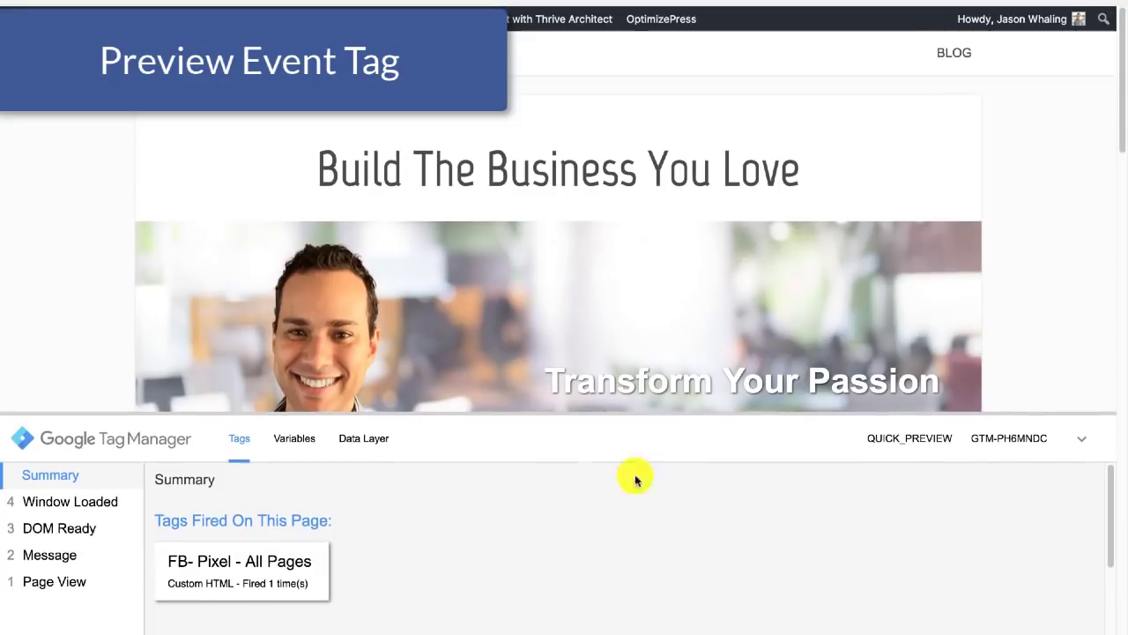
mouse_move(952, 128)
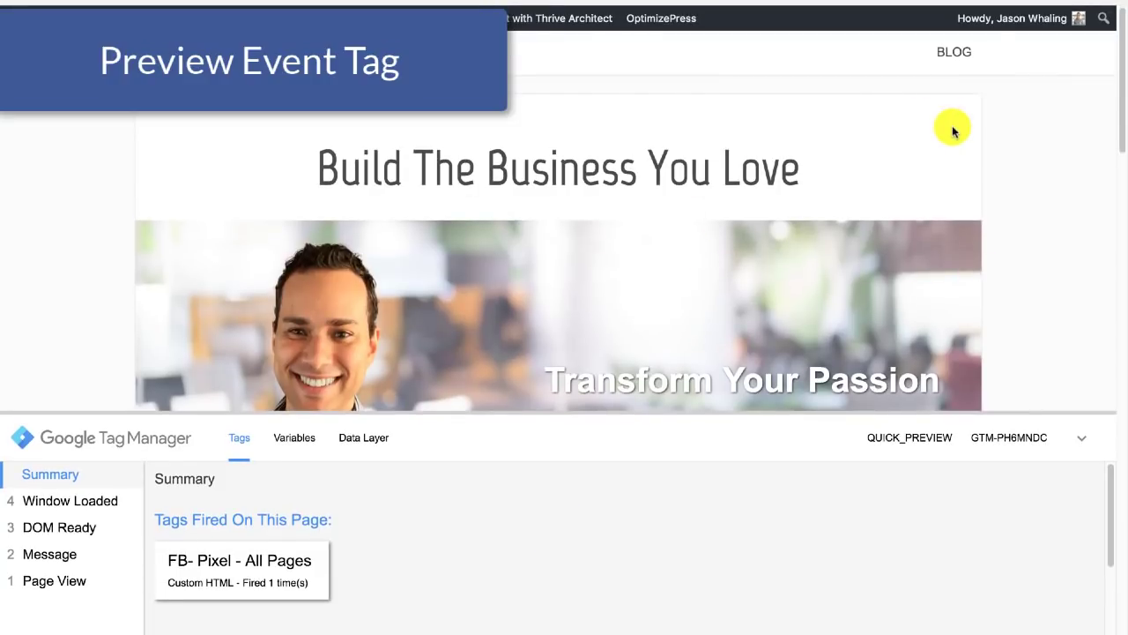
- Navigate to the site's BLOG page in preview to check that both tags fire
left_click(955, 51)
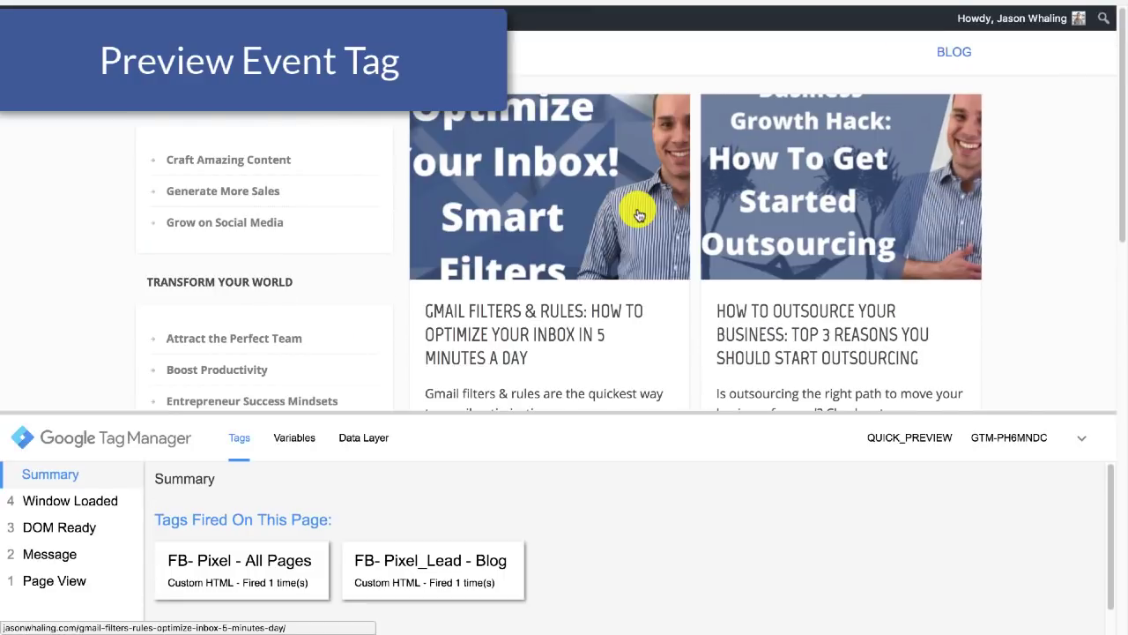
mouse_move(569, 580)
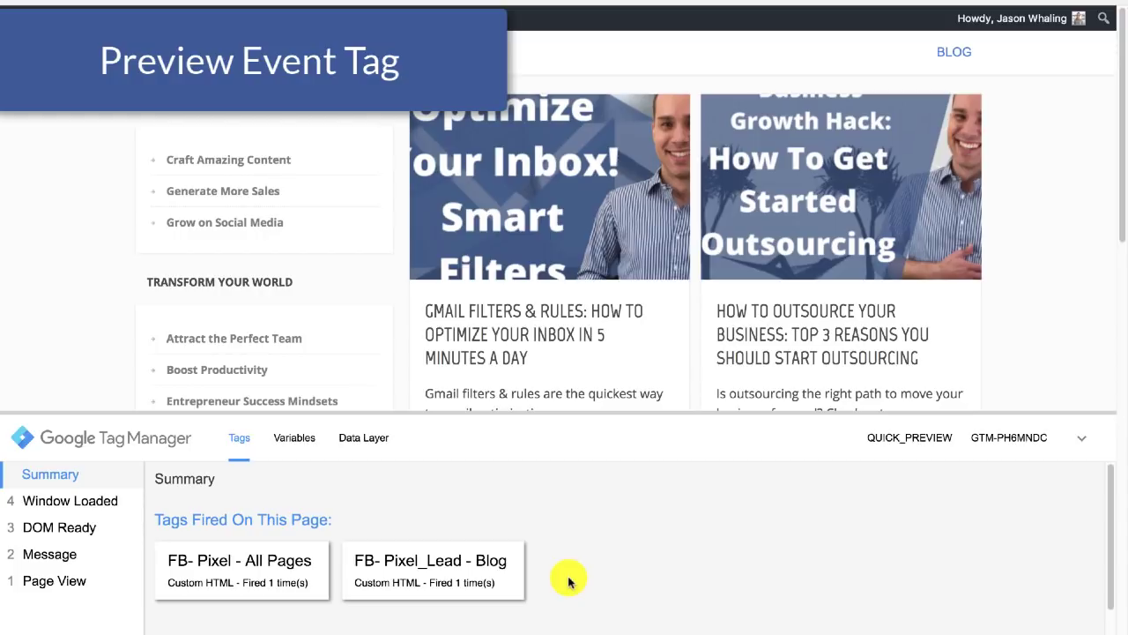
mouse_move(568, 579)
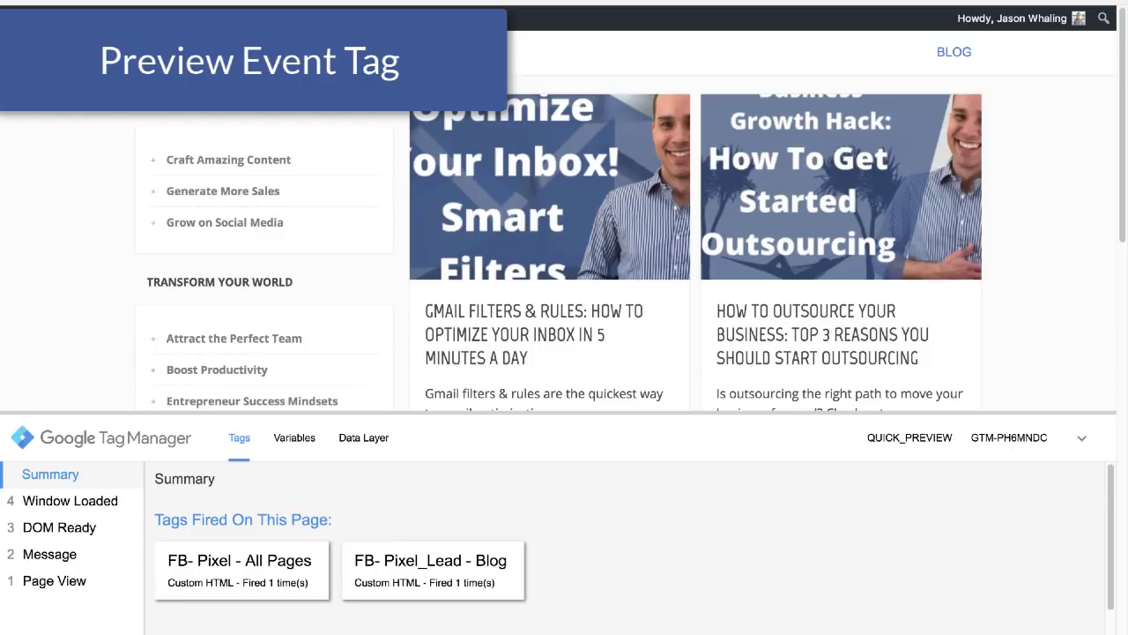
- Leave preview mode and submit the two workspace changes for publishing
left_click(281, 205)
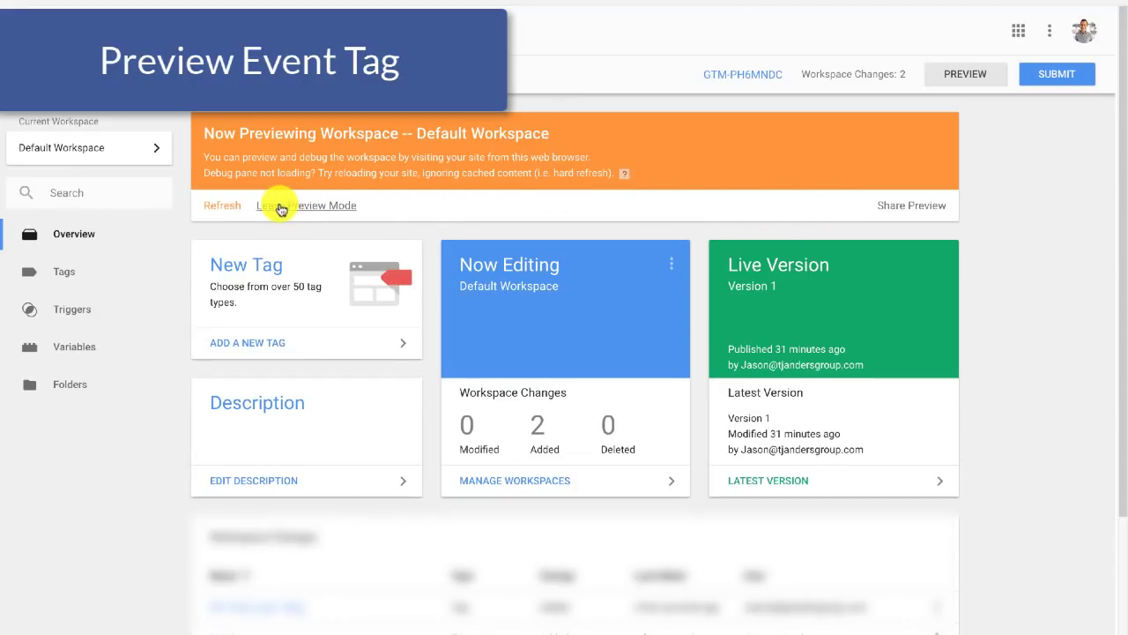
left_click(307, 204)
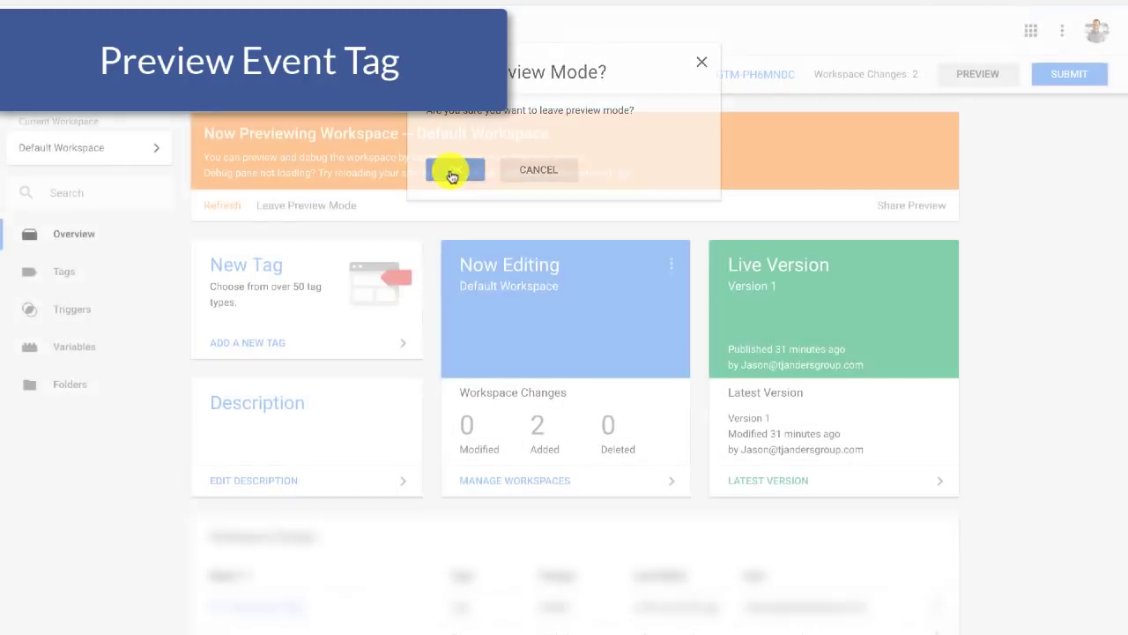
left_click(454, 170)
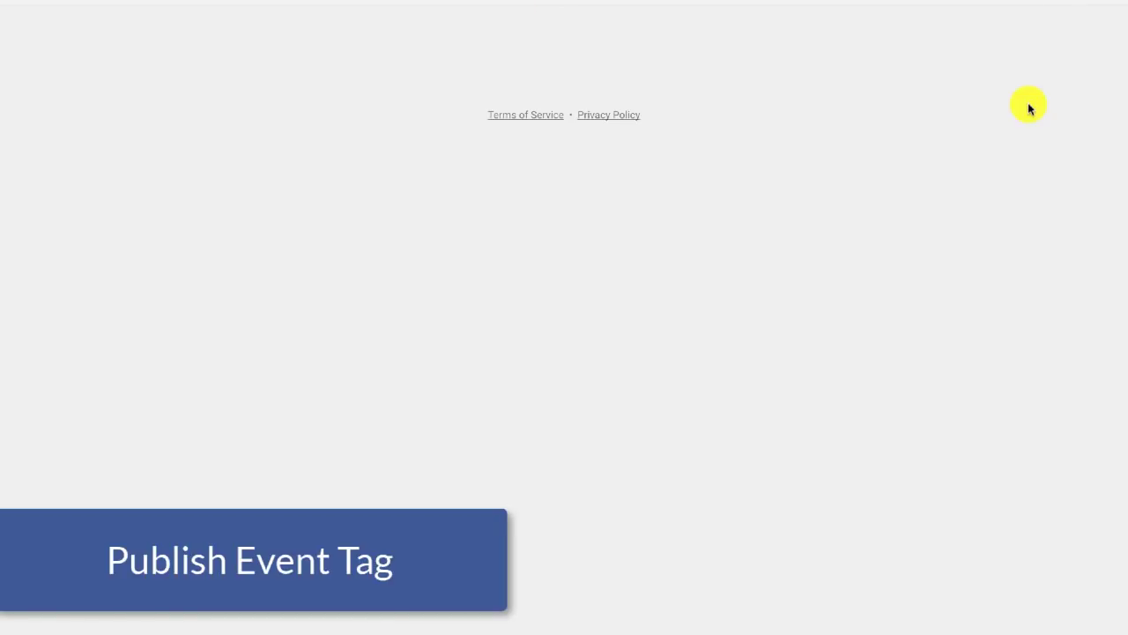
left_click(1056, 74)
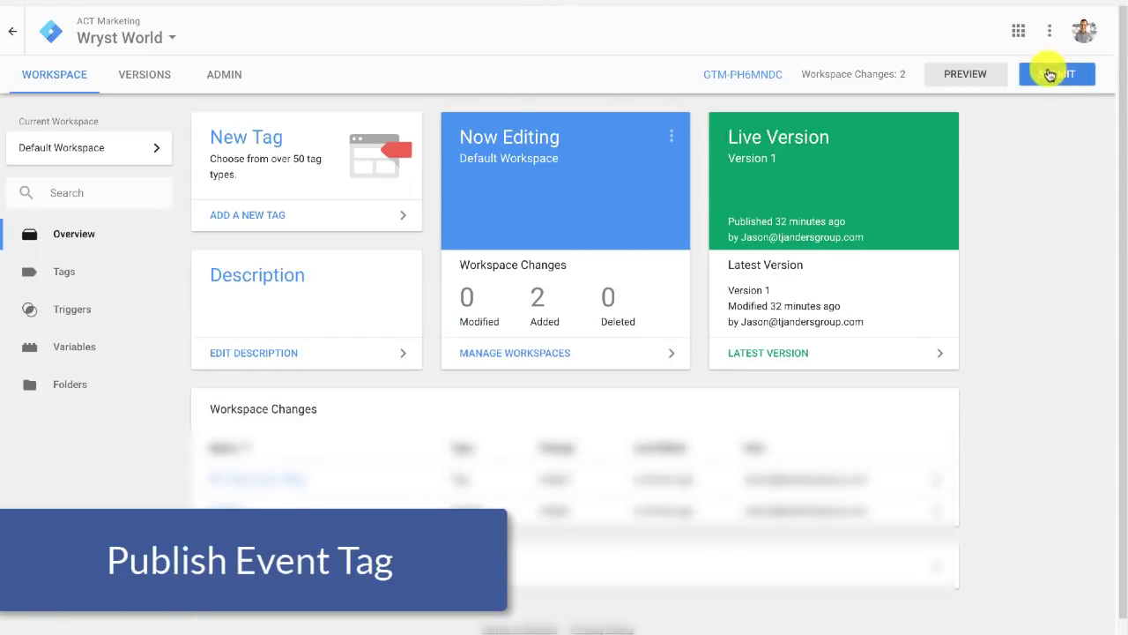
left_click(1057, 74)
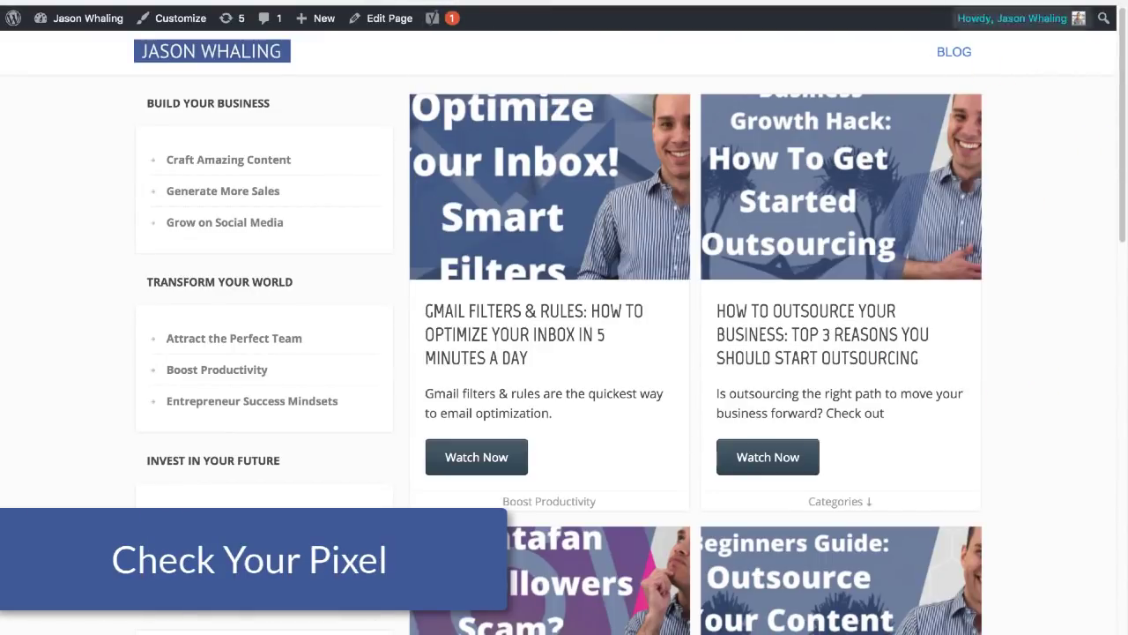
- Open Facebook Pixel Helper and expand the Lead and PageView event details
left_click(1106, 17)
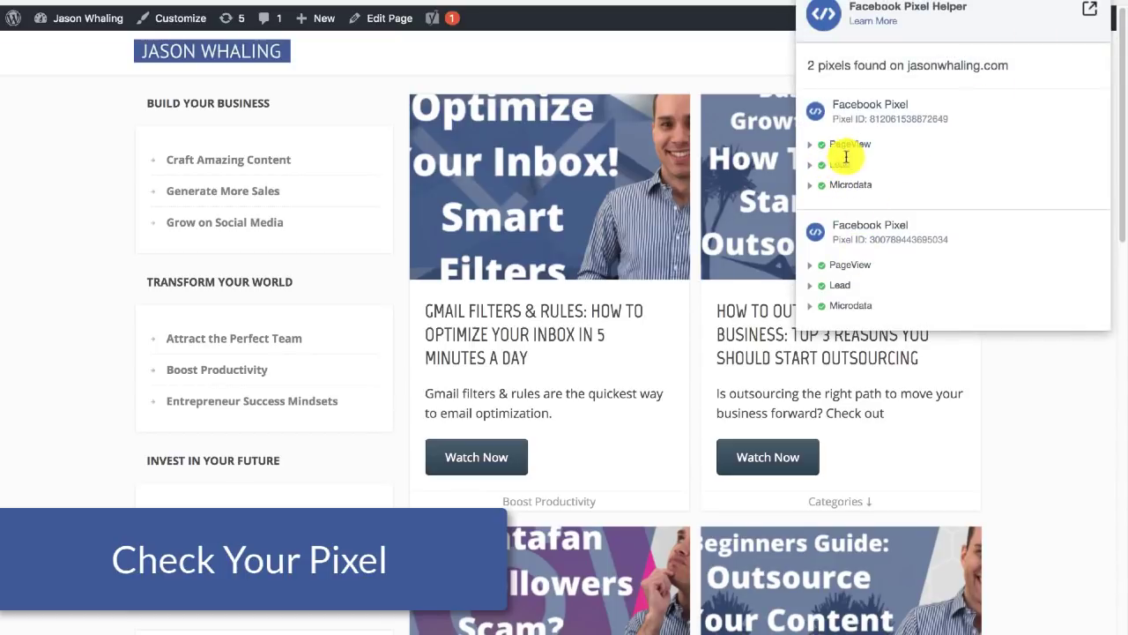
left_click(839, 161)
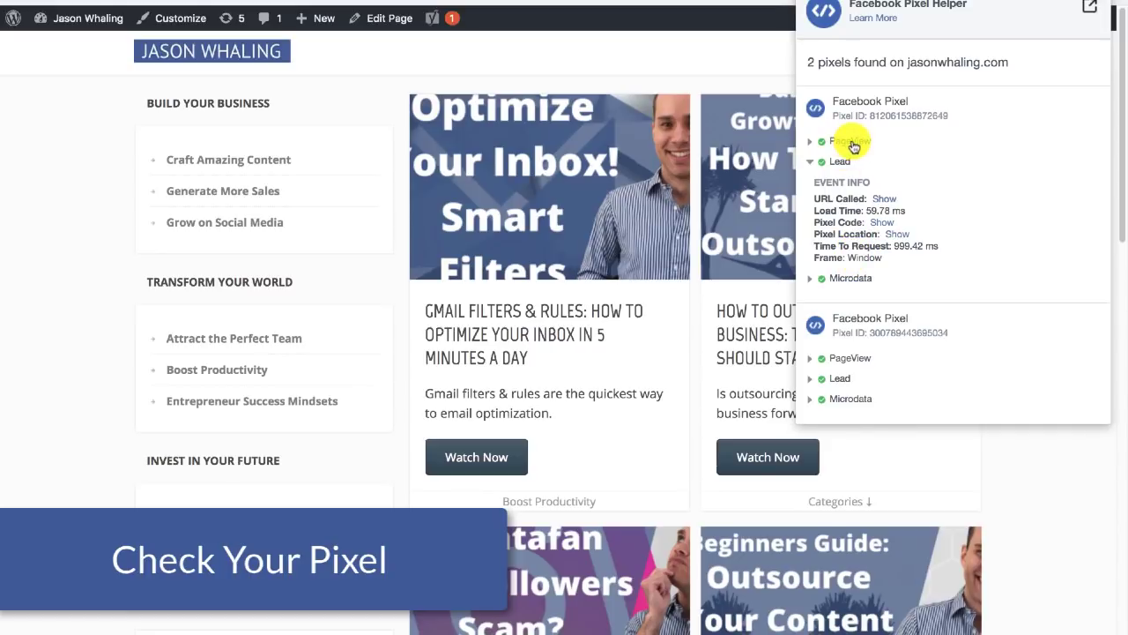
left_click(809, 141)
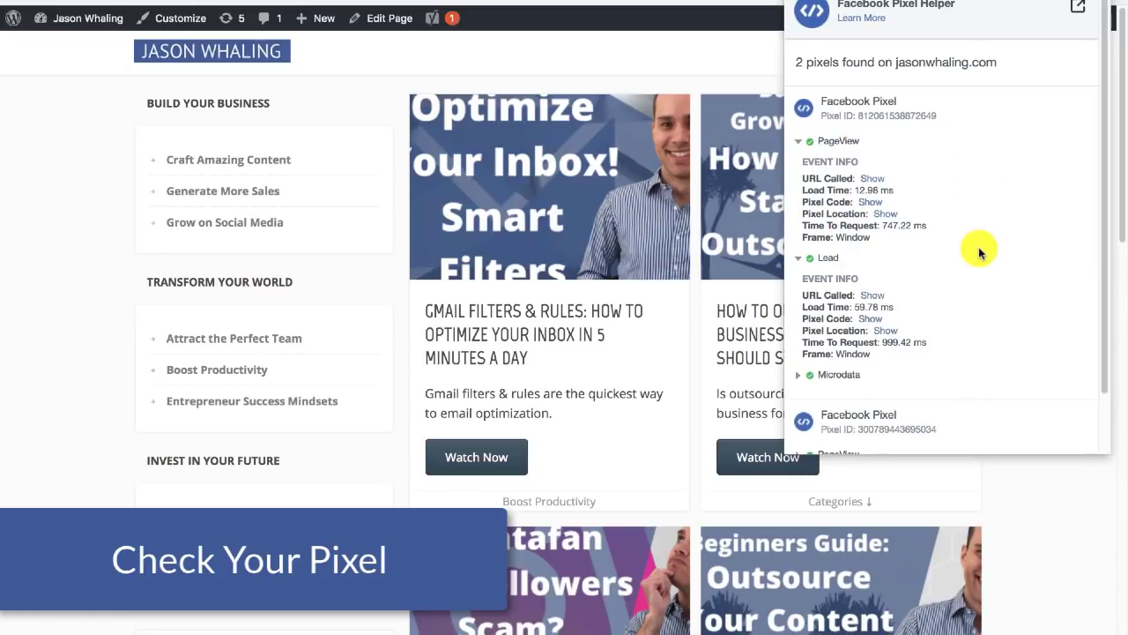